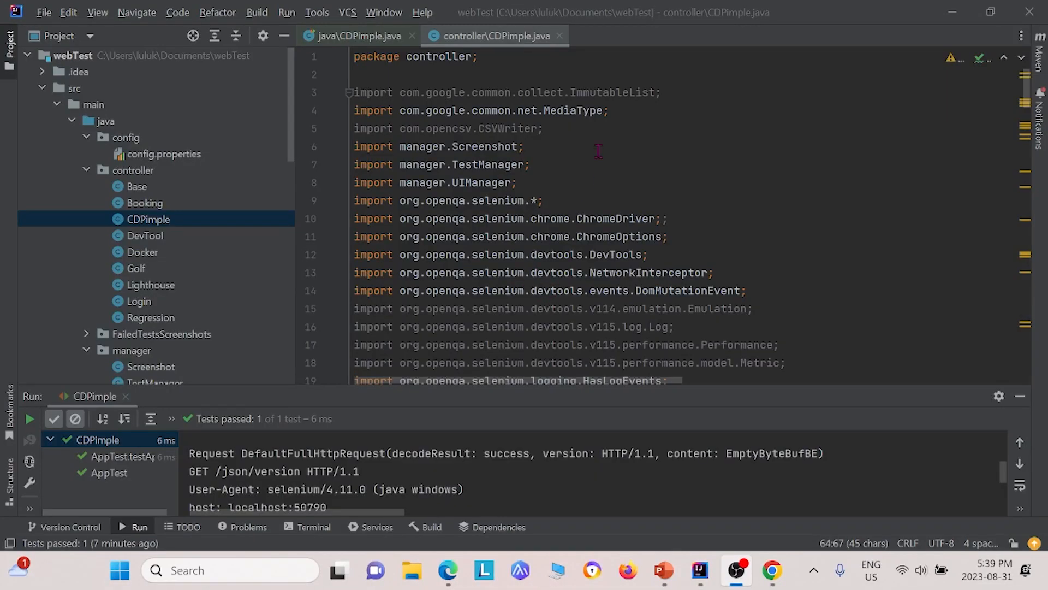
pyautogui.moveTo(625, 218)
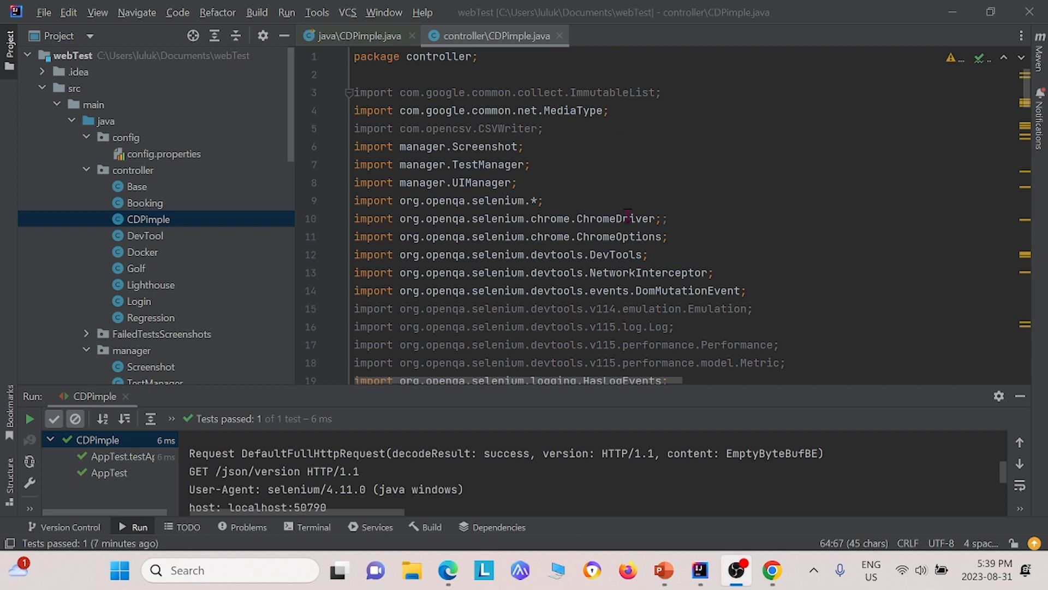
pyautogui.moveTo(125, 176)
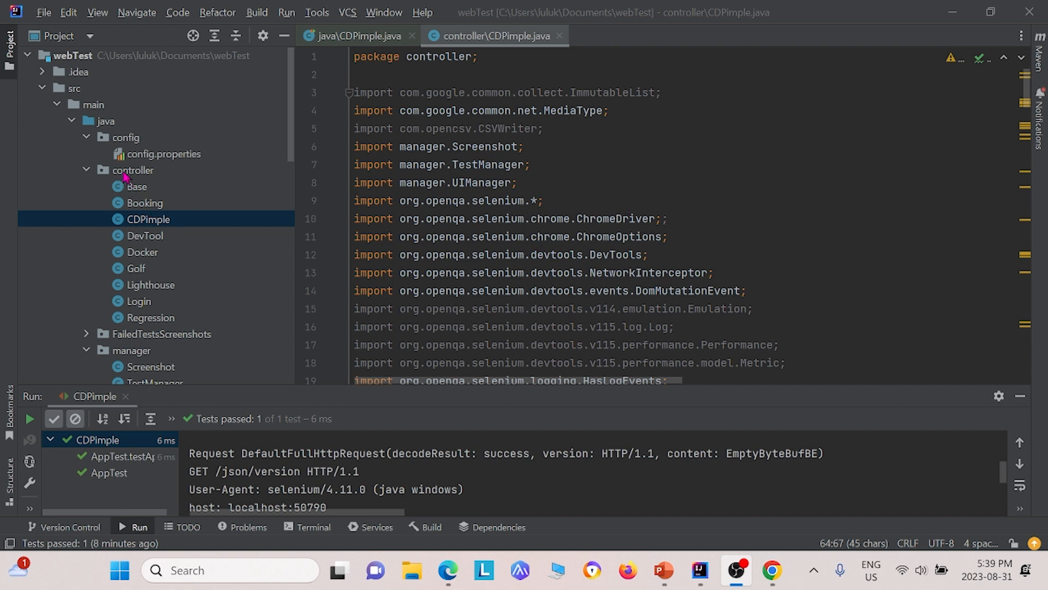
pyautogui.moveTo(154, 224)
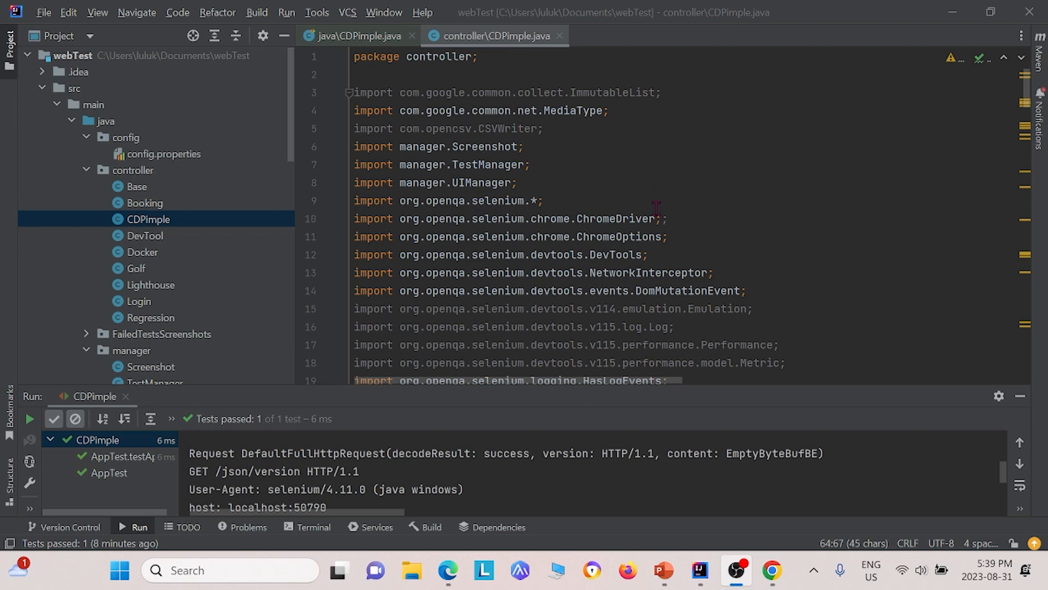
pyautogui.moveTo(690, 226)
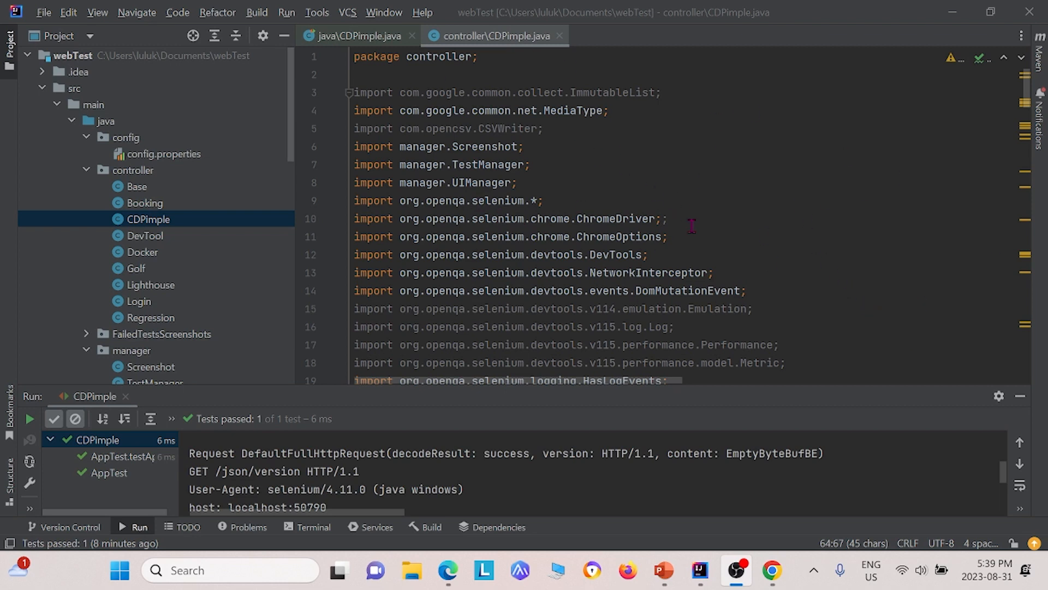
pyautogui.moveTo(640, 272)
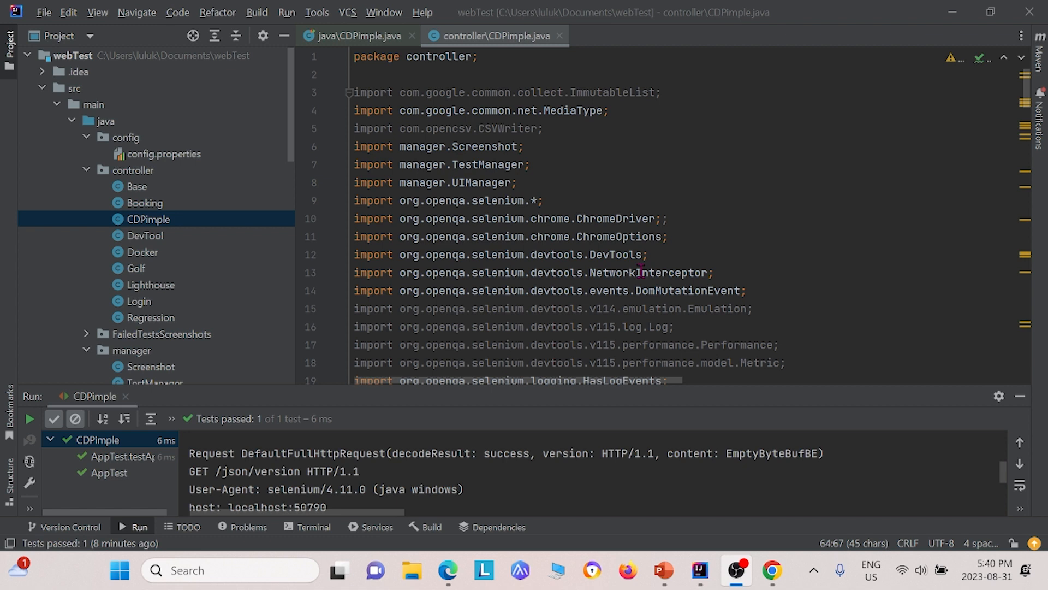
# Step: Browse the Project tree to test/java and bring up the test CDPimple.java calling RegisterBasicAuth
pyautogui.click(652, 273)
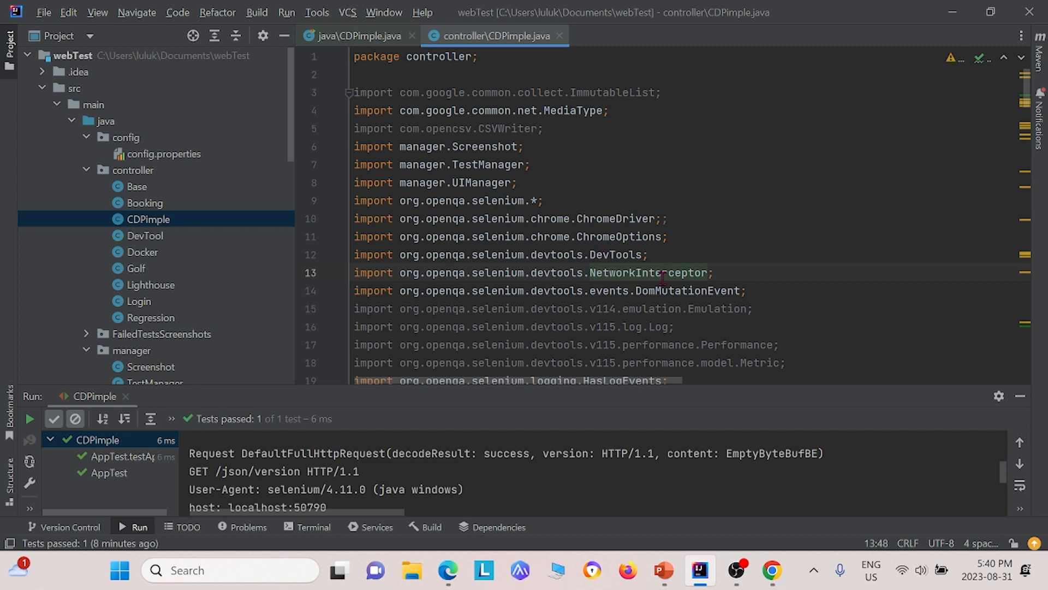
pyautogui.scroll(3)
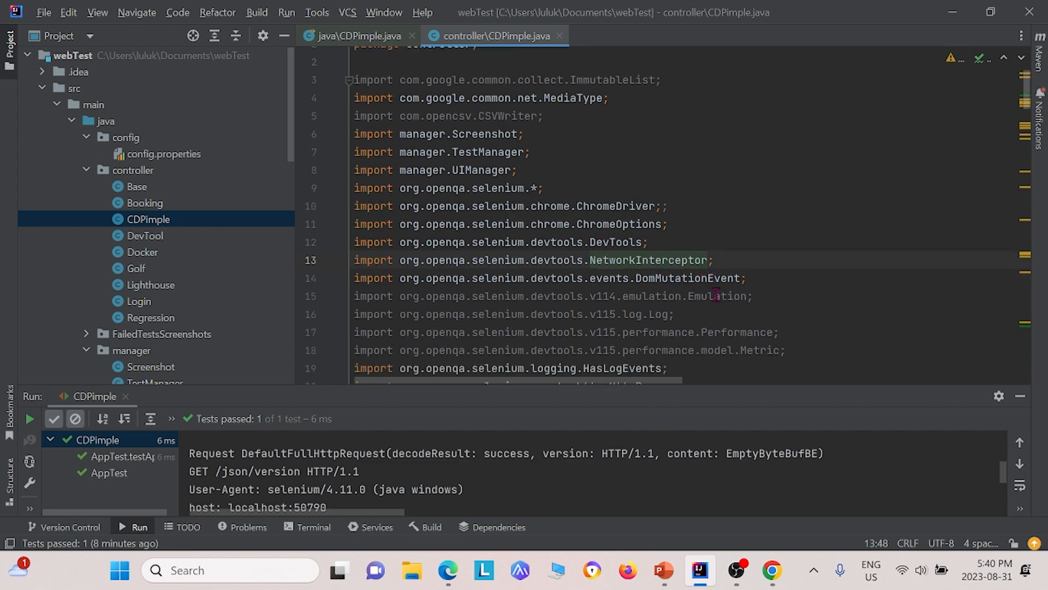
pyautogui.scroll(-3)
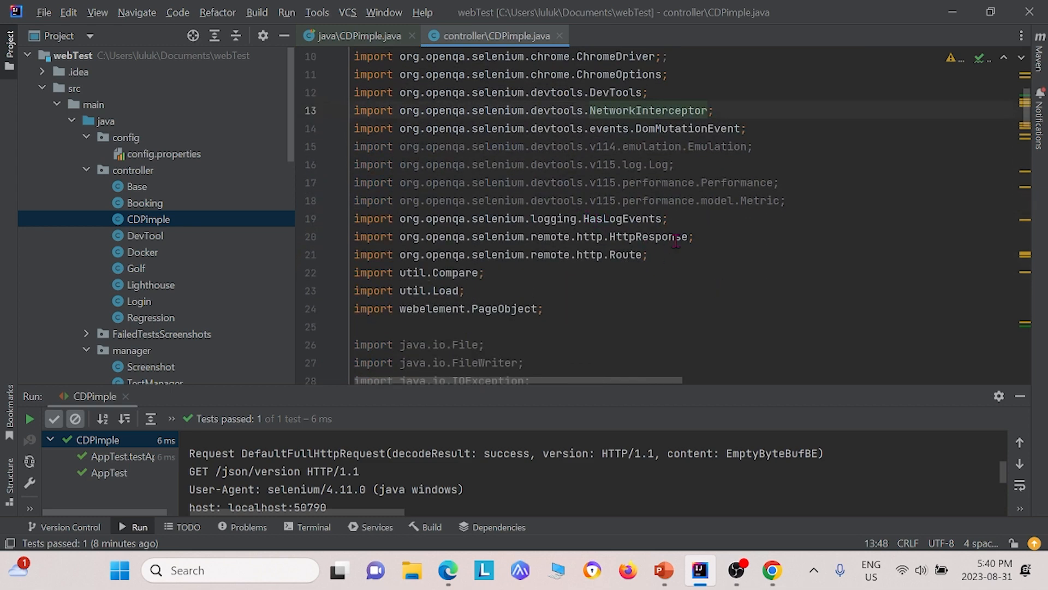
pyautogui.moveTo(639, 236)
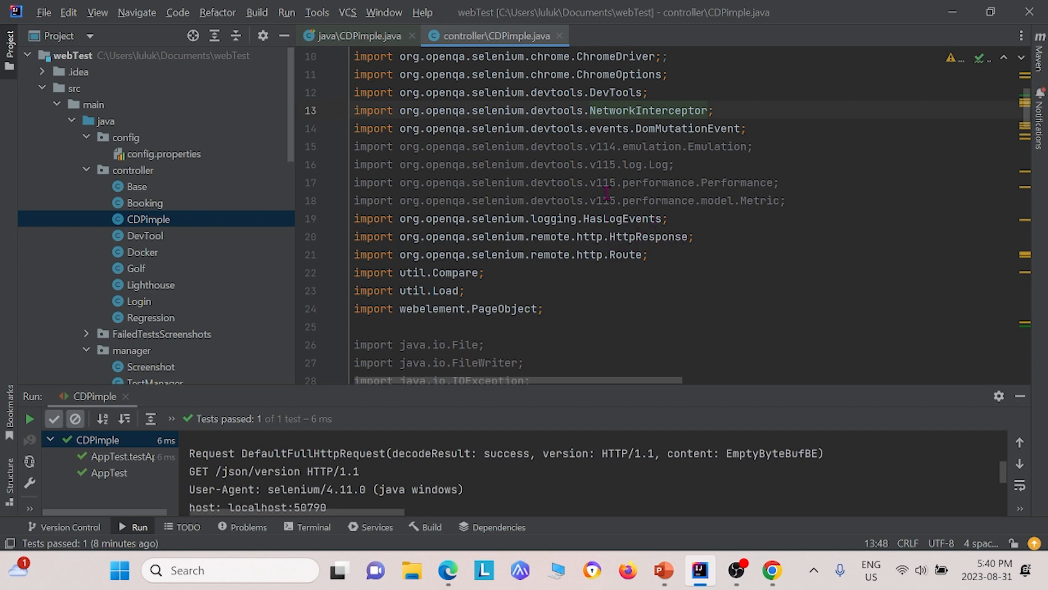
pyautogui.scroll(-3)
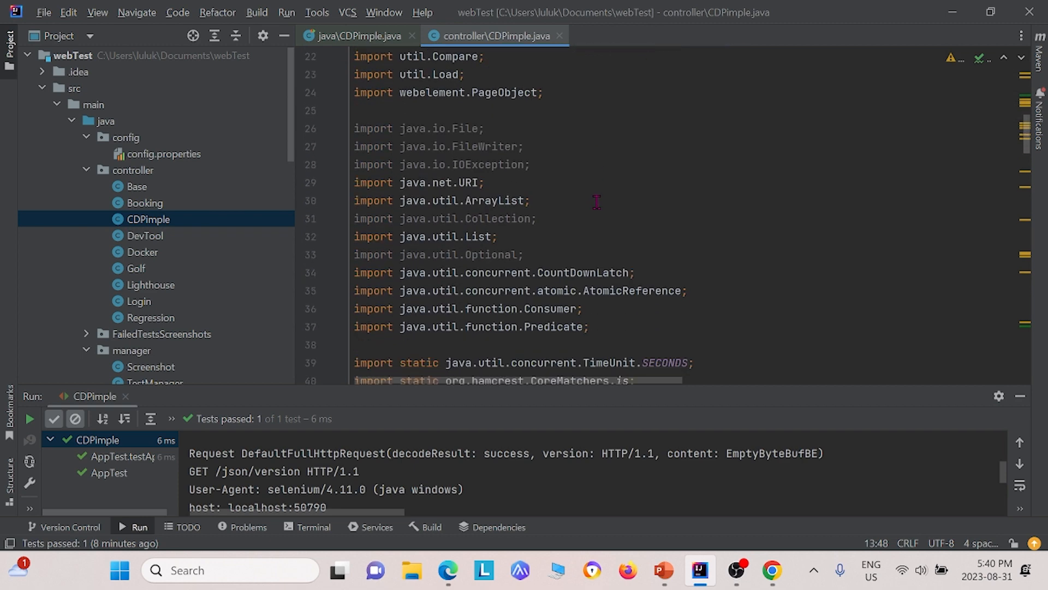
pyautogui.moveTo(677, 277)
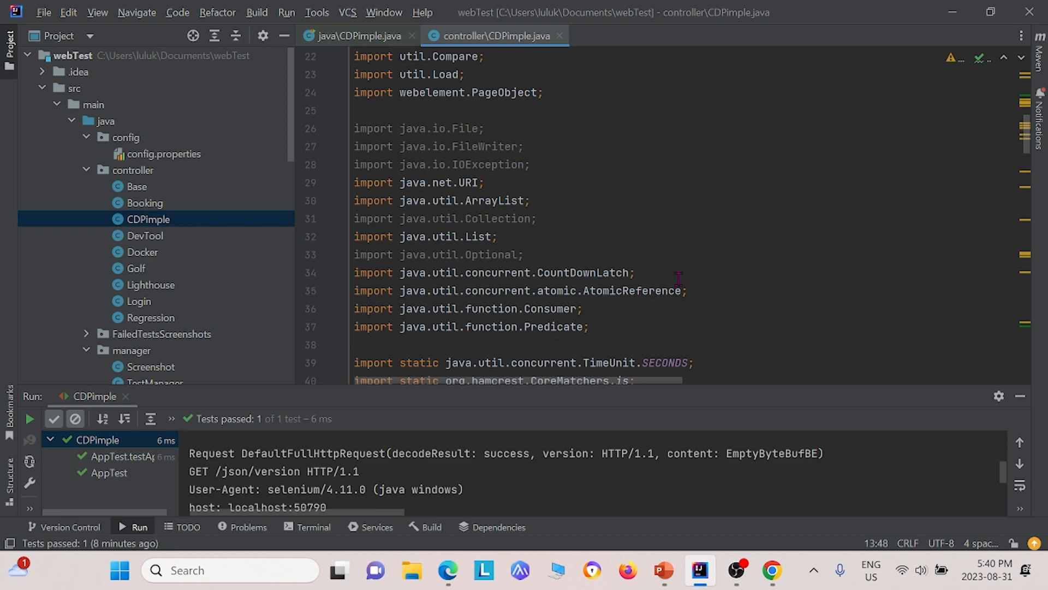
pyautogui.scroll(-3)
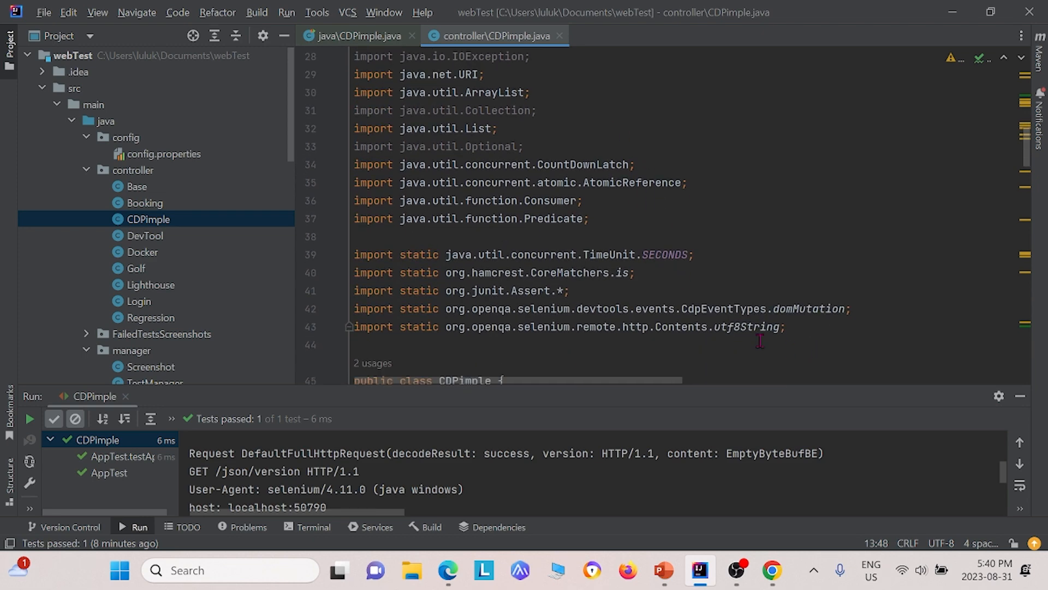
pyautogui.moveTo(761, 327)
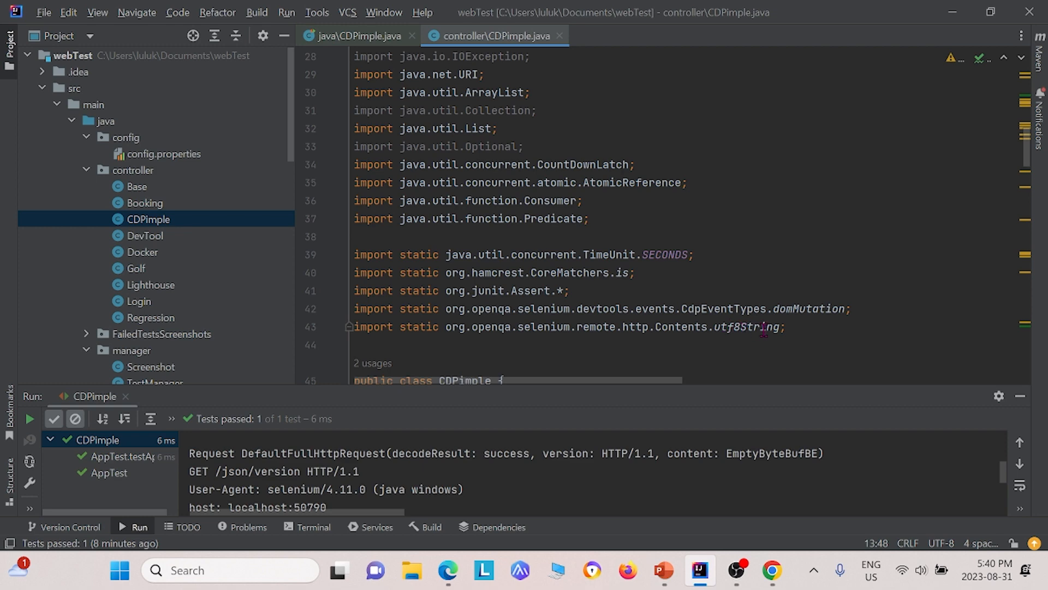
pyautogui.scroll(-3)
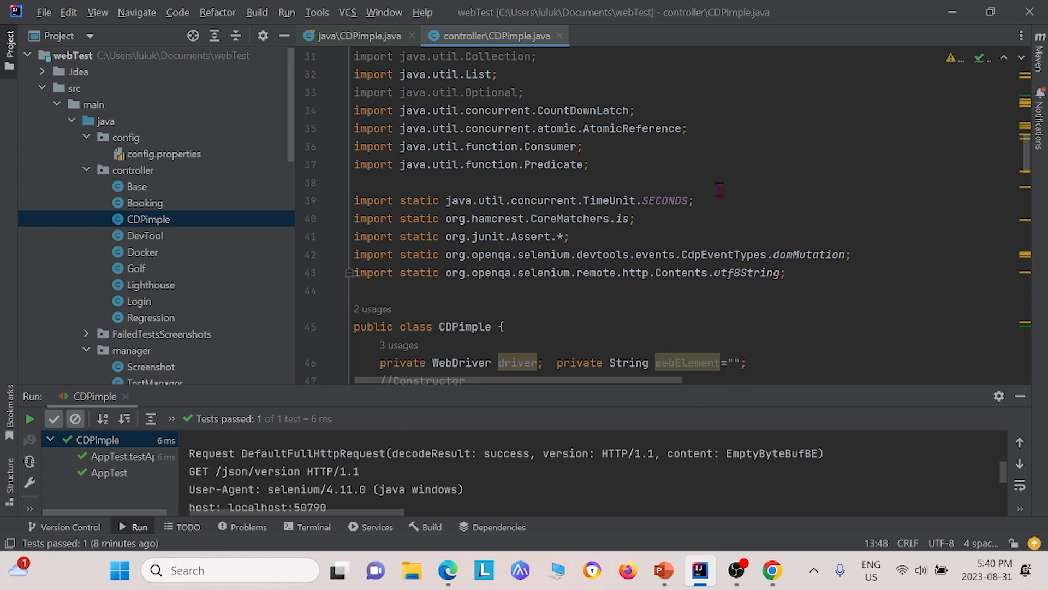
pyautogui.scroll(3)
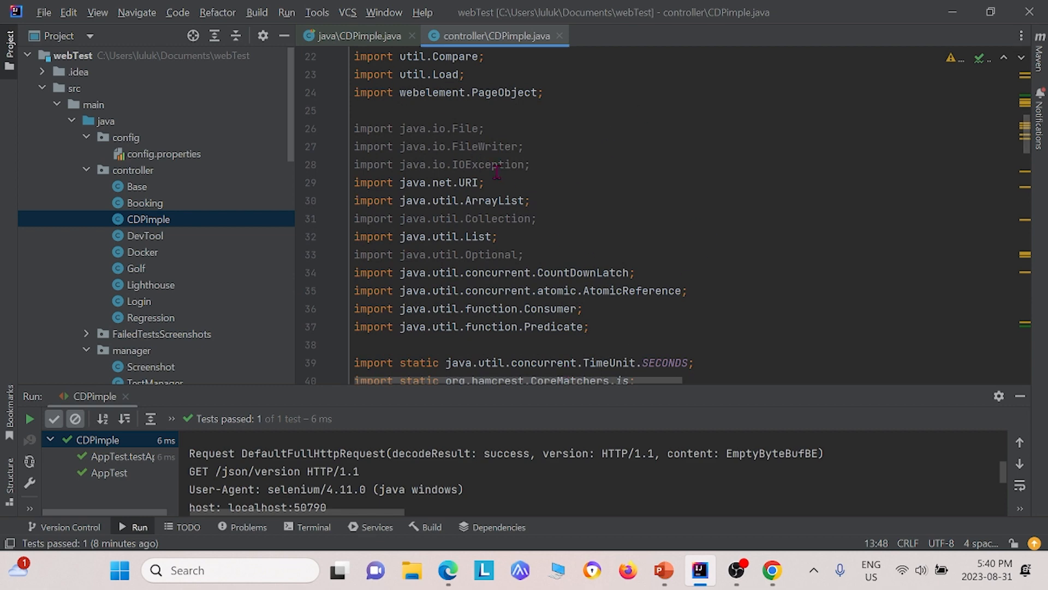
pyautogui.scroll(-3)
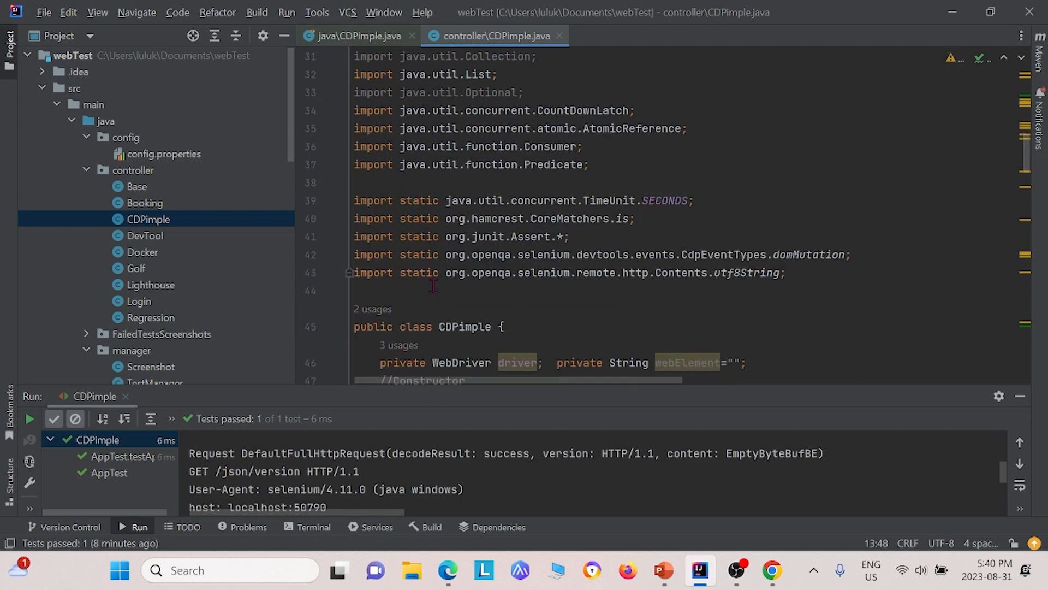
pyautogui.scroll(-3)
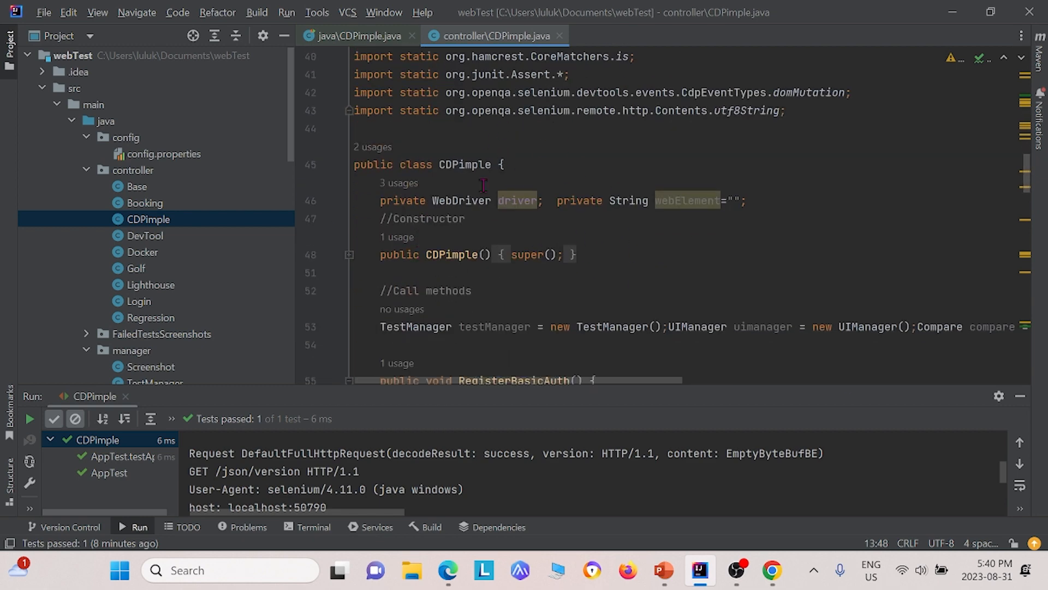
pyautogui.moveTo(500, 225)
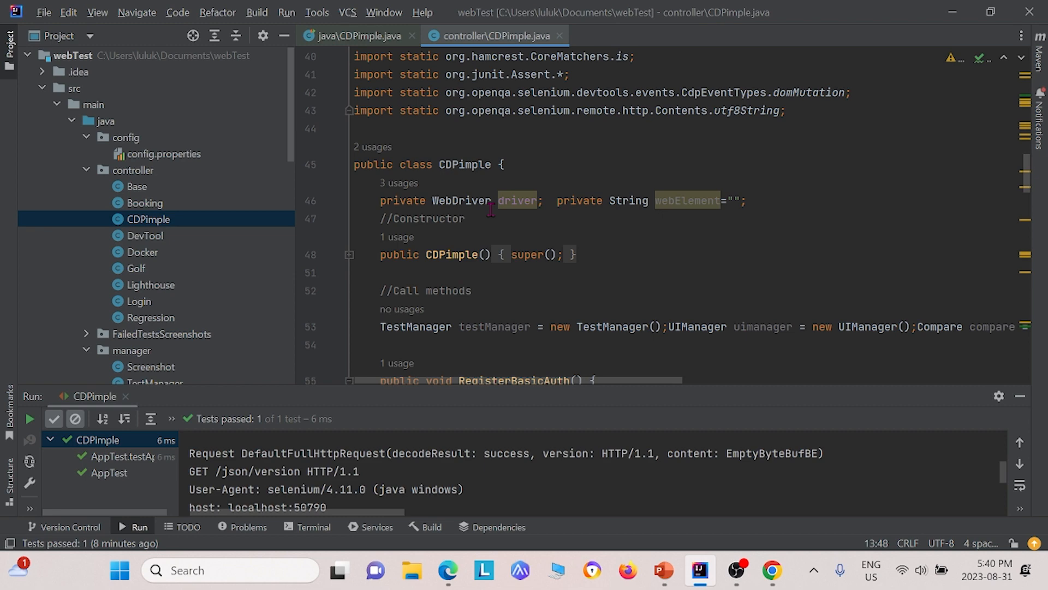
pyautogui.scroll(-3)
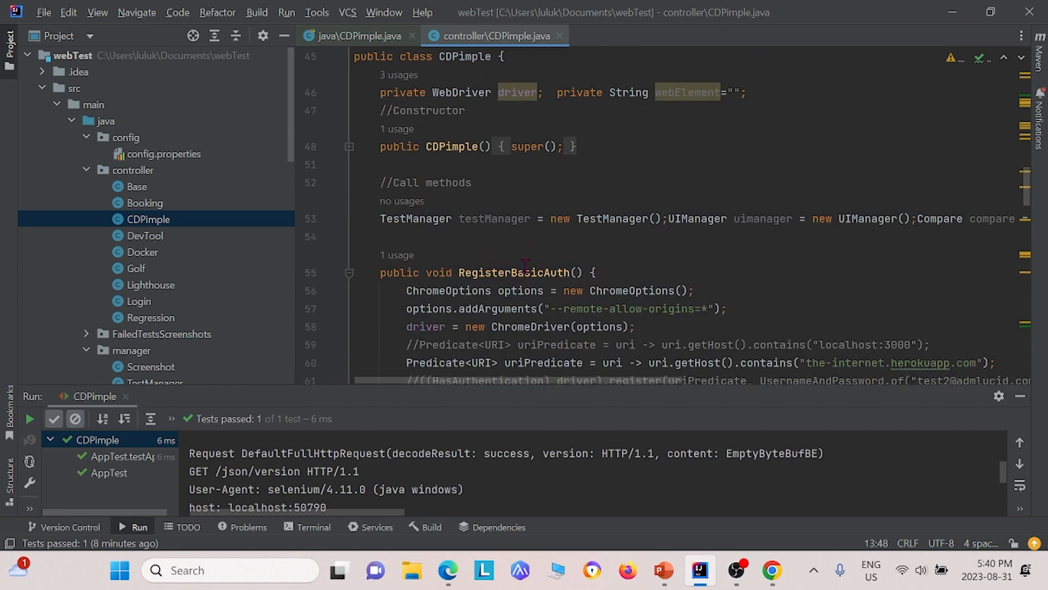
pyautogui.moveTo(572, 219)
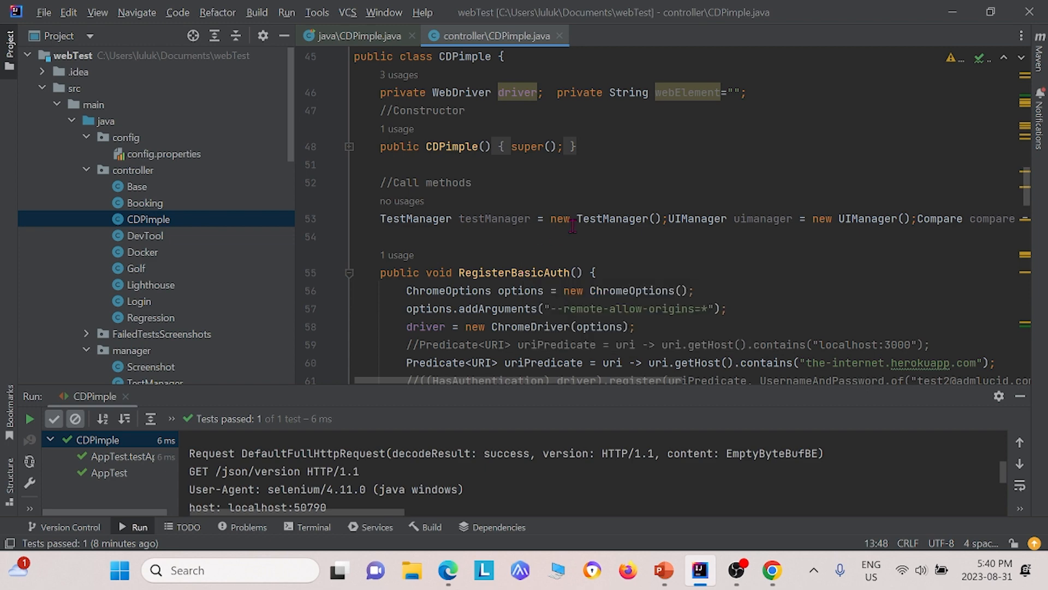
pyautogui.moveTo(501, 230)
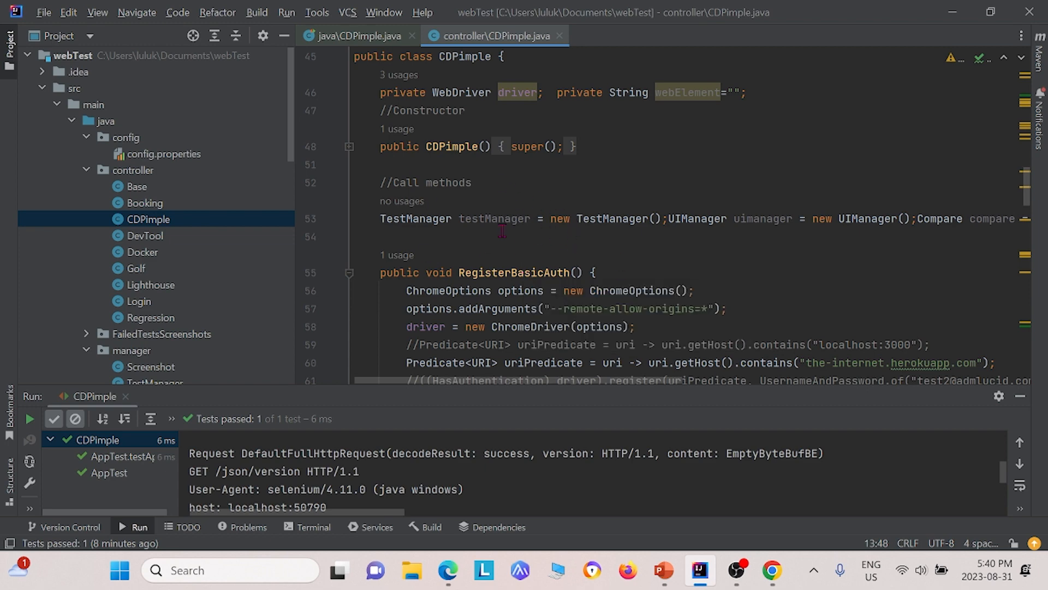
pyautogui.scroll(-3)
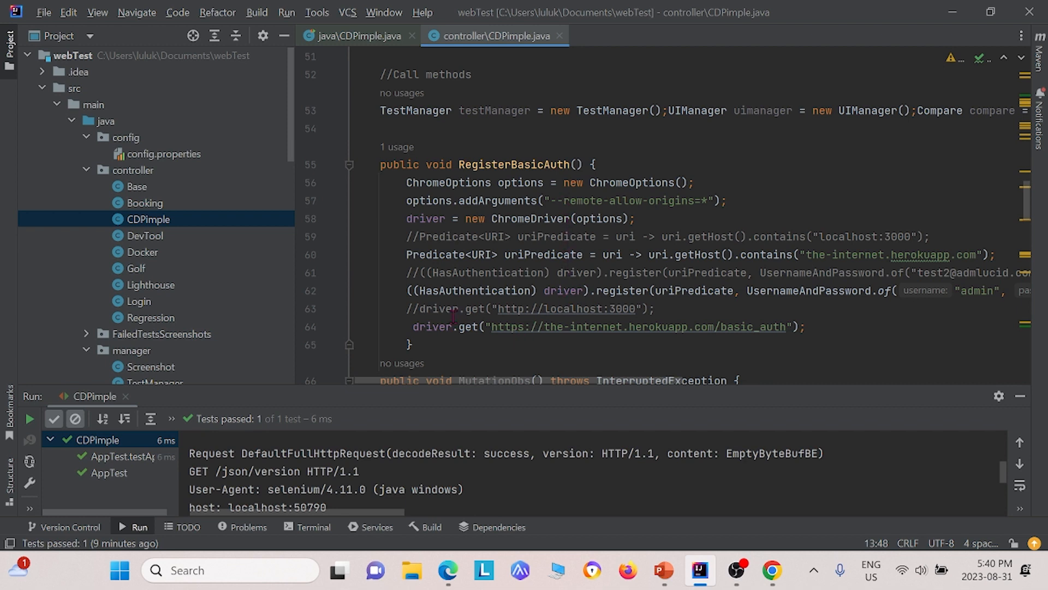
pyautogui.moveTo(766, 342)
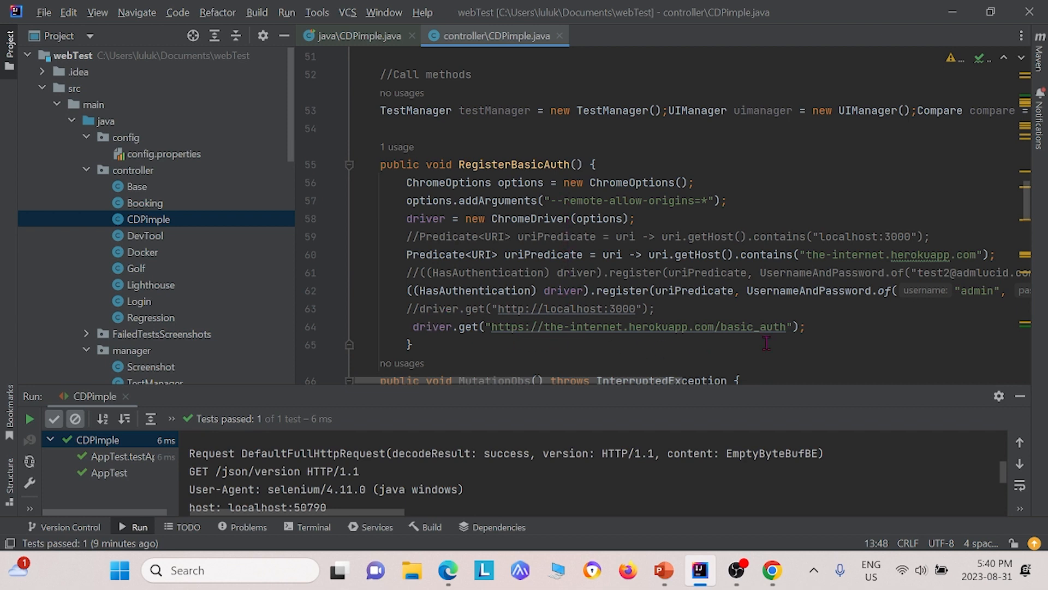
pyautogui.moveTo(759, 327)
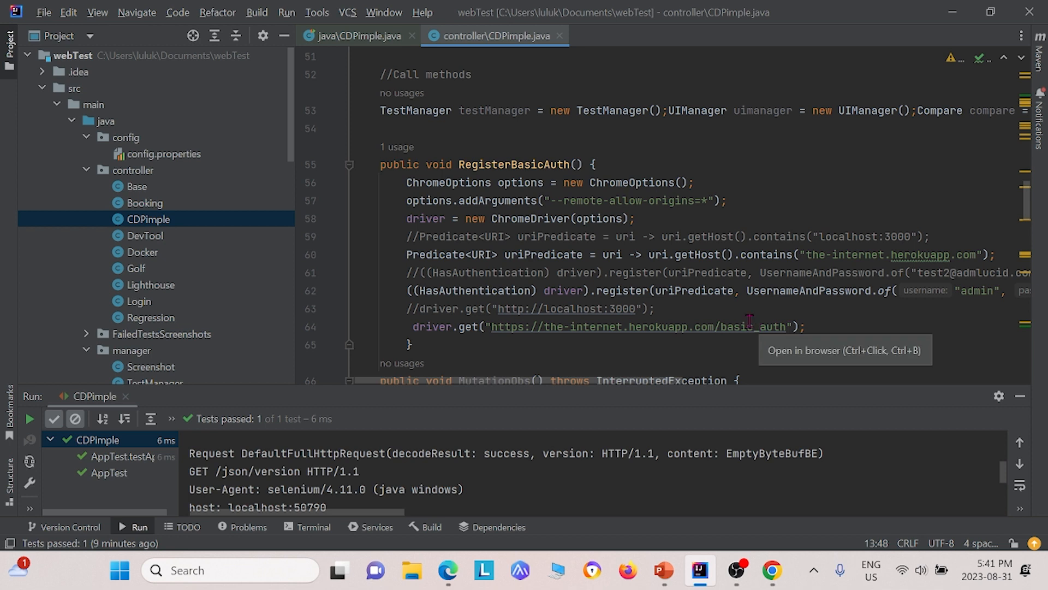
pyautogui.moveTo(700, 319)
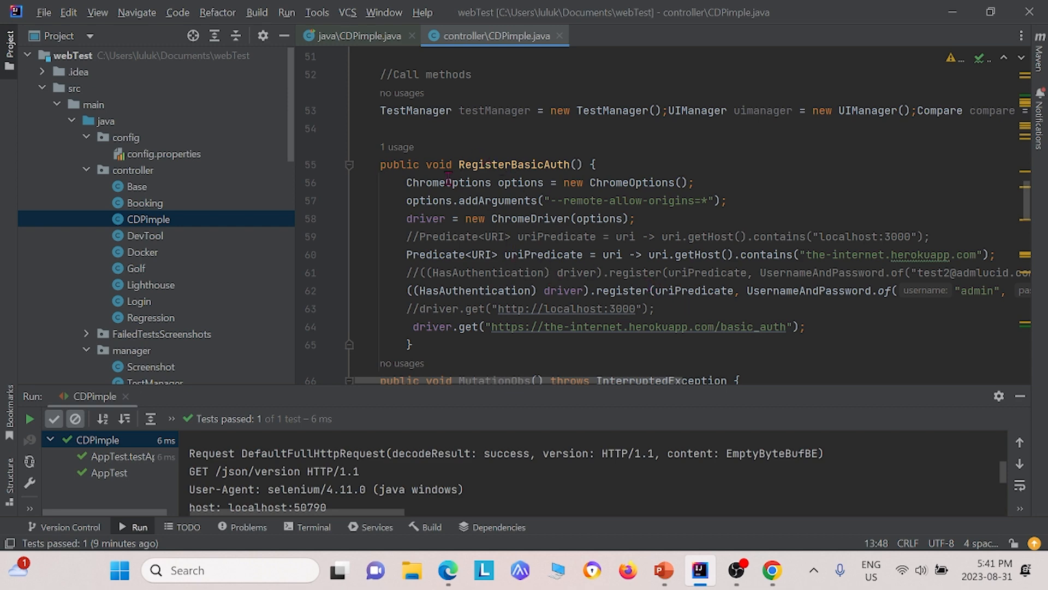
pyautogui.moveTo(524, 392)
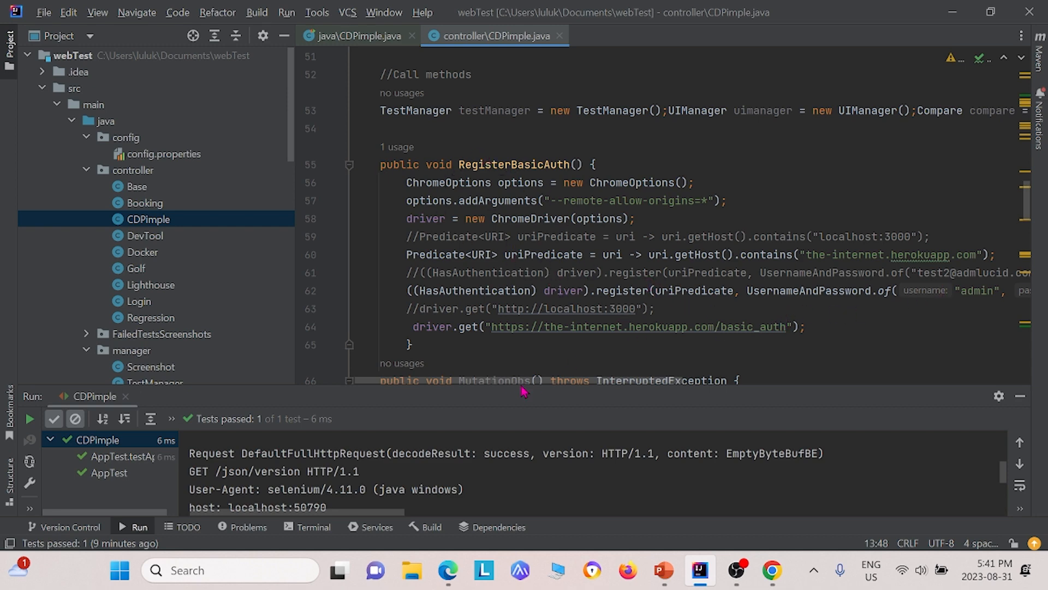
pyautogui.hscroll(3)
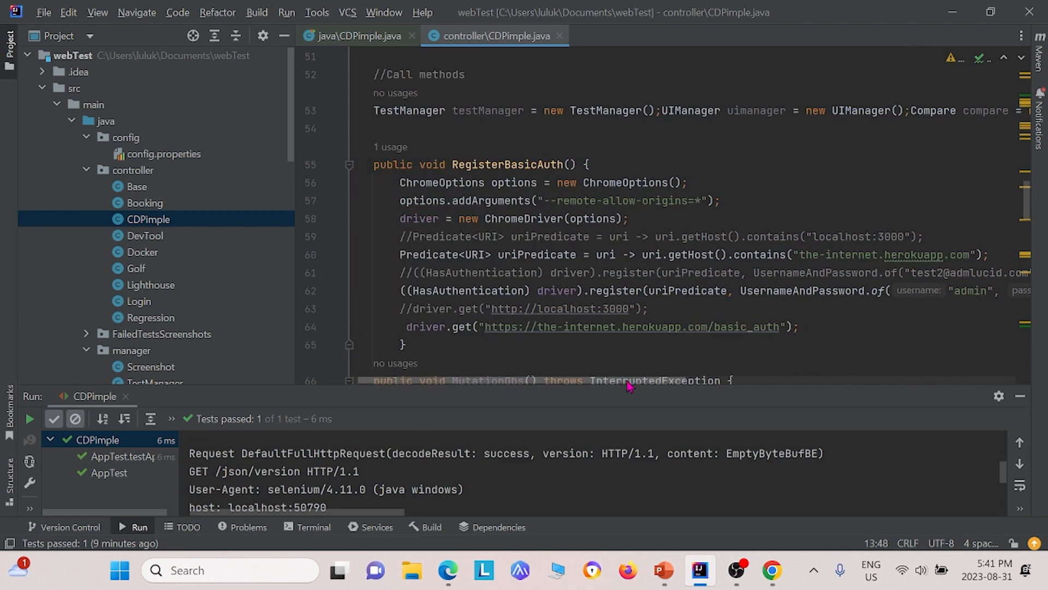
pyautogui.moveTo(537, 182)
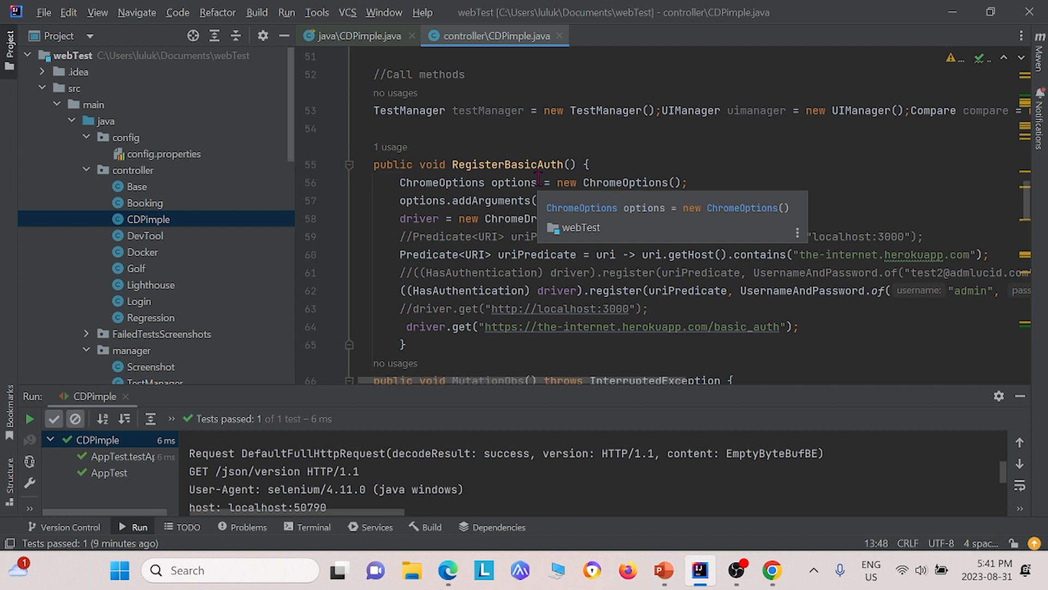
pyautogui.scroll(-3)
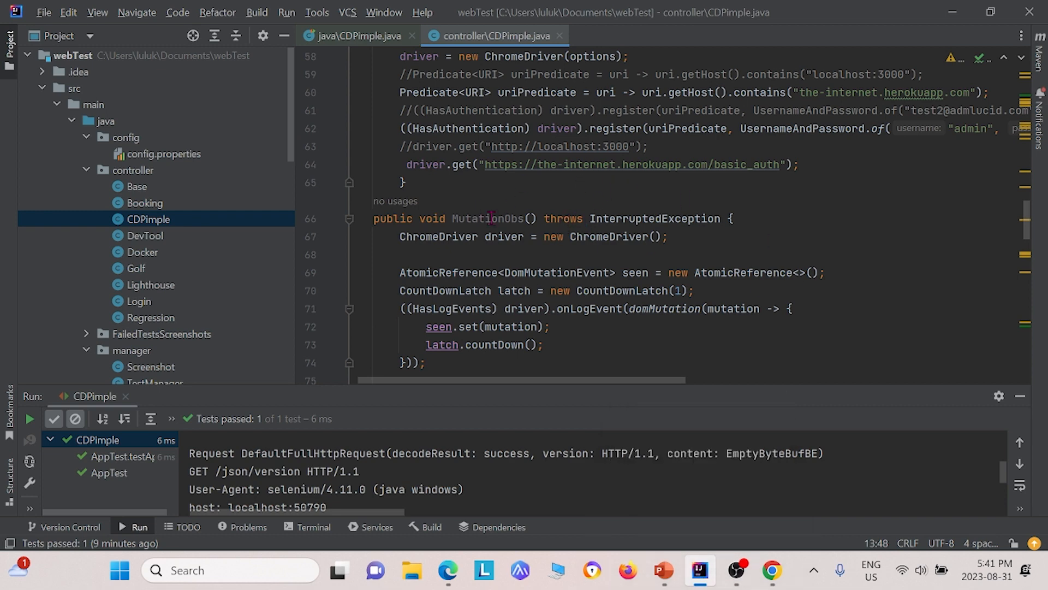
pyautogui.moveTo(524, 209)
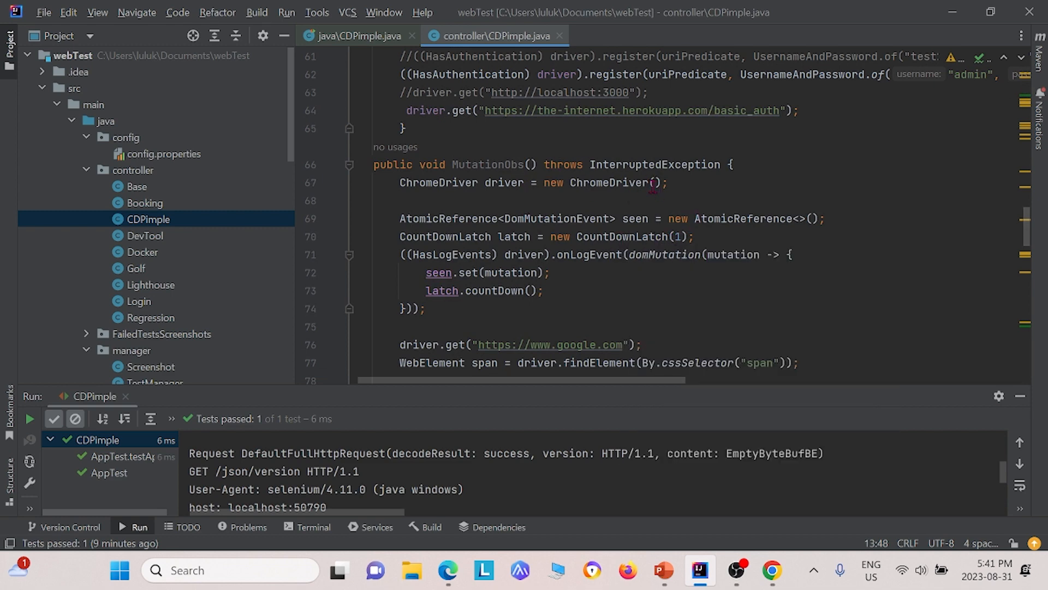
pyautogui.moveTo(616, 182)
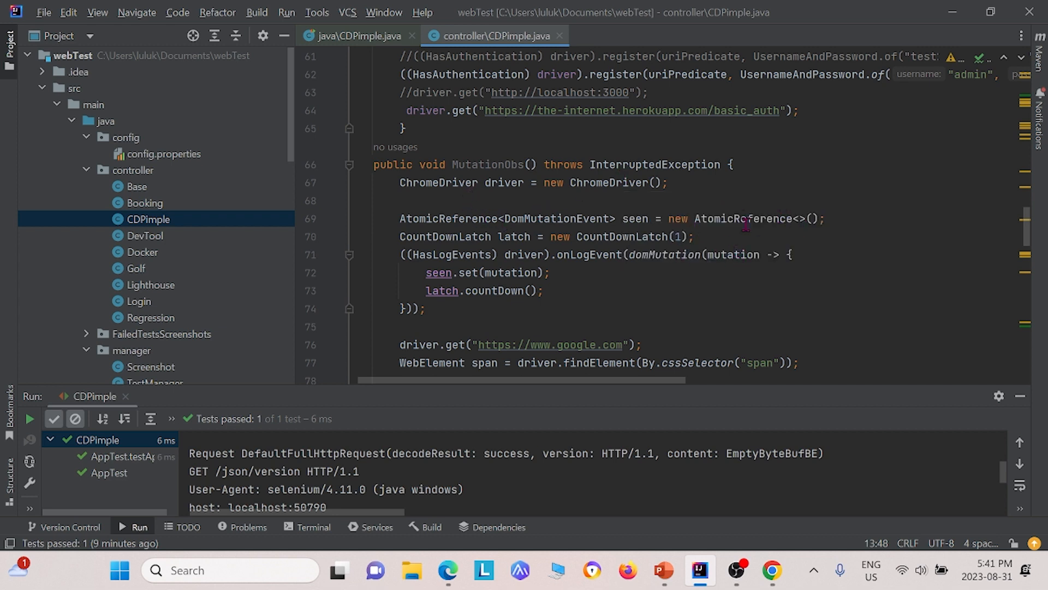
pyautogui.moveTo(517, 182)
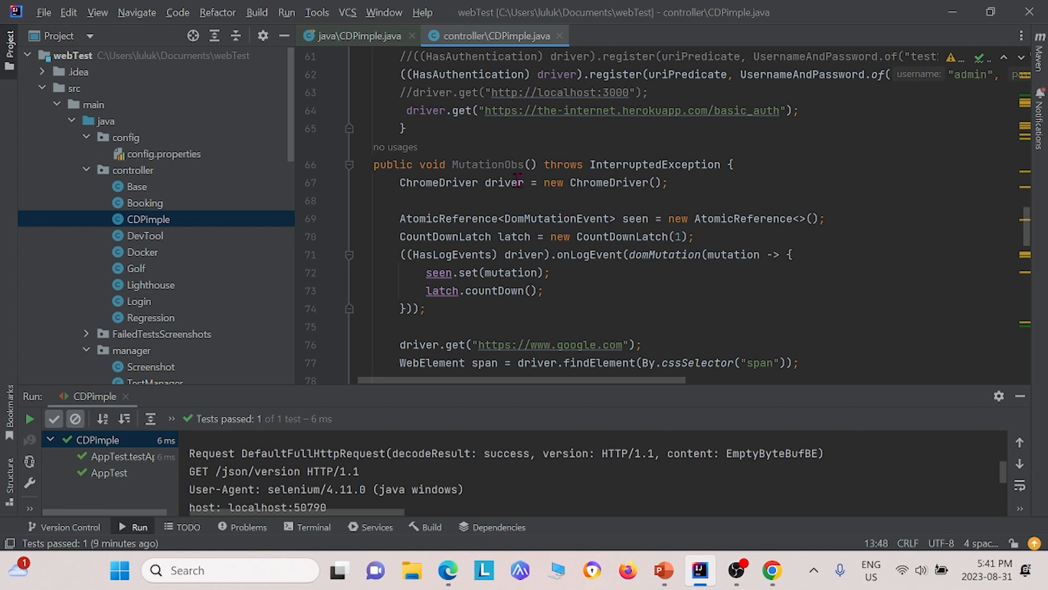
pyautogui.scroll(-3)
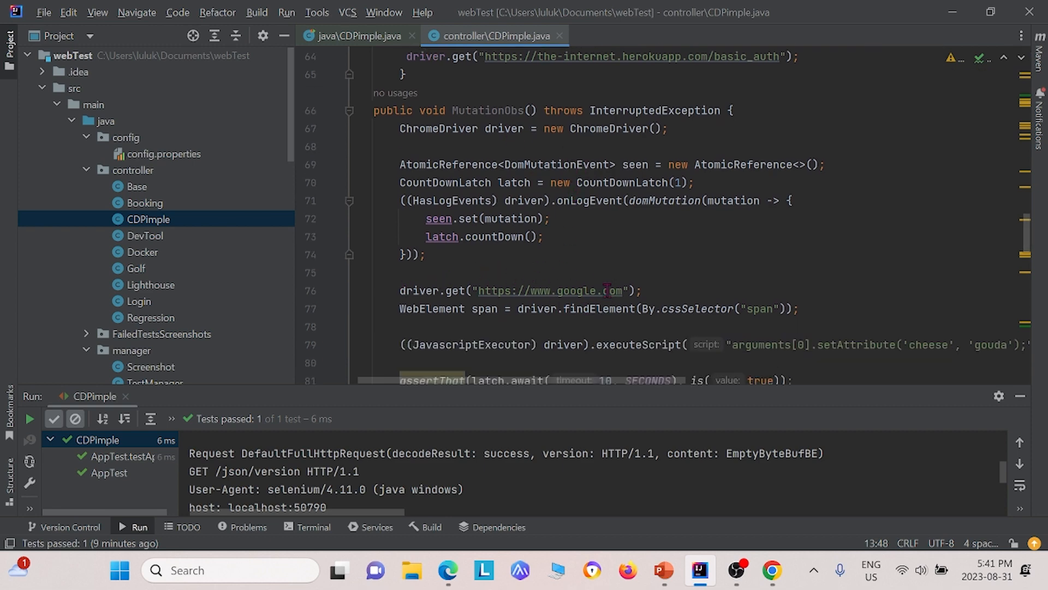
pyautogui.moveTo(568, 270)
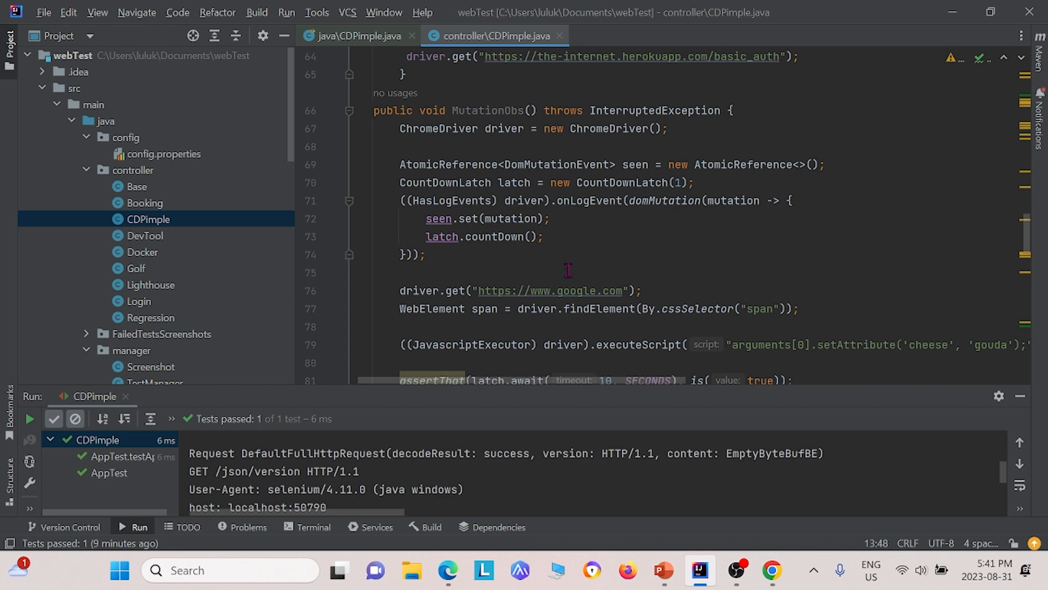
pyautogui.scroll(-3)
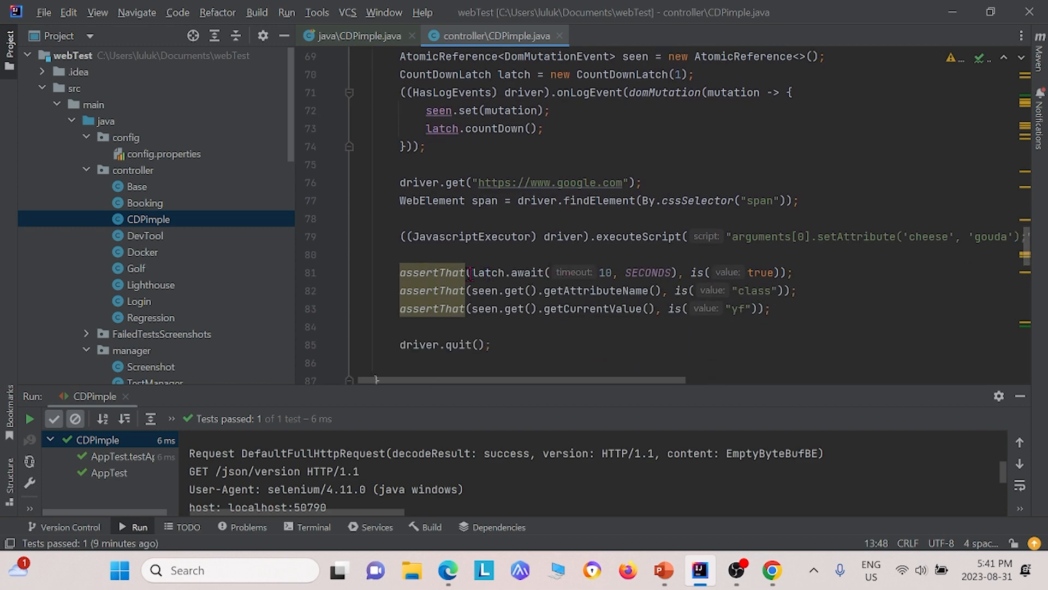
pyautogui.moveTo(596, 296)
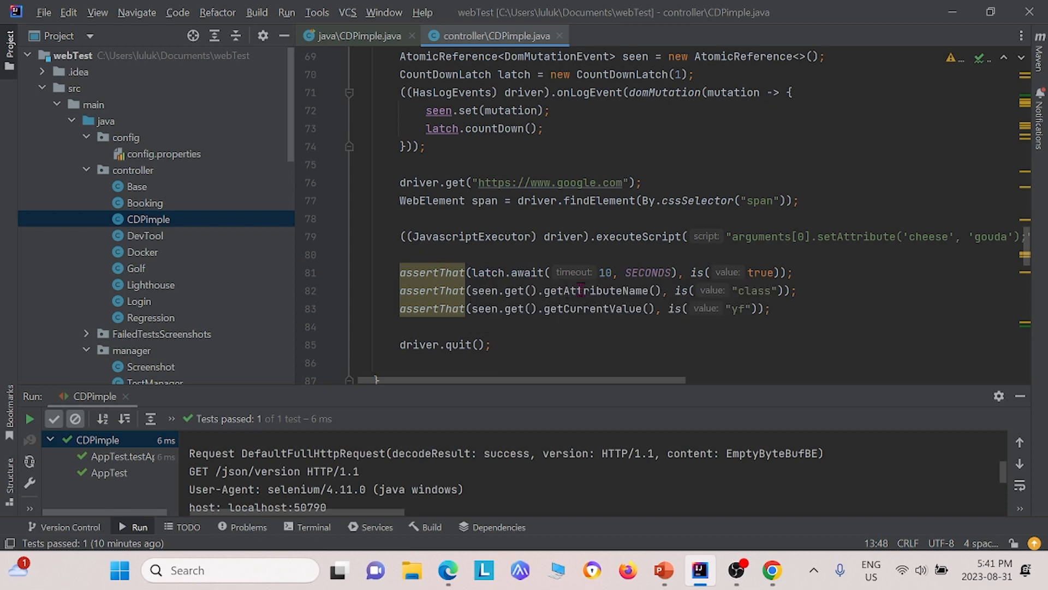
pyautogui.moveTo(607, 290)
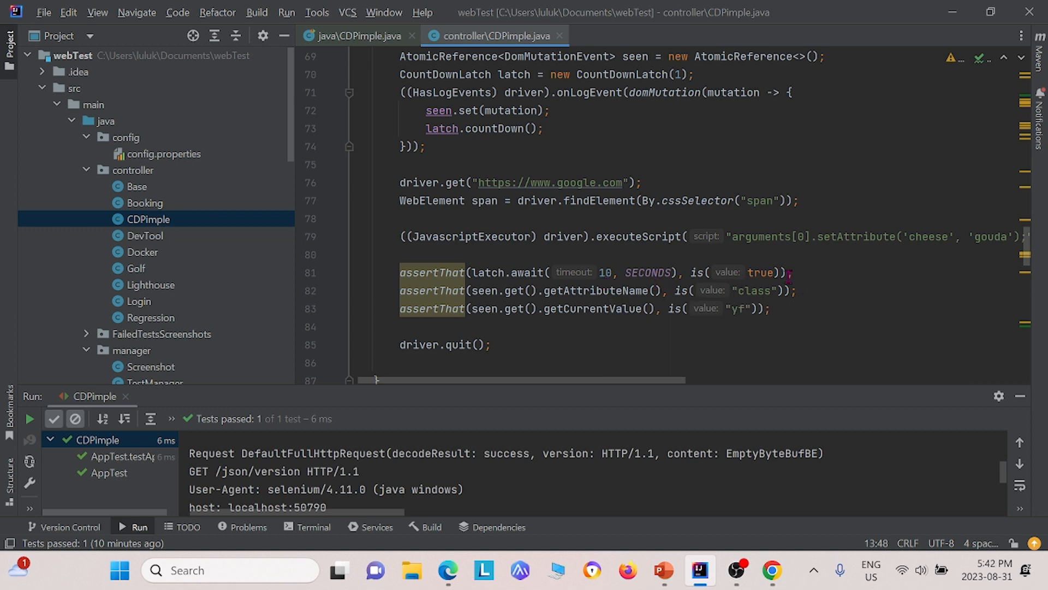
pyautogui.moveTo(649, 272)
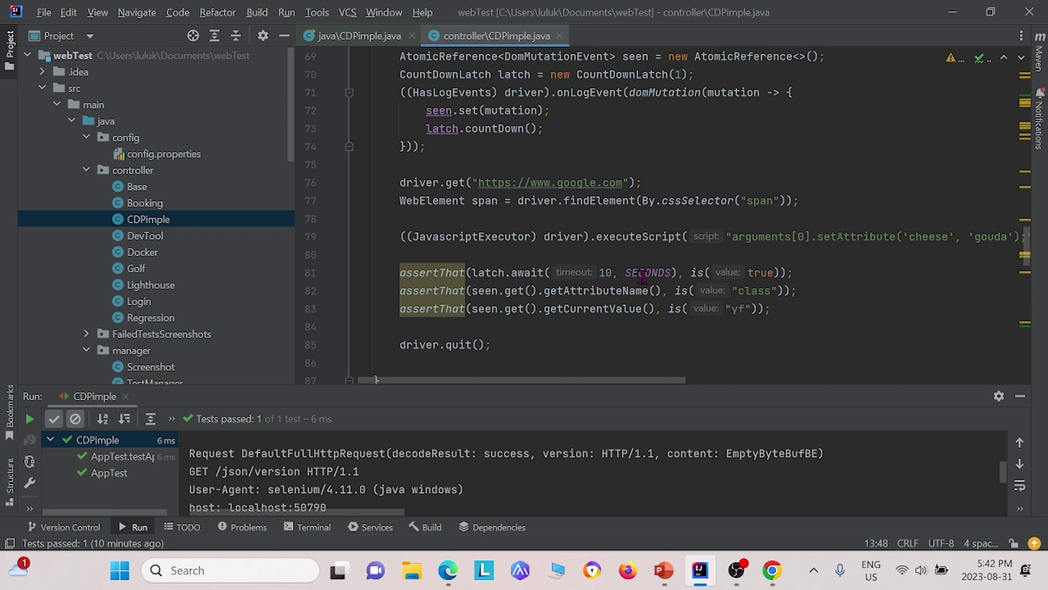
pyautogui.moveTo(819, 305)
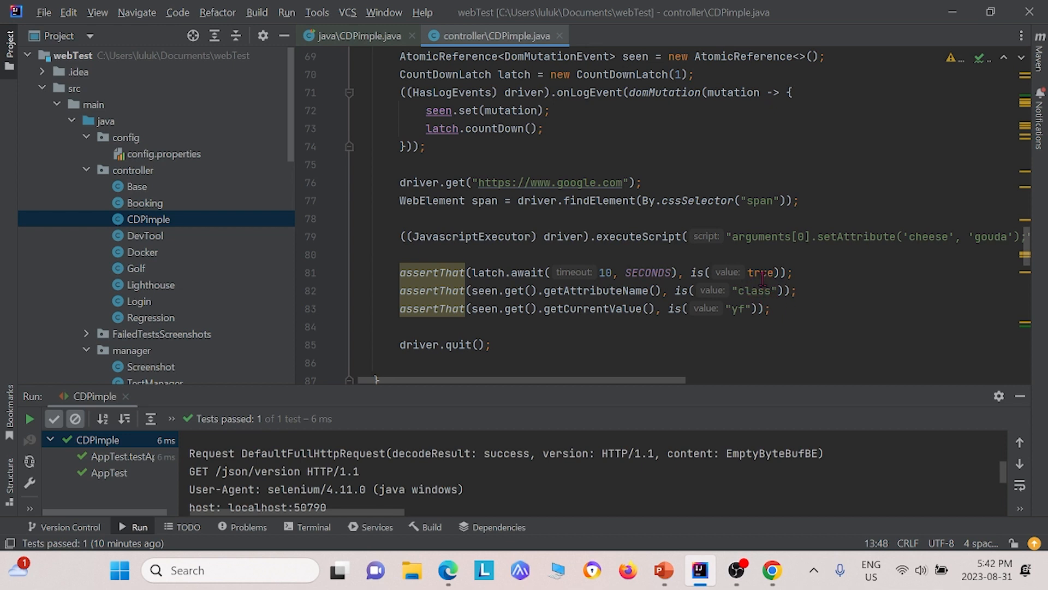
pyautogui.moveTo(418, 302)
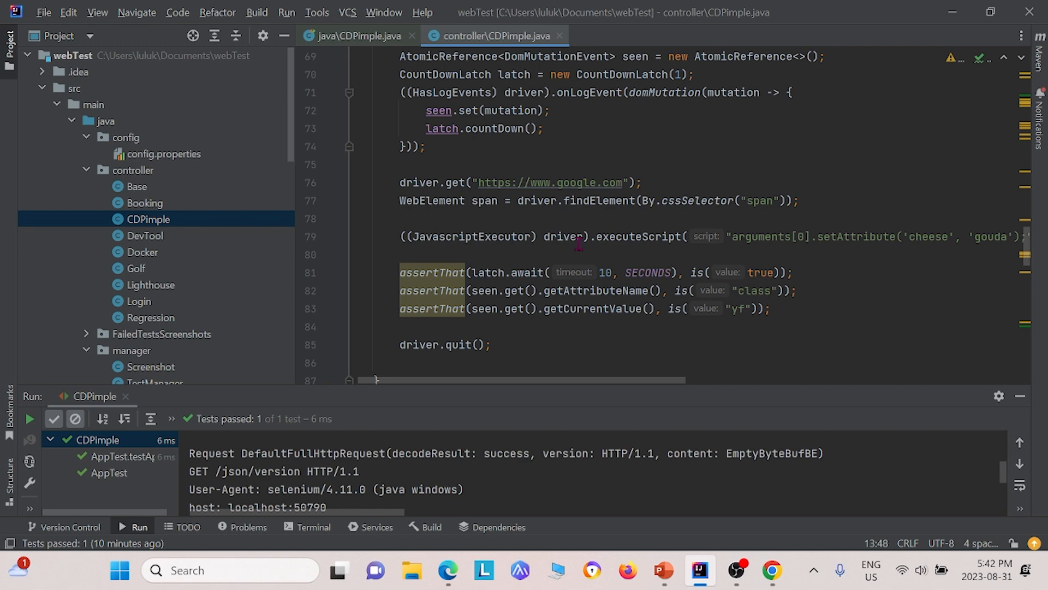
pyautogui.moveTo(650, 251)
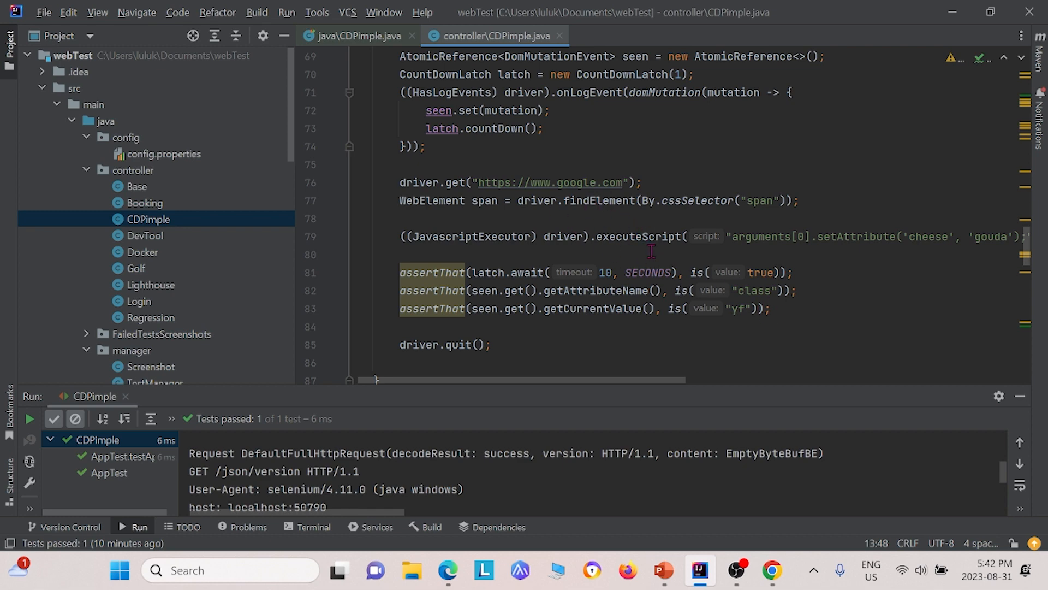
pyautogui.scroll(-3)
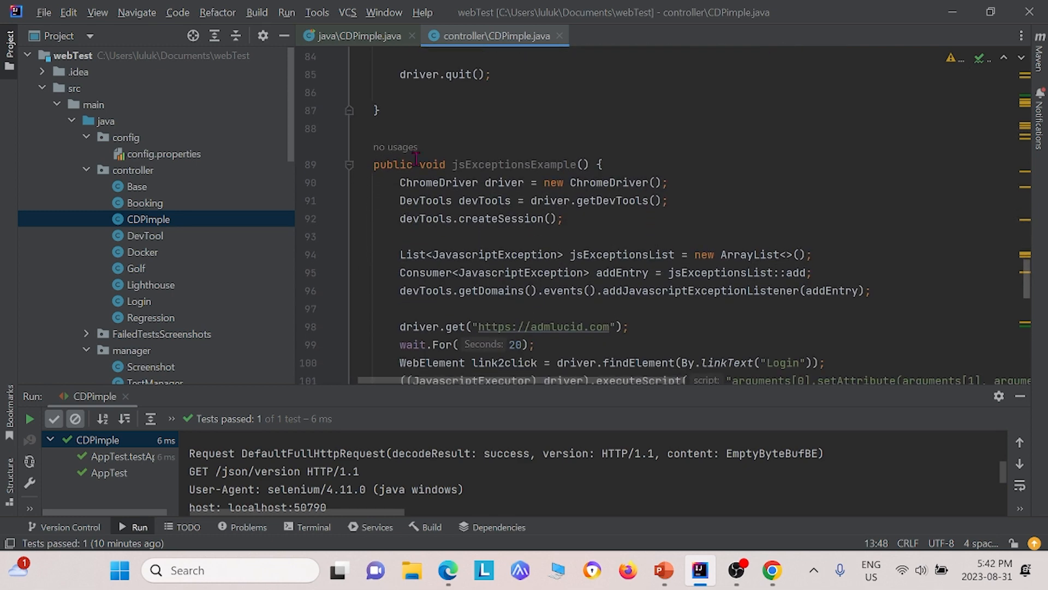
pyautogui.moveTo(528, 165)
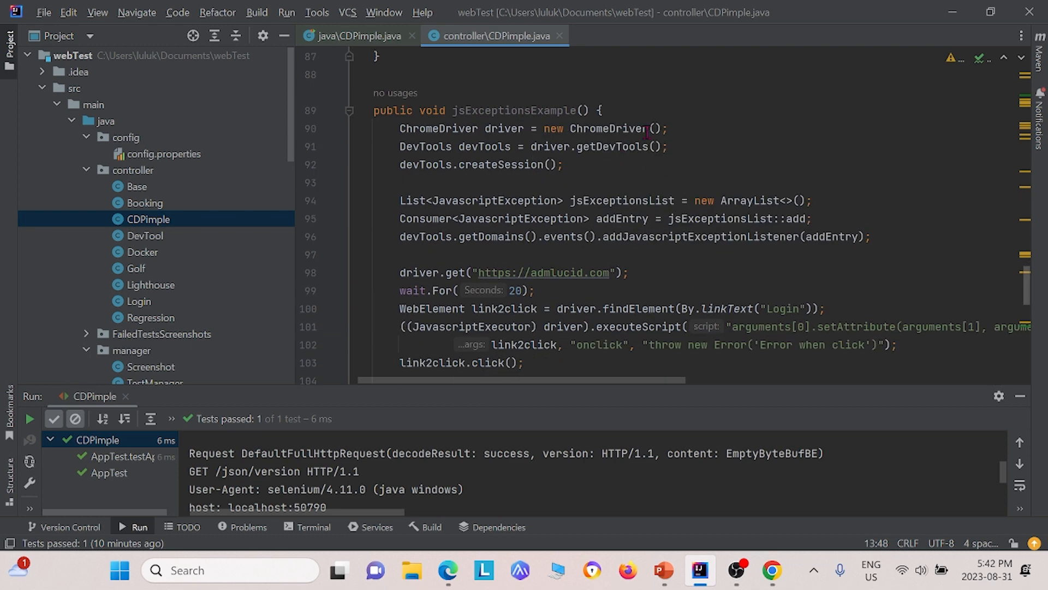
pyautogui.moveTo(649, 155)
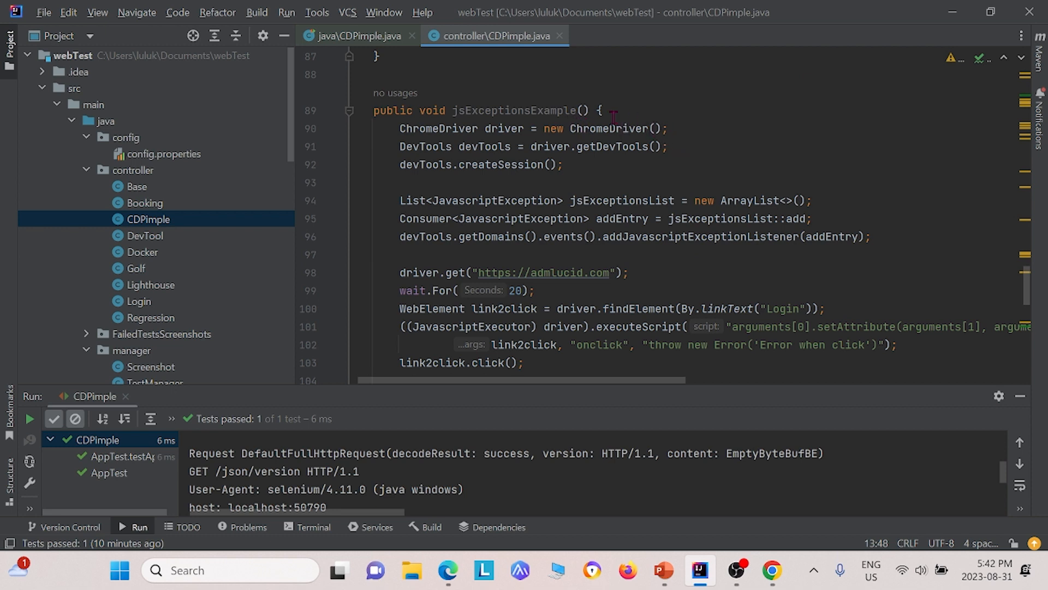
pyautogui.moveTo(503, 128)
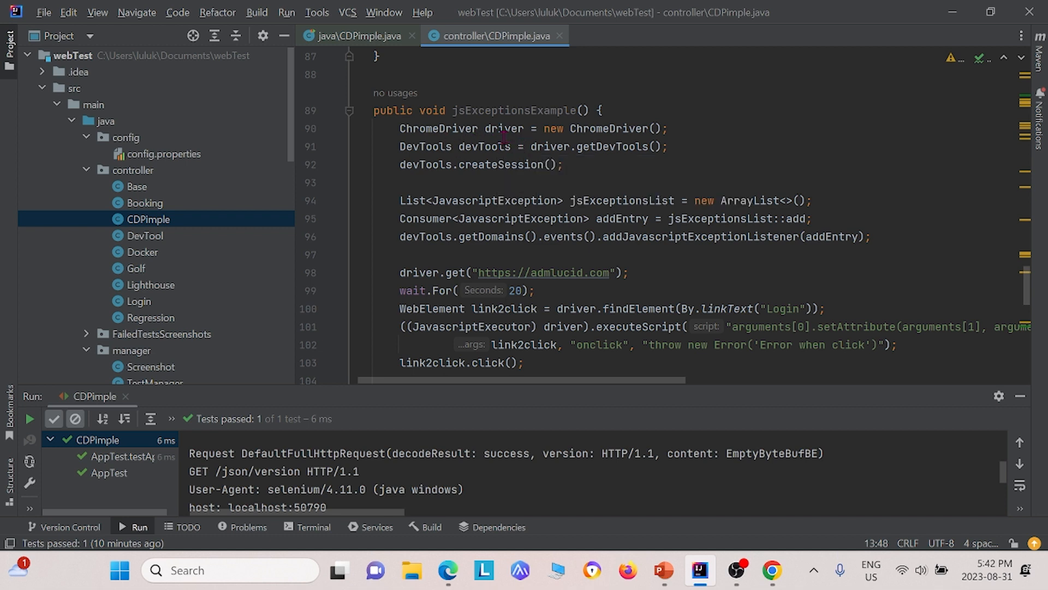
pyautogui.moveTo(527, 164)
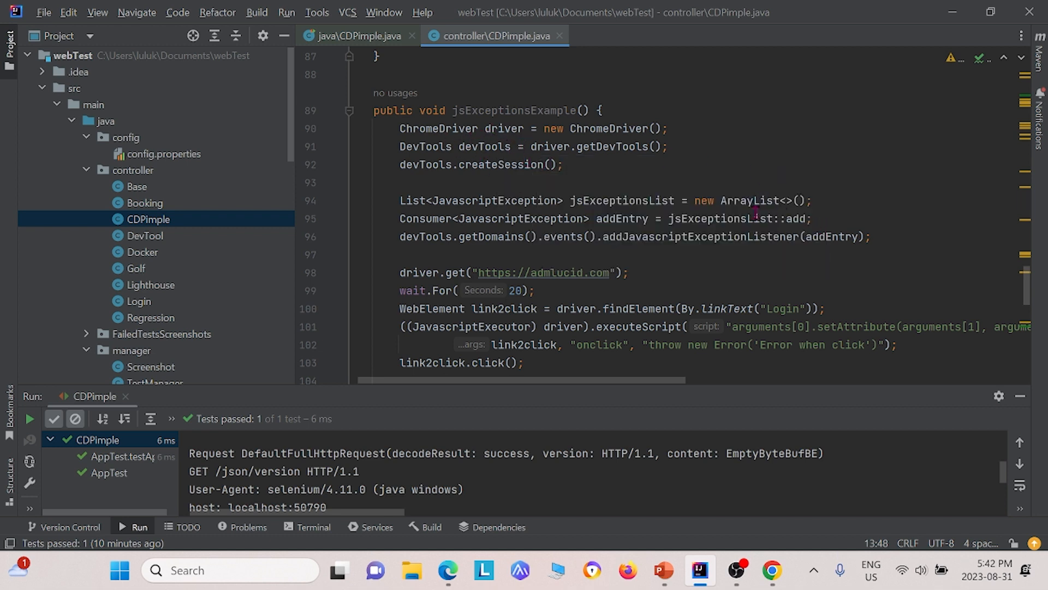
pyautogui.moveTo(647, 176)
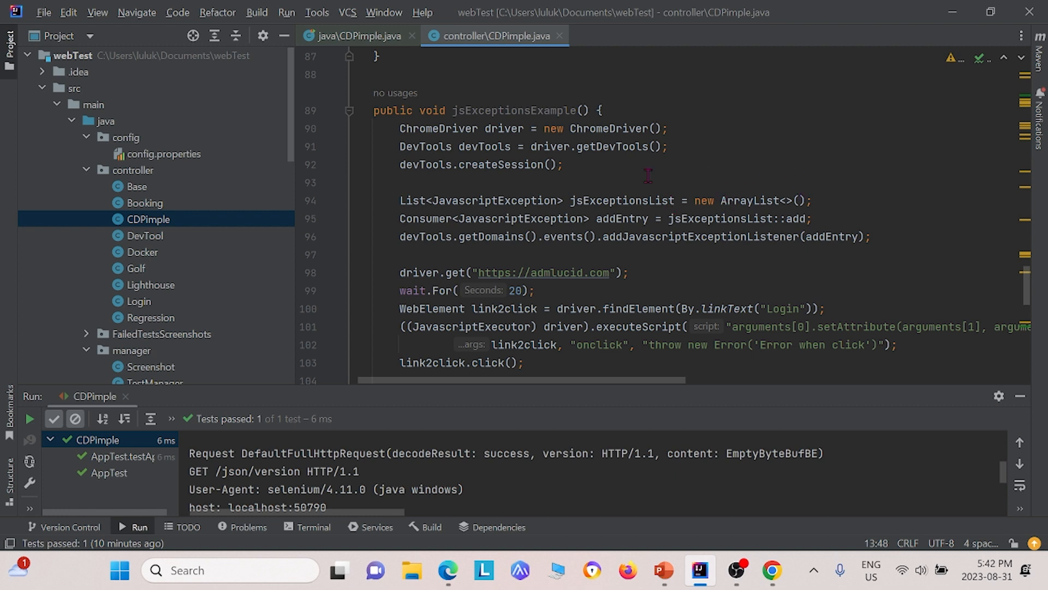
pyautogui.moveTo(596, 185)
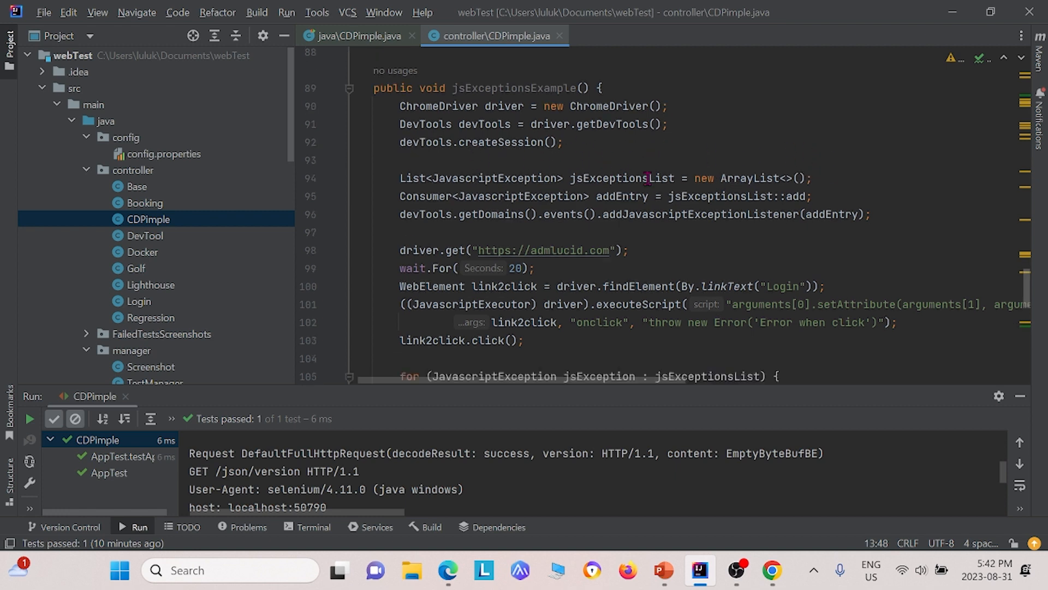
pyautogui.scroll(-3)
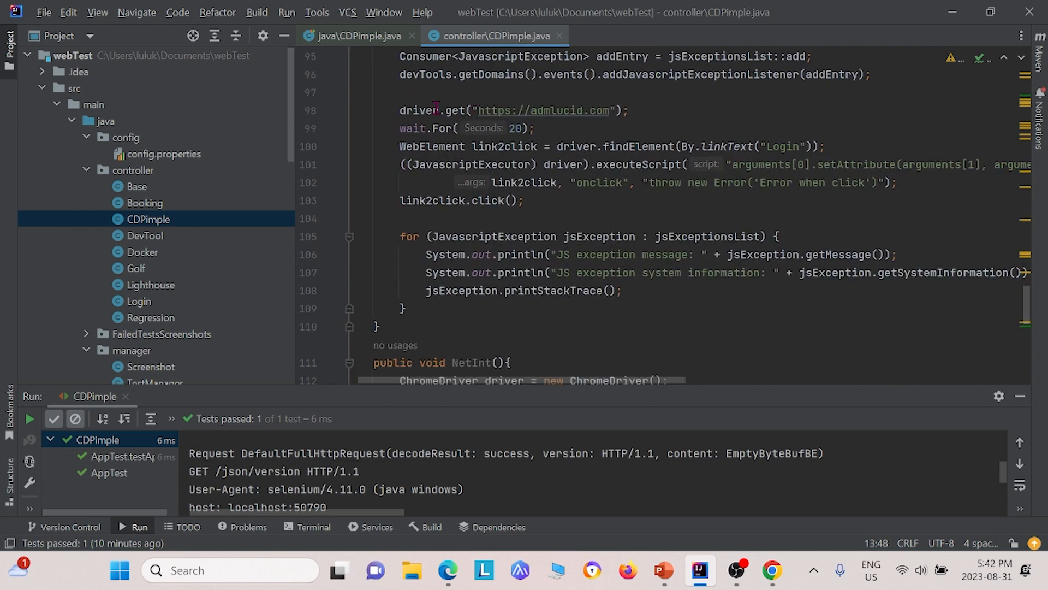
pyautogui.moveTo(549, 87)
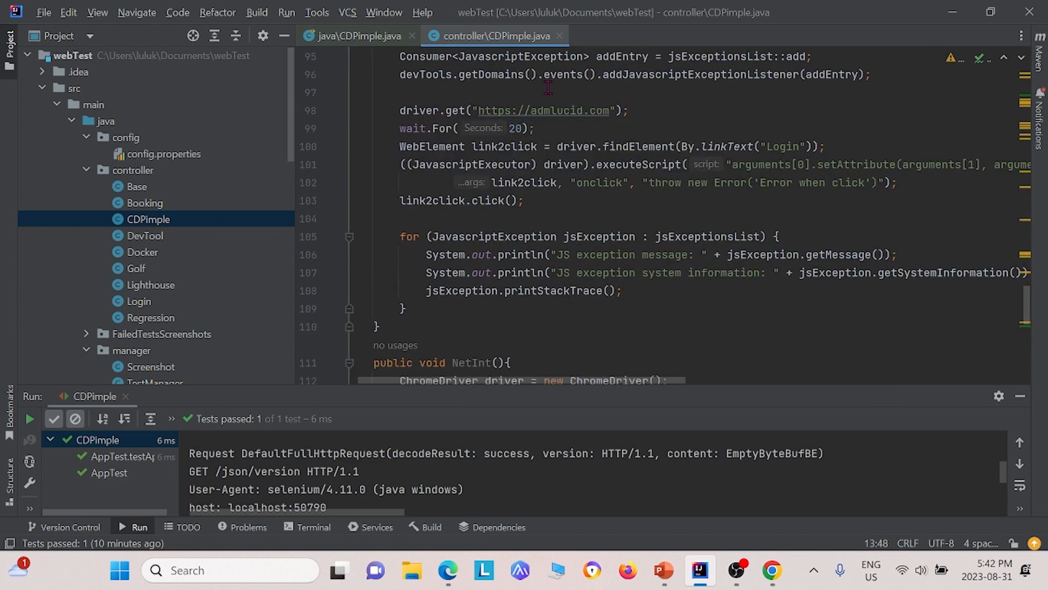
pyautogui.moveTo(569, 121)
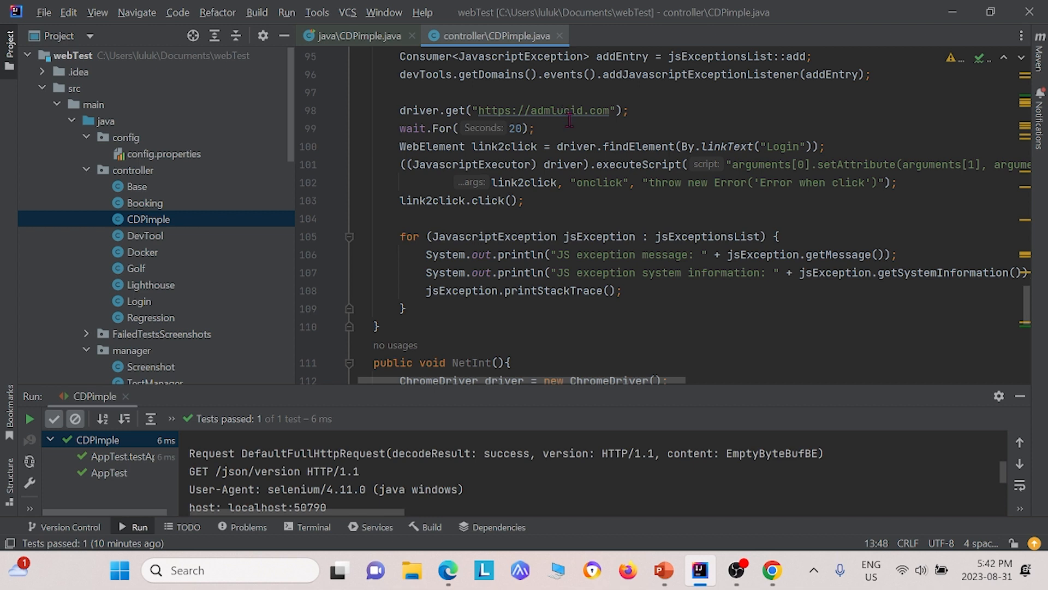
pyautogui.moveTo(408, 161)
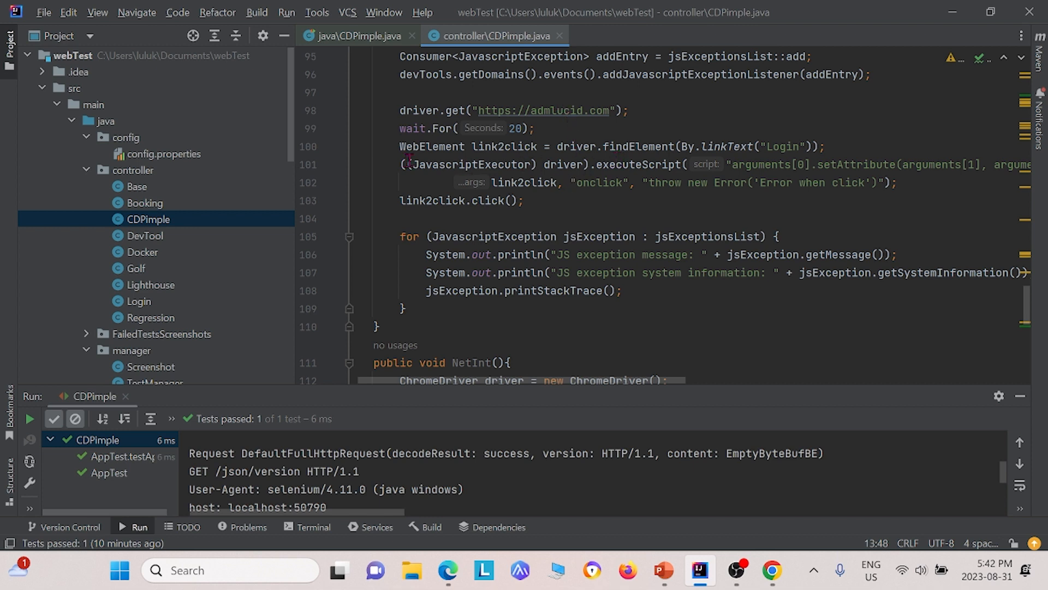
pyautogui.moveTo(498, 165)
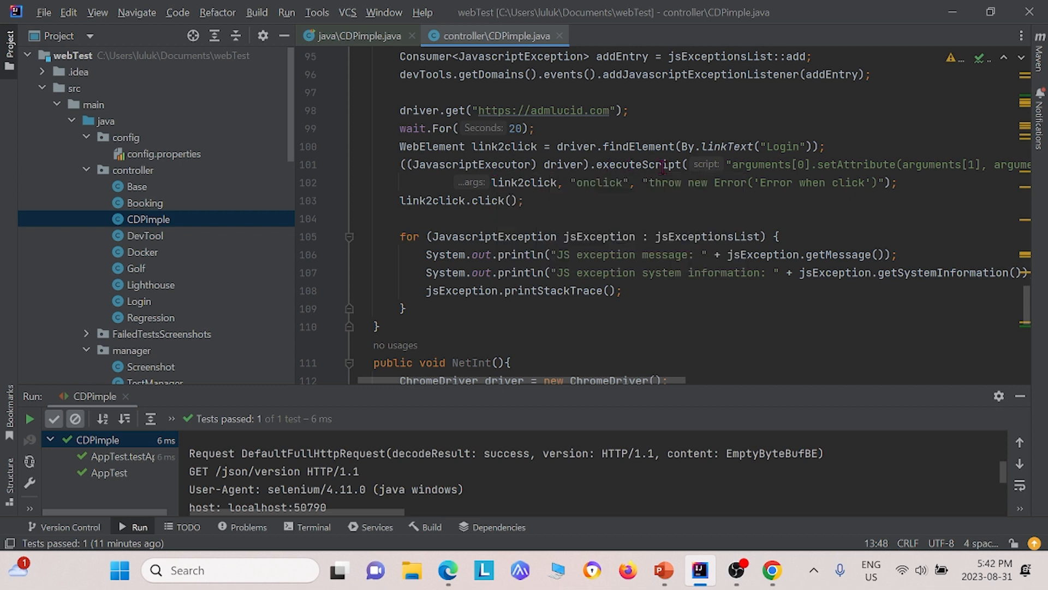
pyautogui.moveTo(632, 193)
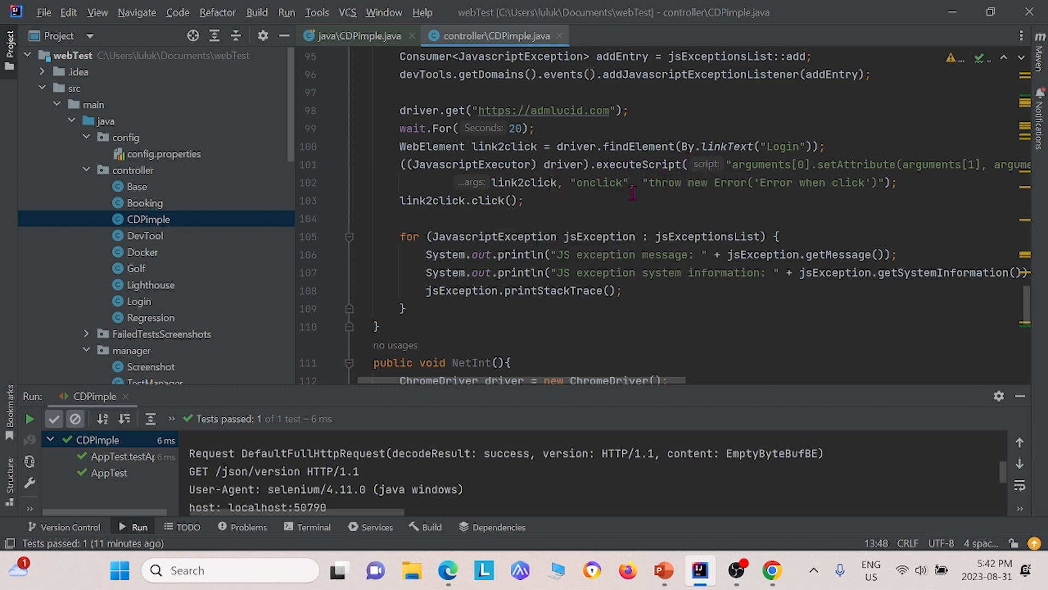
pyautogui.moveTo(649, 181)
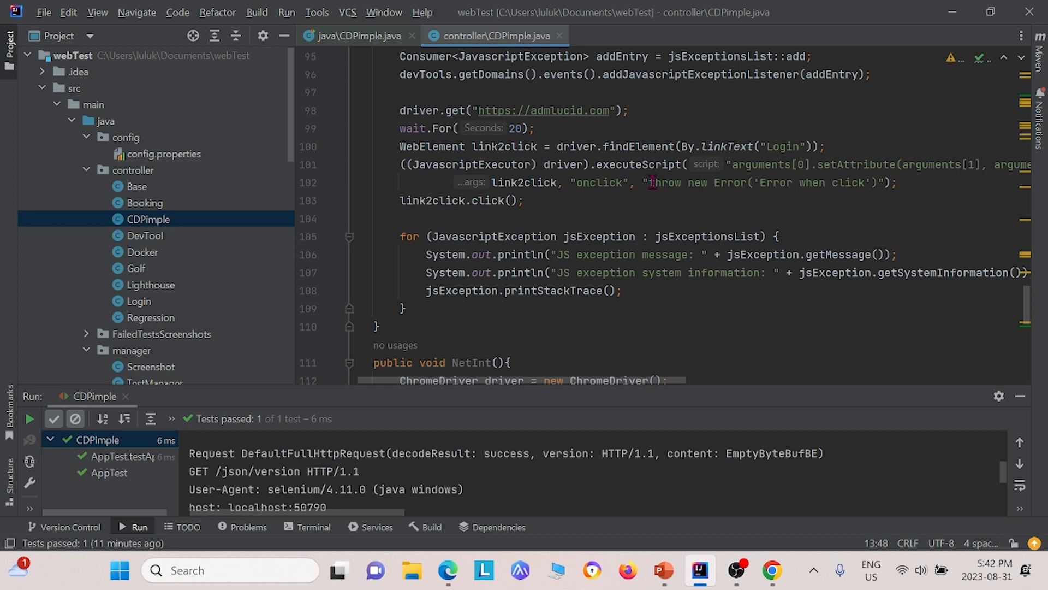
pyautogui.moveTo(850, 154)
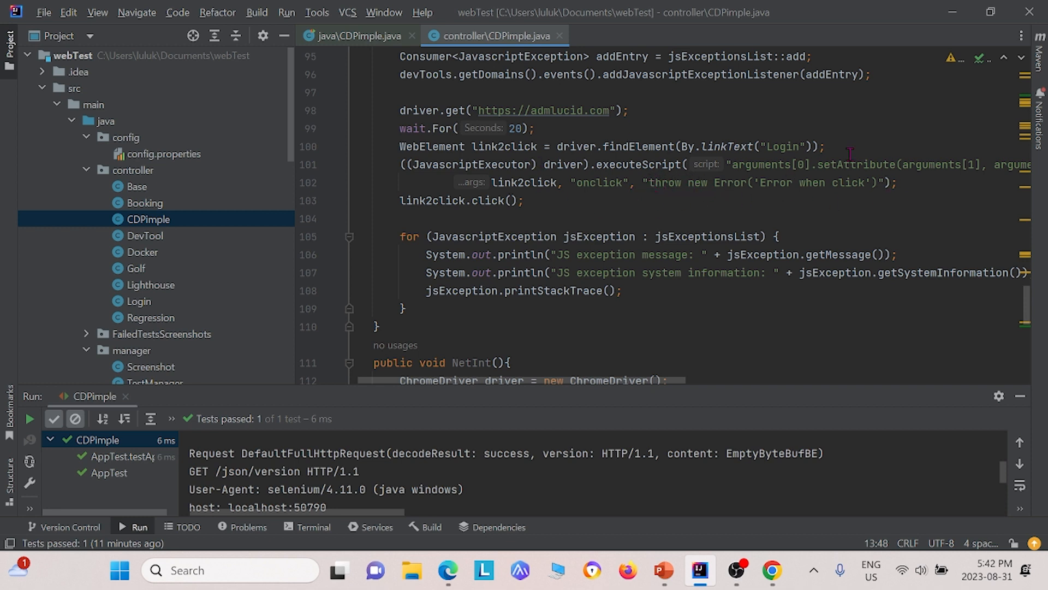
pyautogui.moveTo(784, 182)
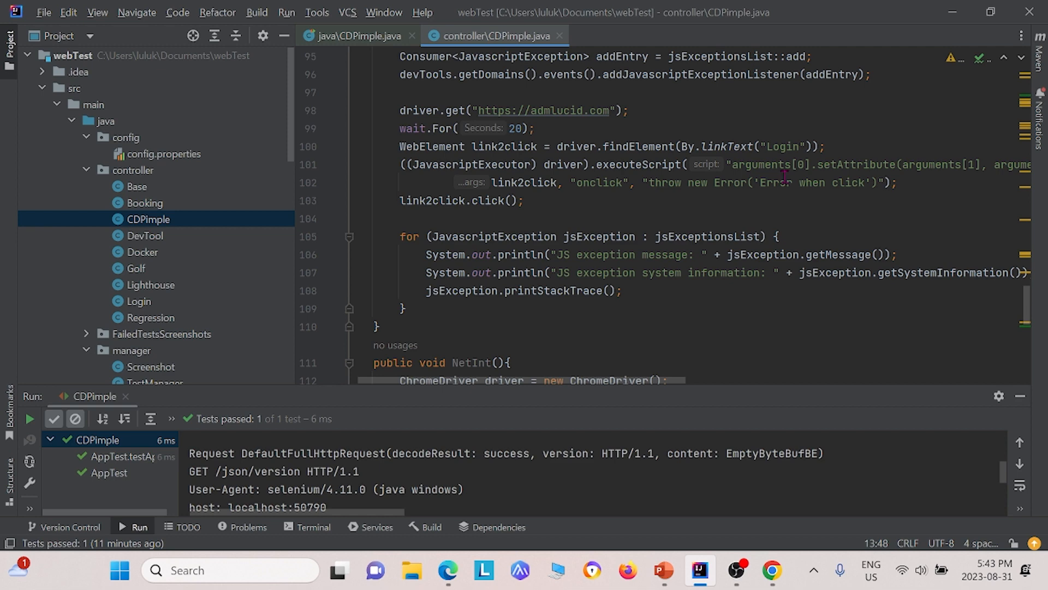
pyautogui.scroll(-3)
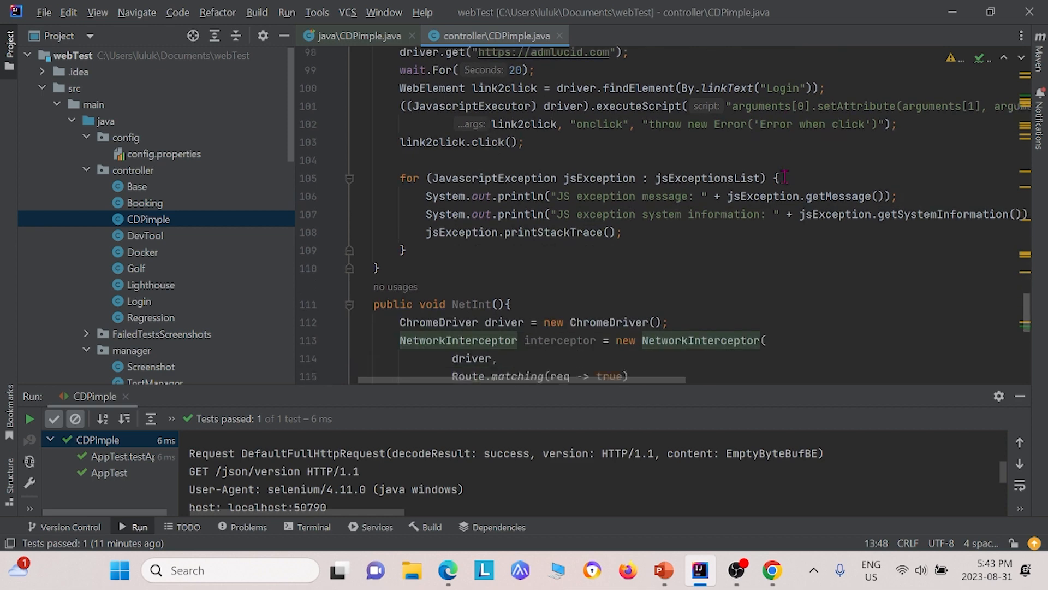
pyautogui.scroll(-3)
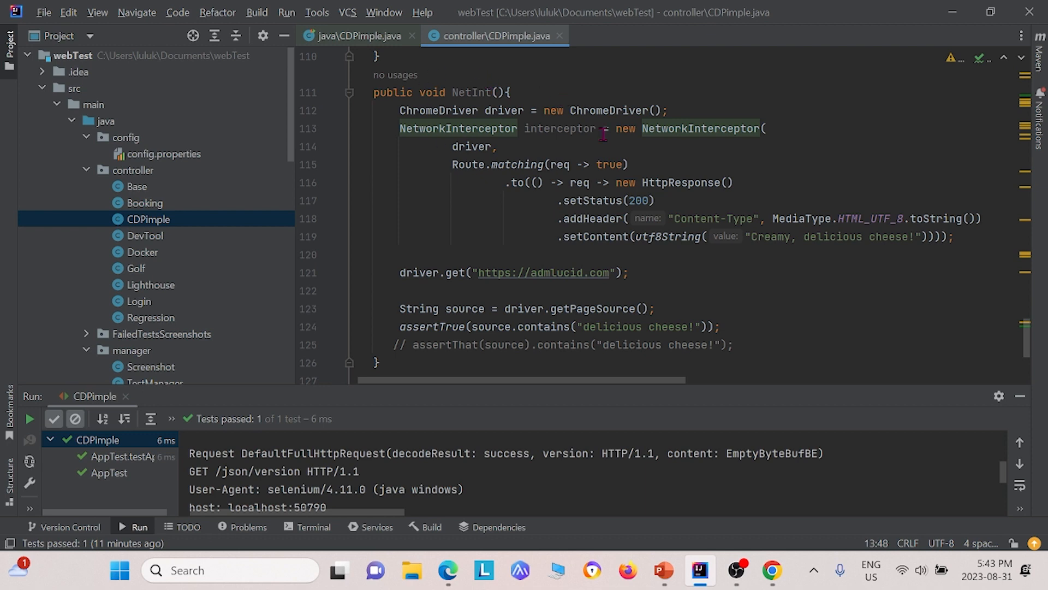
pyautogui.moveTo(665, 128)
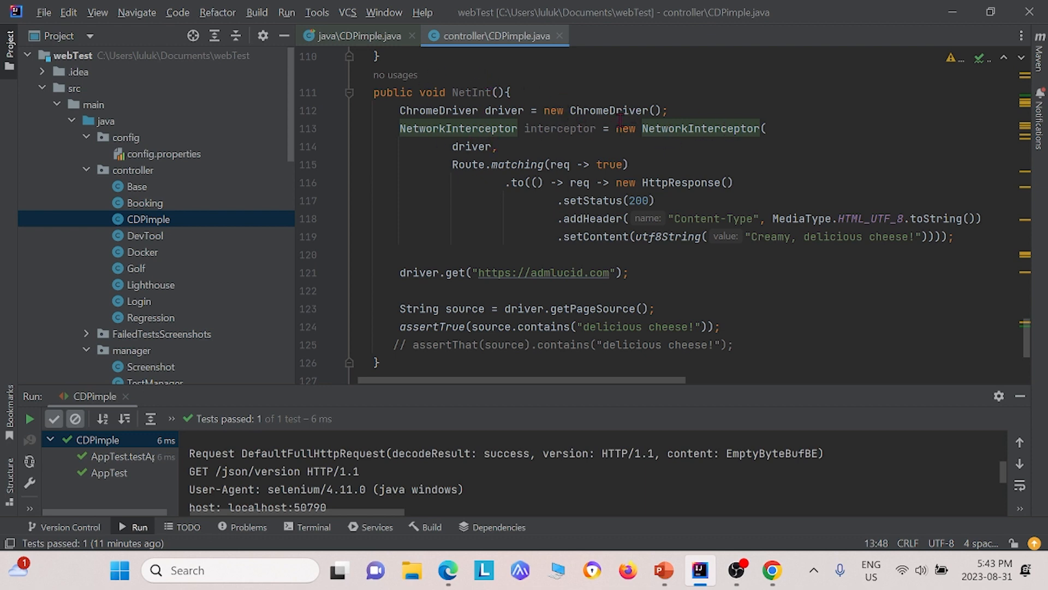
pyautogui.moveTo(437, 149)
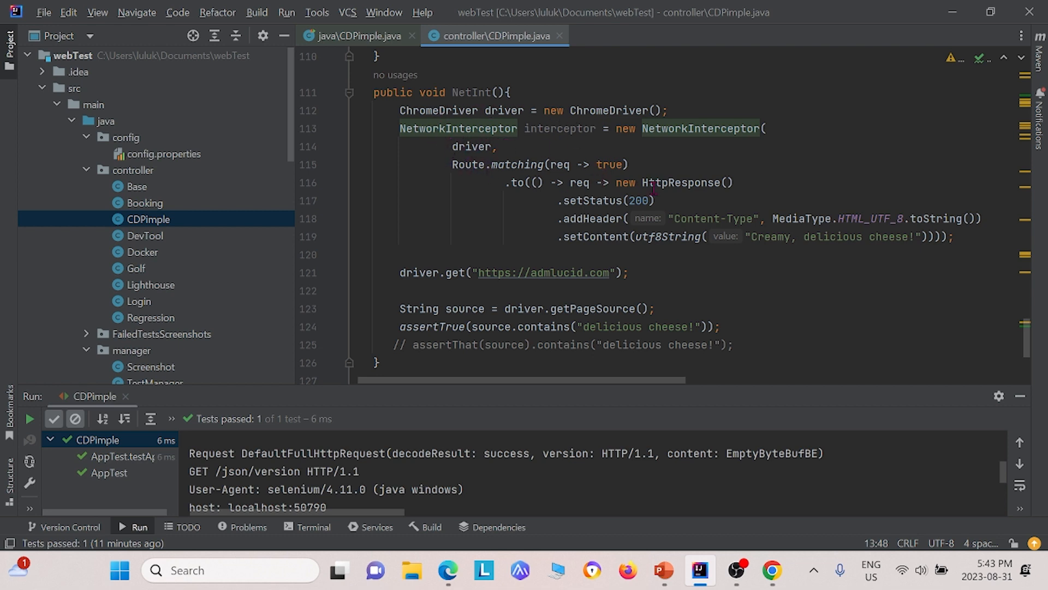
pyautogui.moveTo(699, 187)
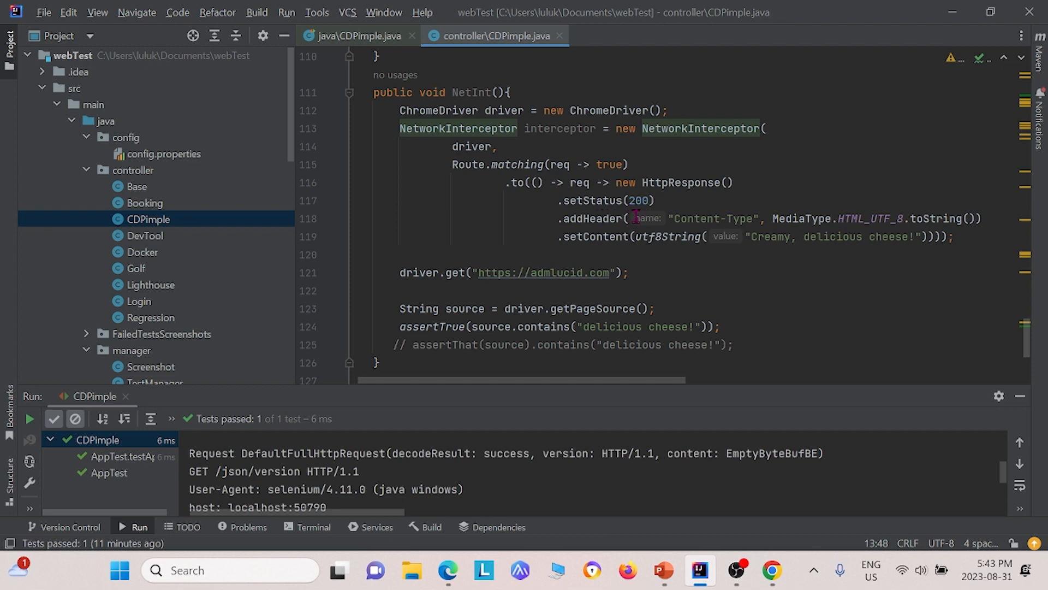
pyautogui.moveTo(737, 218)
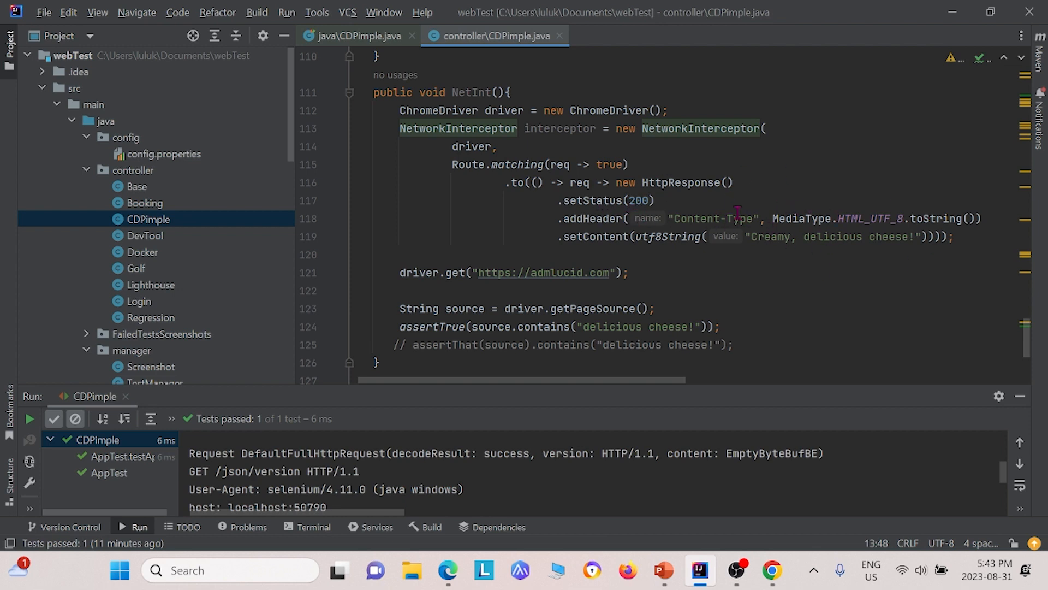
pyautogui.moveTo(700, 215)
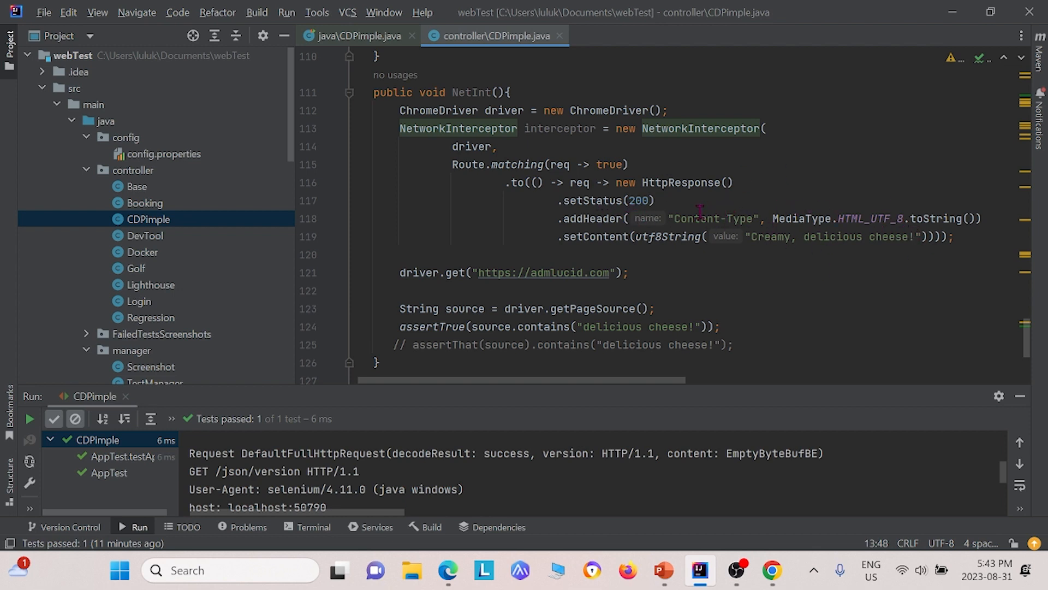
pyautogui.moveTo(696, 241)
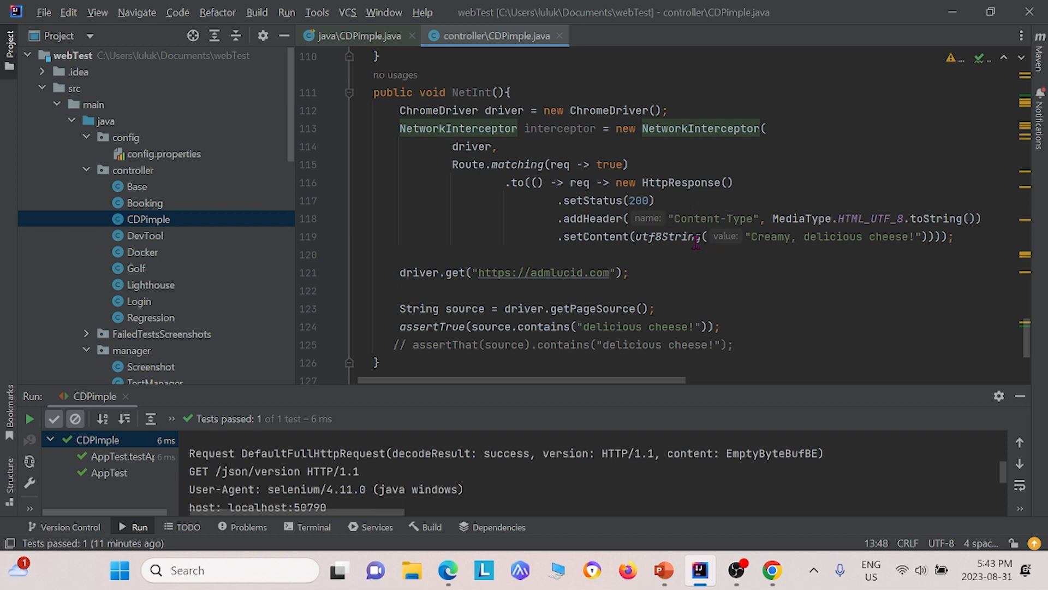
pyautogui.moveTo(616, 152)
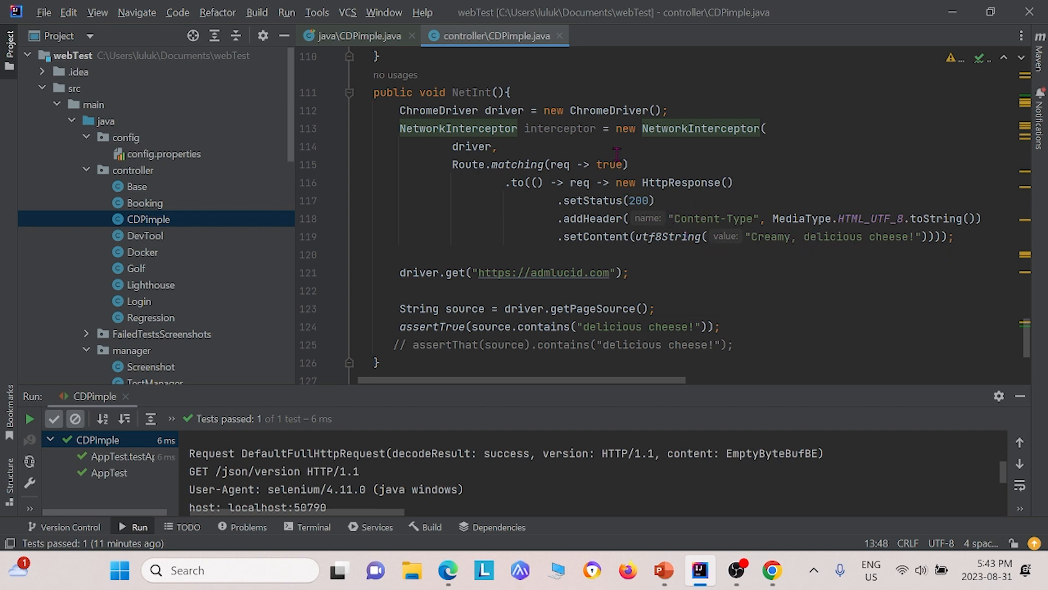
pyautogui.moveTo(606, 185)
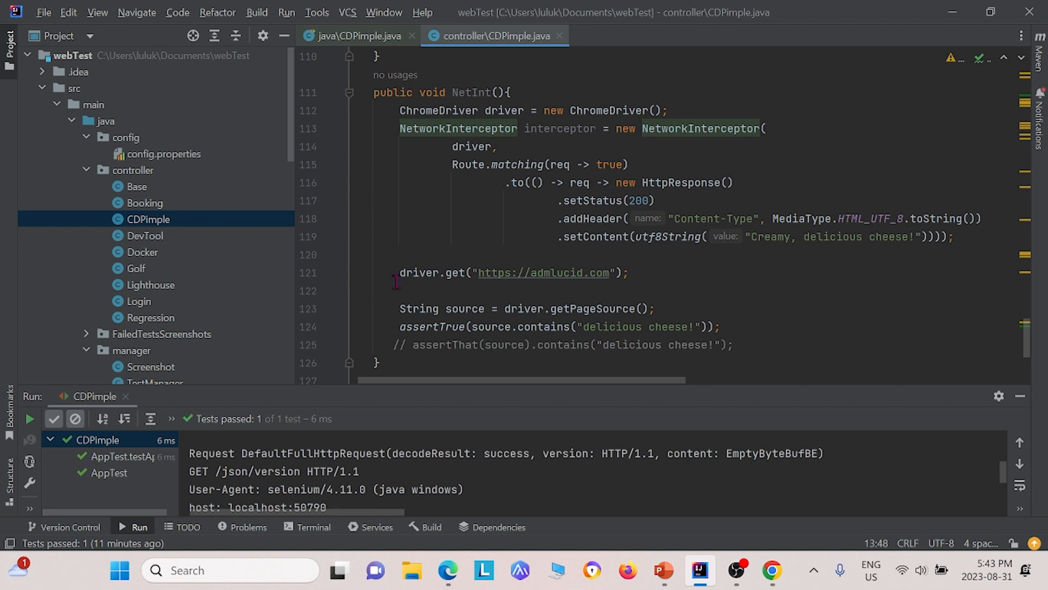
pyautogui.moveTo(537, 278)
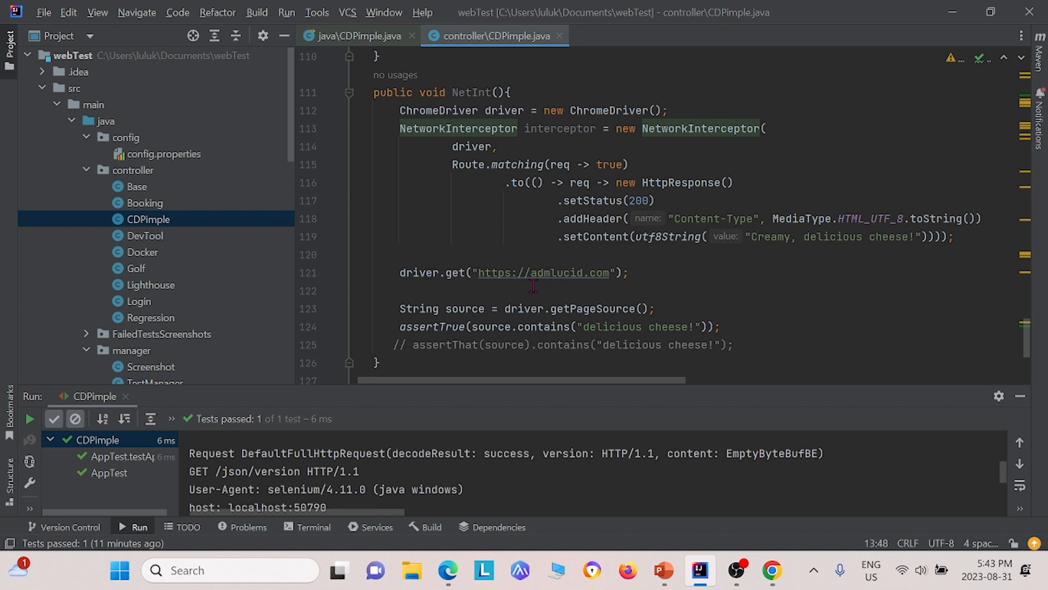
pyautogui.moveTo(319, 245)
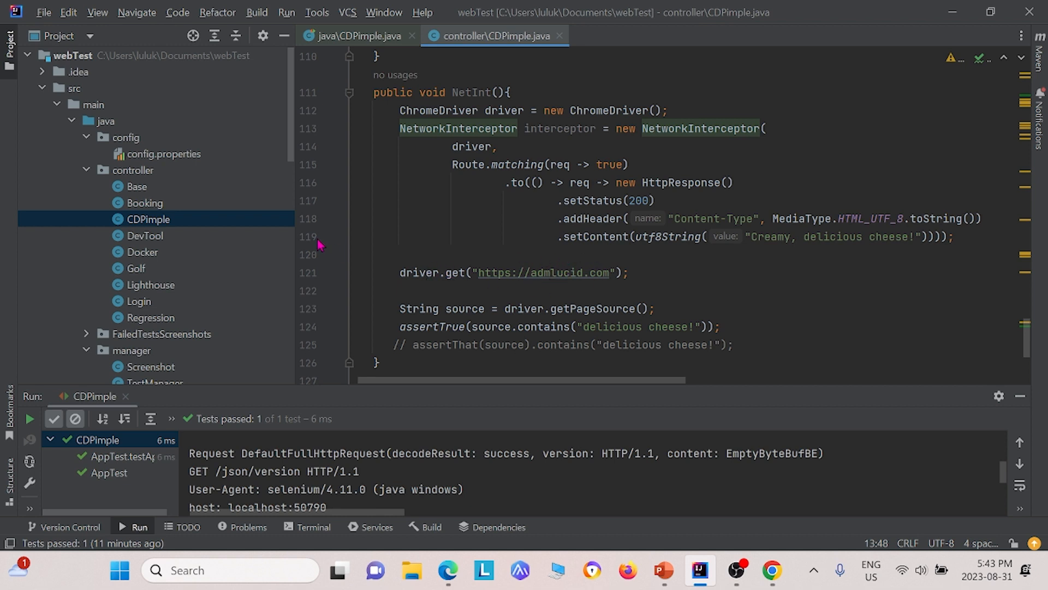
pyautogui.scroll(-3)
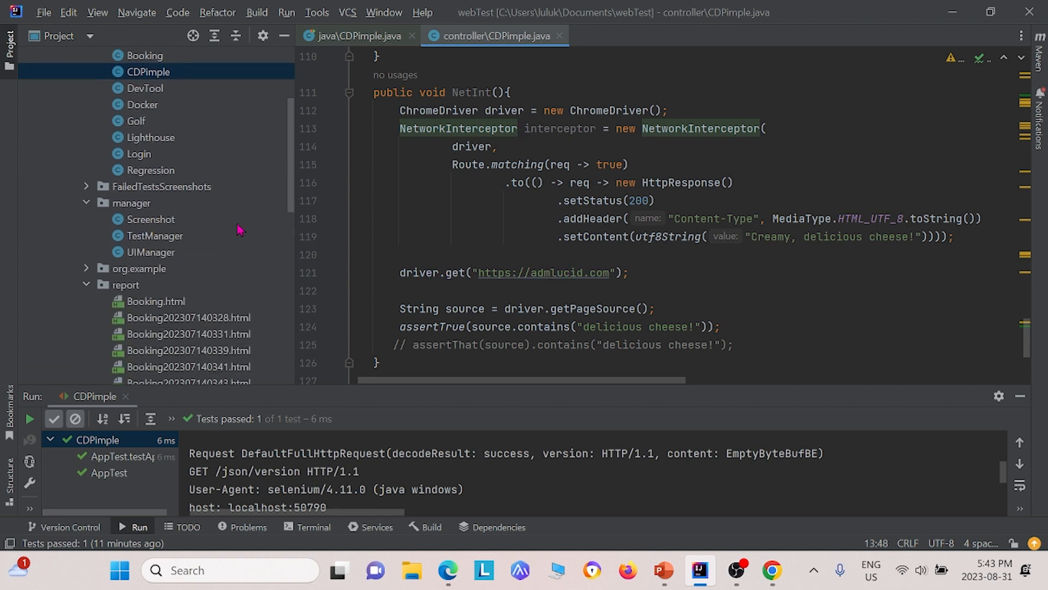
pyautogui.scroll(-3)
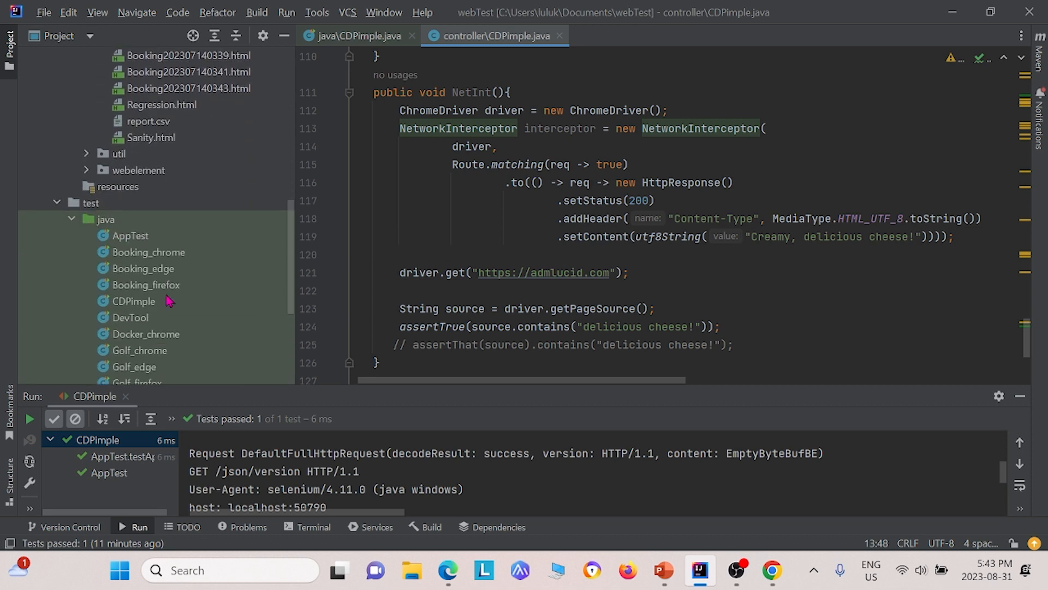
pyautogui.moveTo(71, 260)
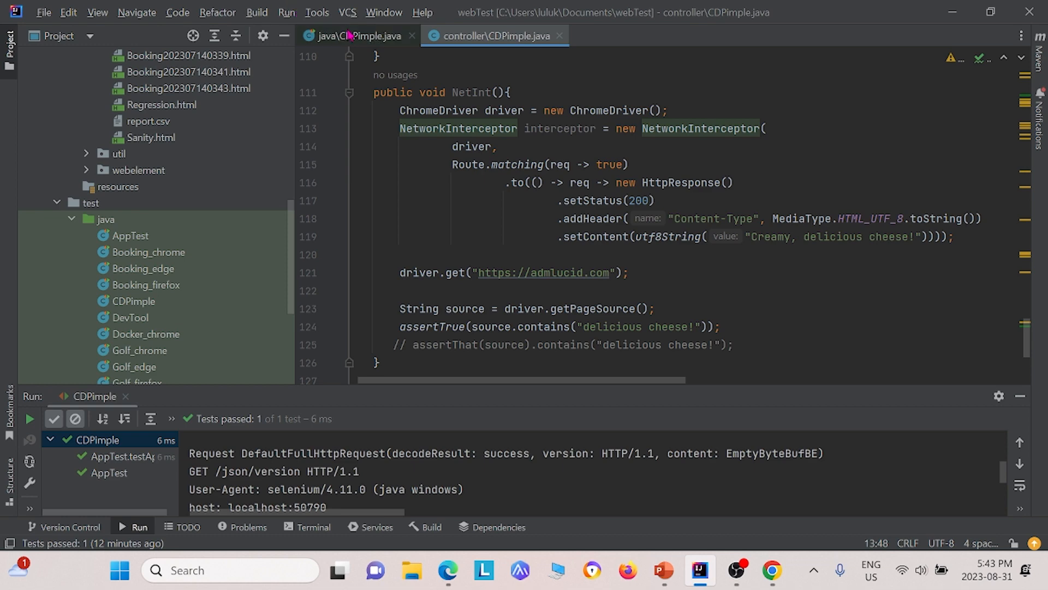
pyautogui.click(358, 36)
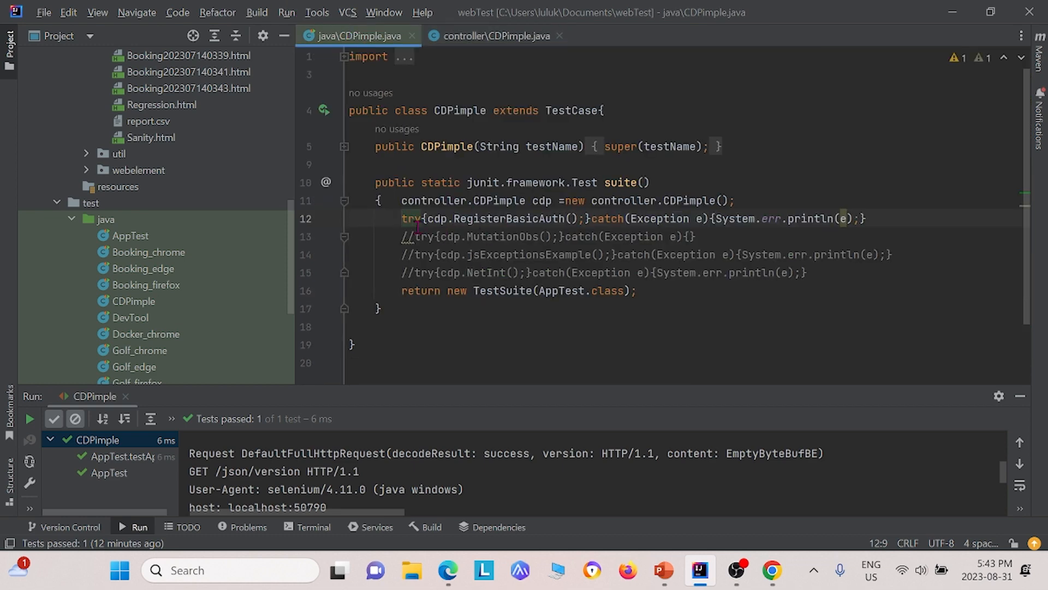
pyautogui.moveTo(476, 190)
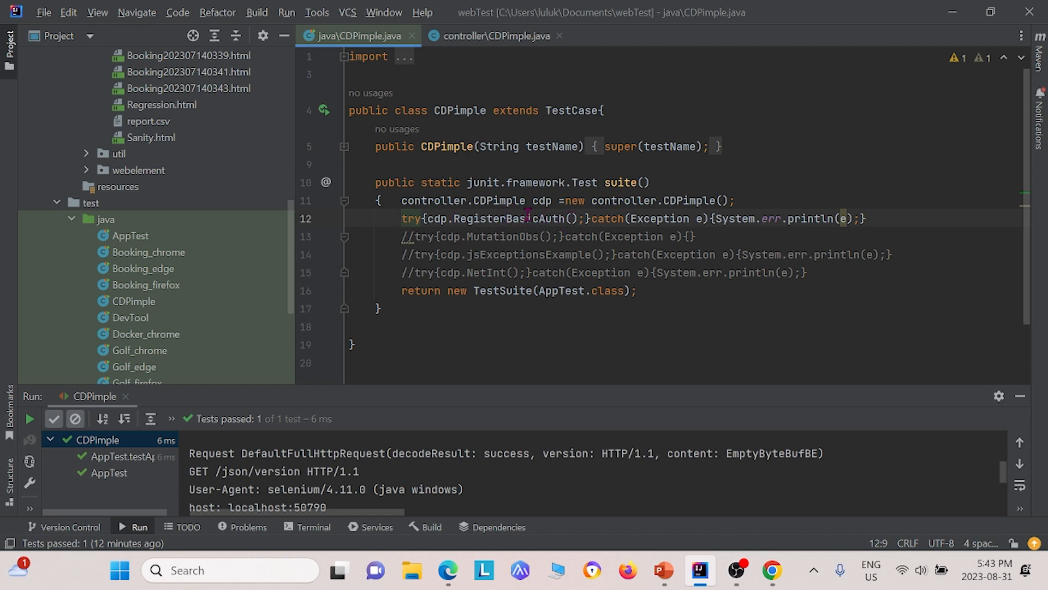
pyautogui.moveTo(448, 571)
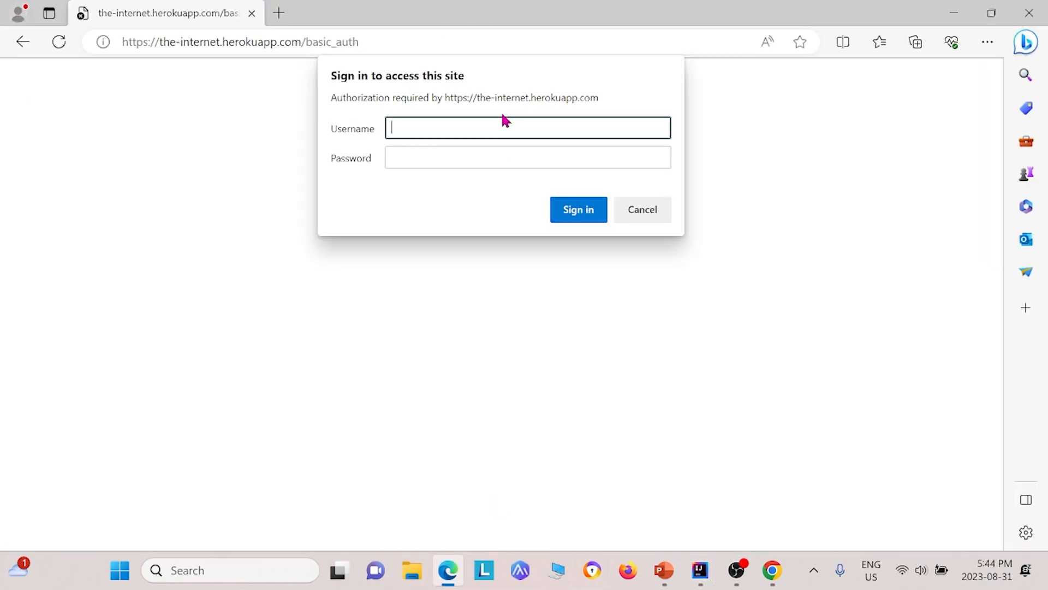
pyautogui.moveTo(458, 110)
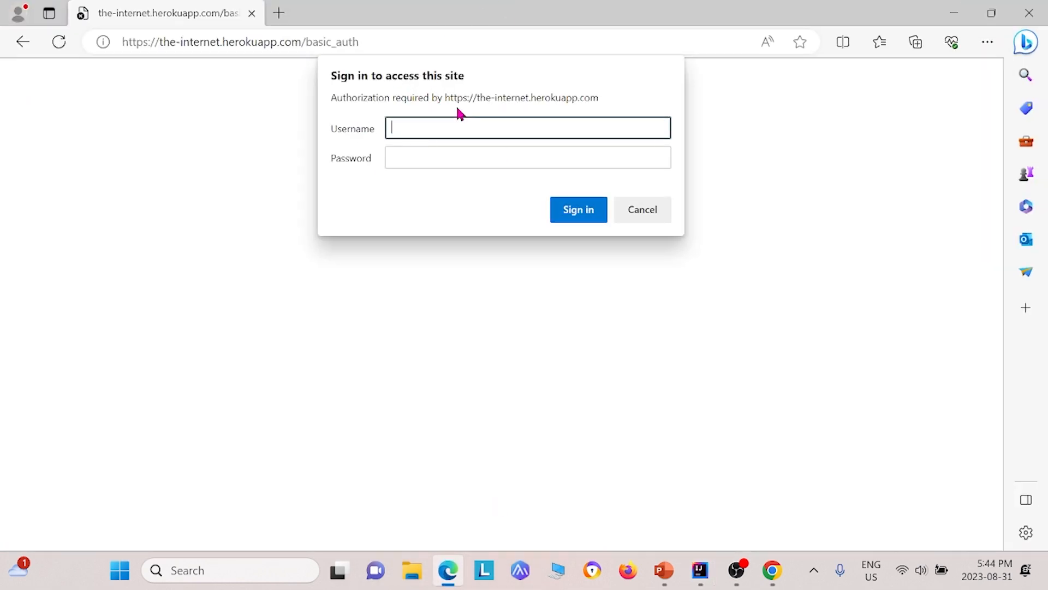
pyautogui.moveTo(622, 242)
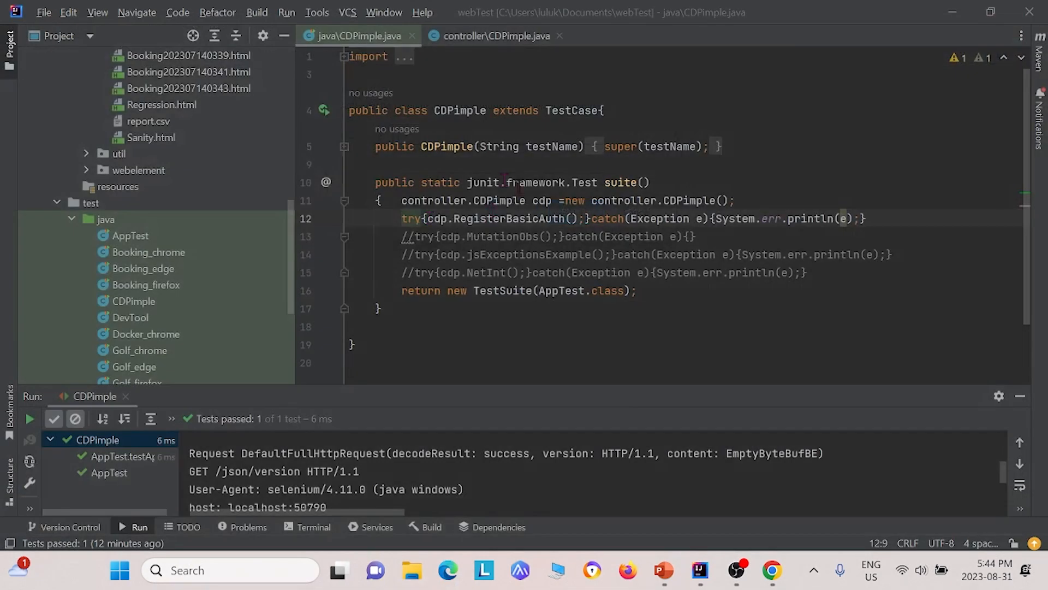
# Step: Run 'CDPimple' so Chrome passes the Basic Auth login, then close Chrome
pyautogui.click(500, 200)
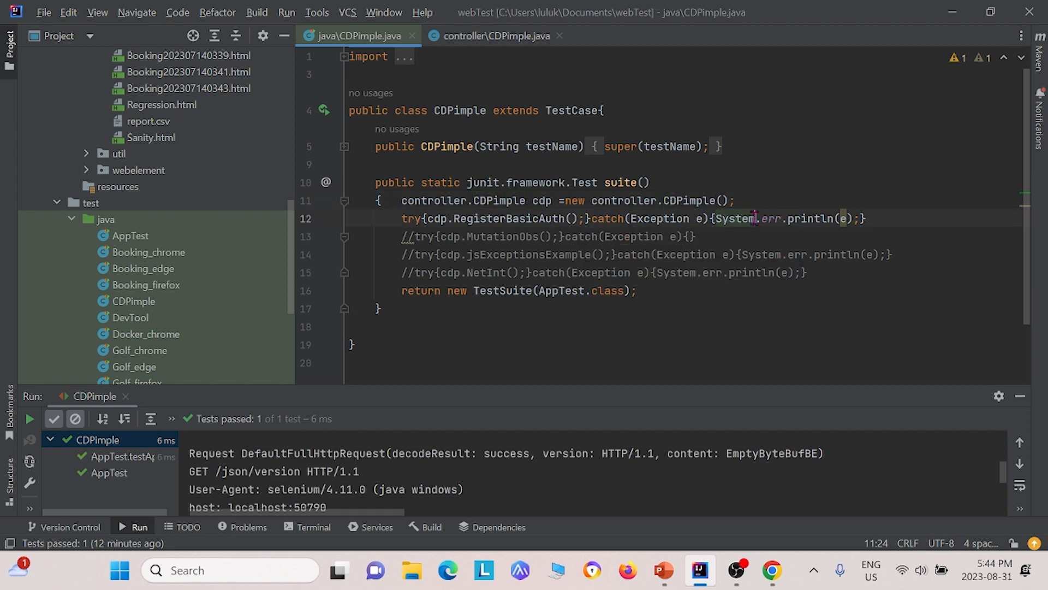
pyautogui.rightClick(535, 201)
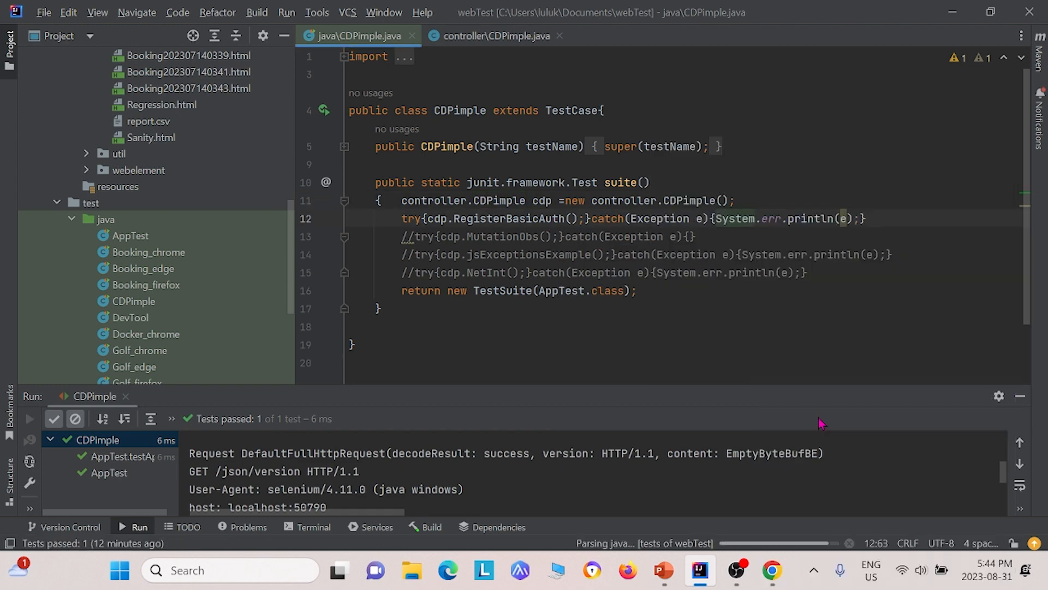
pyautogui.click(29, 419)
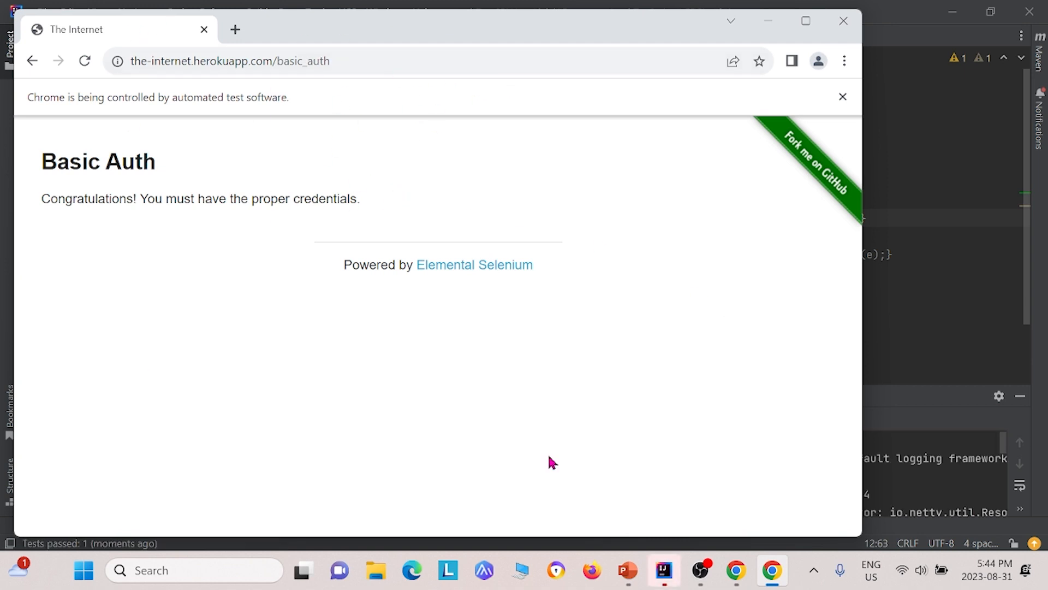
pyautogui.moveTo(724, 223)
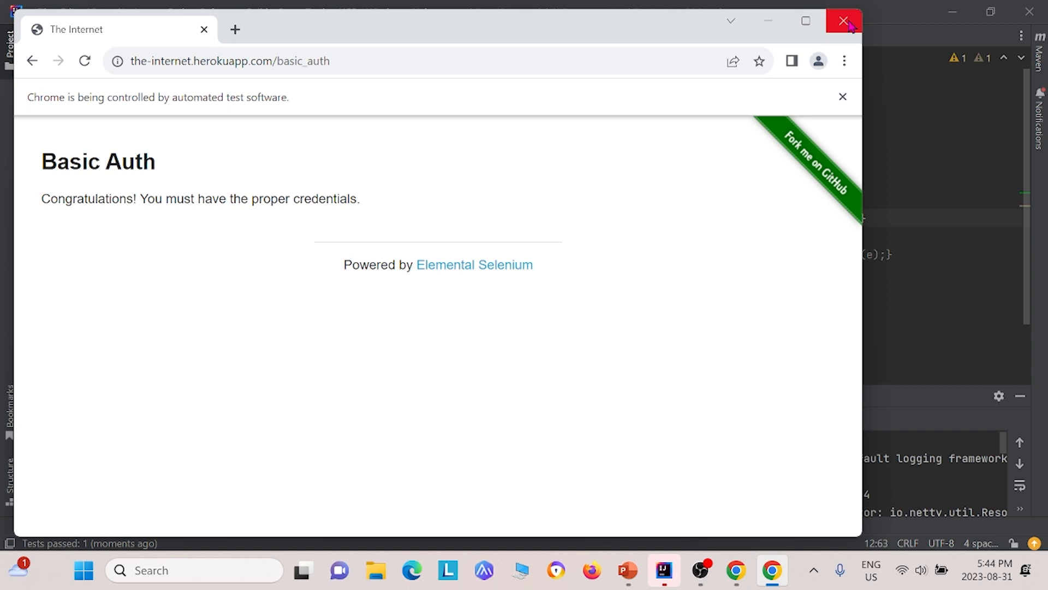
pyautogui.click(843, 20)
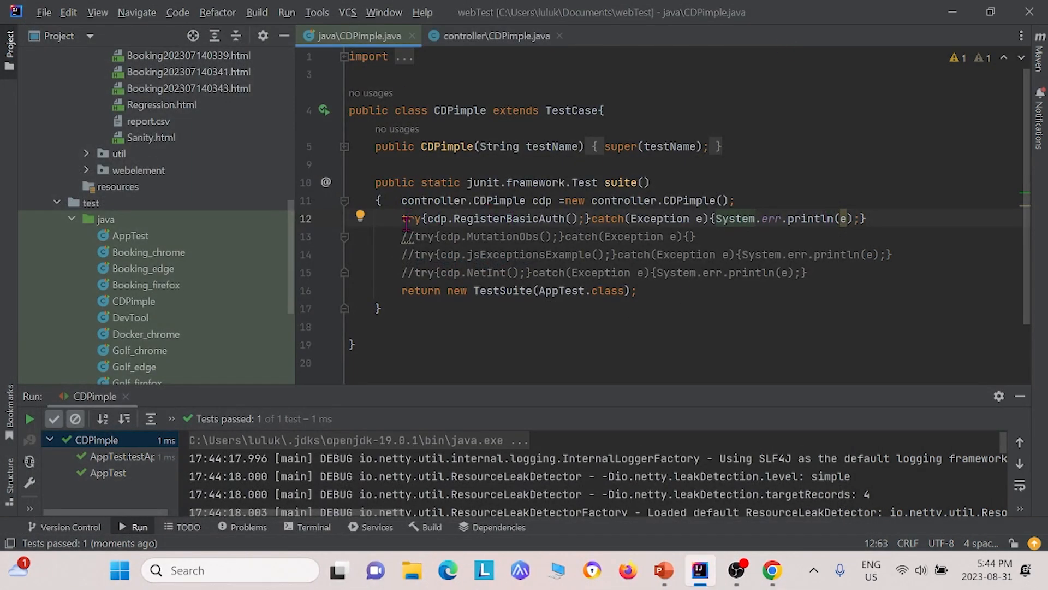
# Step: Let the MutationObs run complete and confirm Tests passed: 1 of 1
pyautogui.click(554, 354)
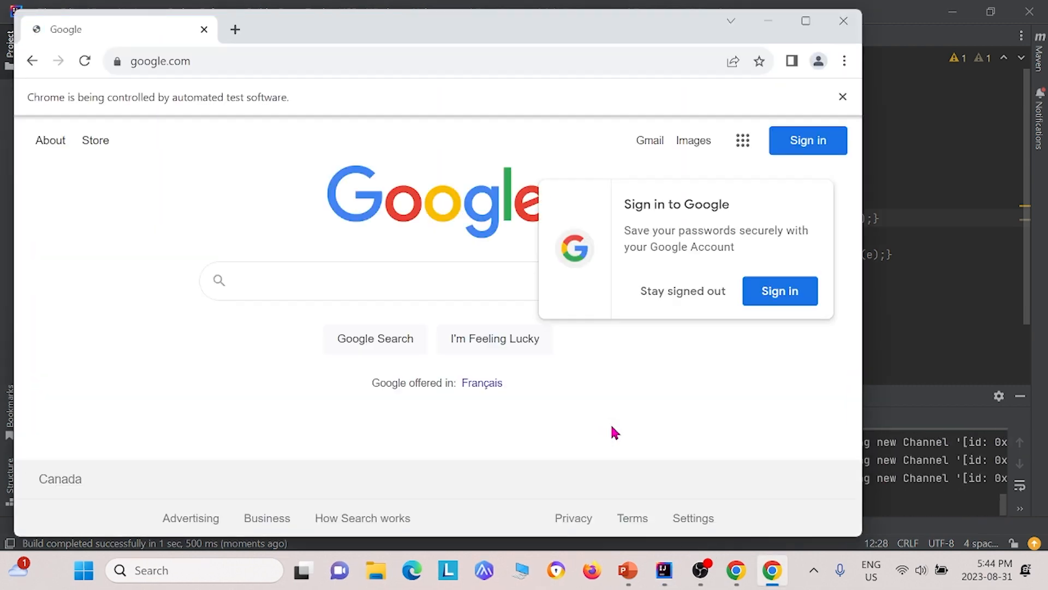
pyautogui.click(699, 570)
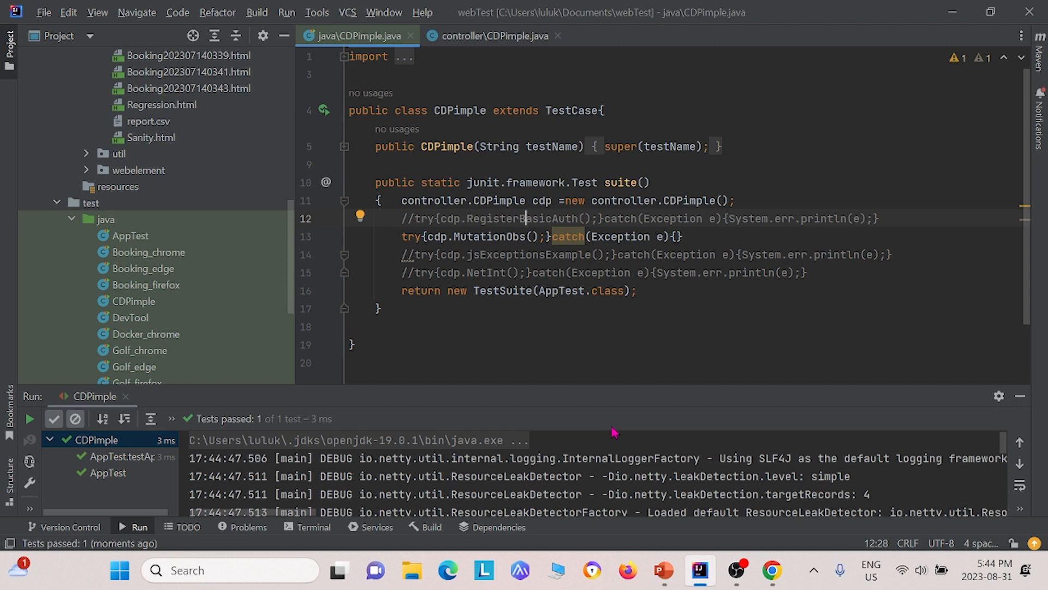
pyautogui.moveTo(671, 455)
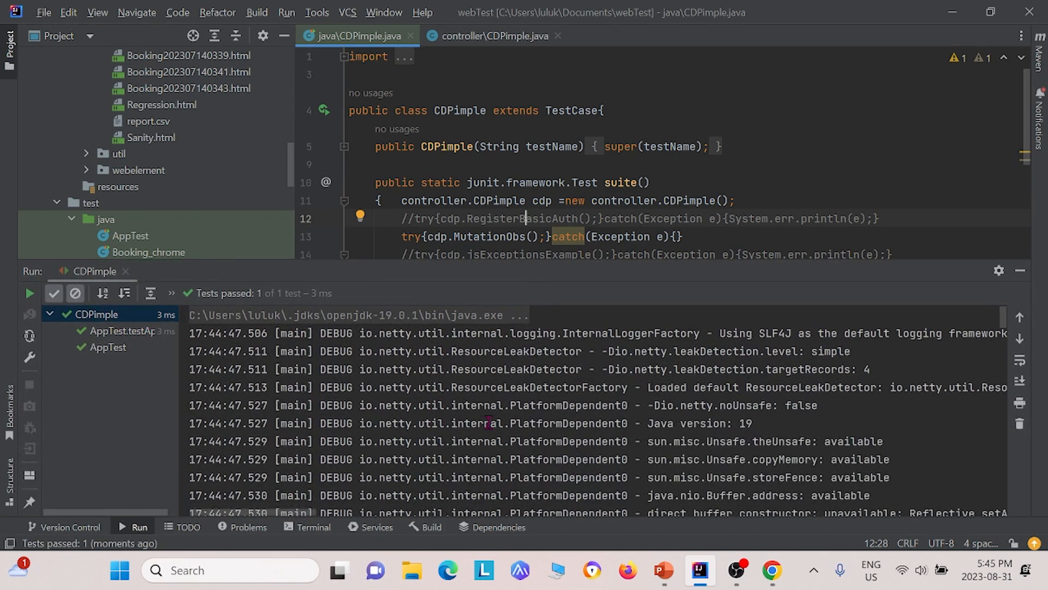
# Step: Scroll through the MutationObs console log down to 'Process finished with exit code 0'
pyautogui.scroll(-3)
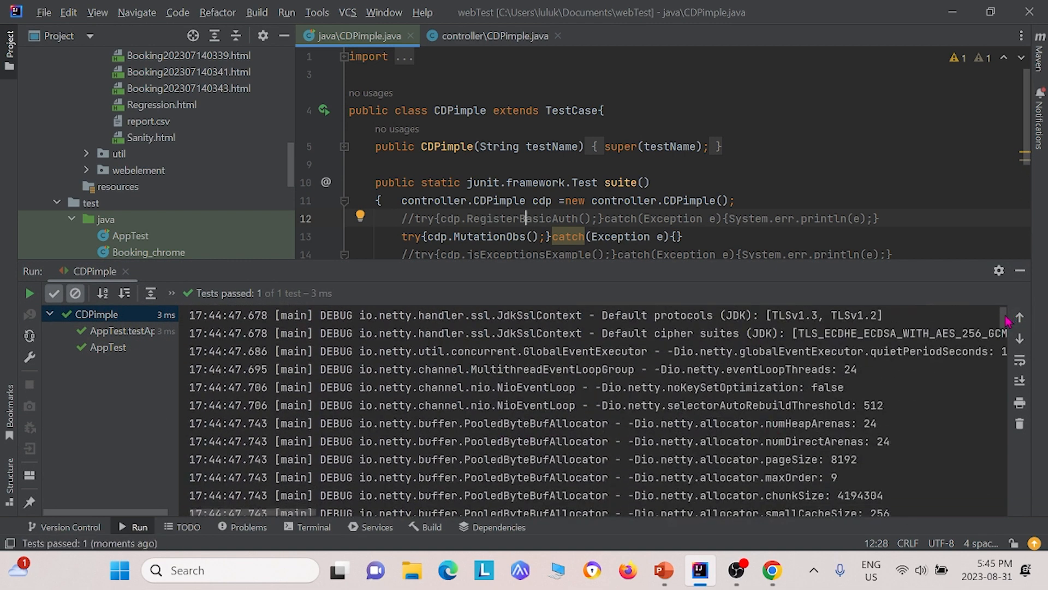
pyautogui.scroll(-3)
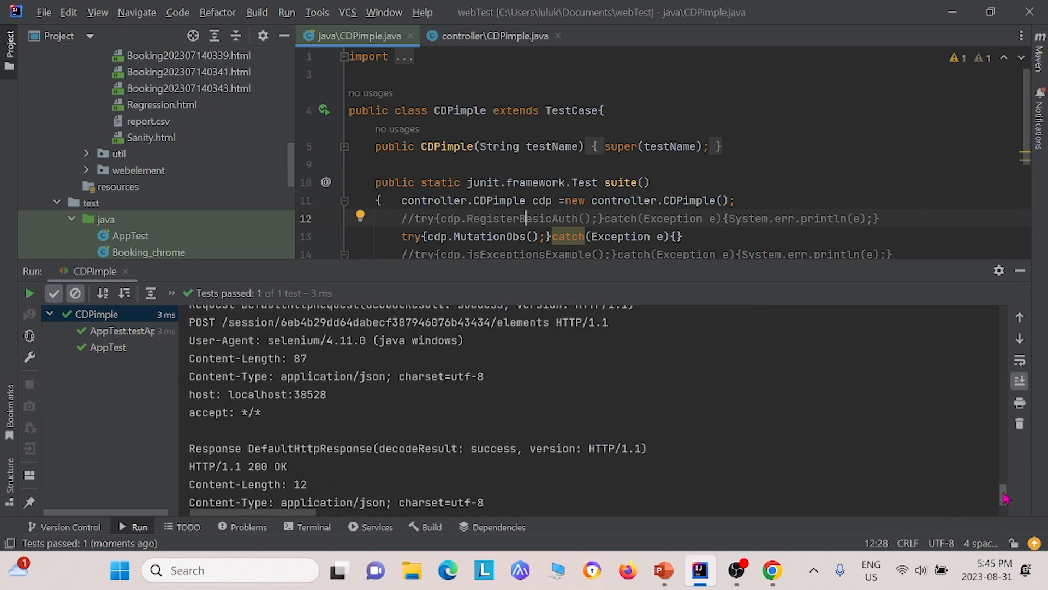
pyautogui.scroll(-3)
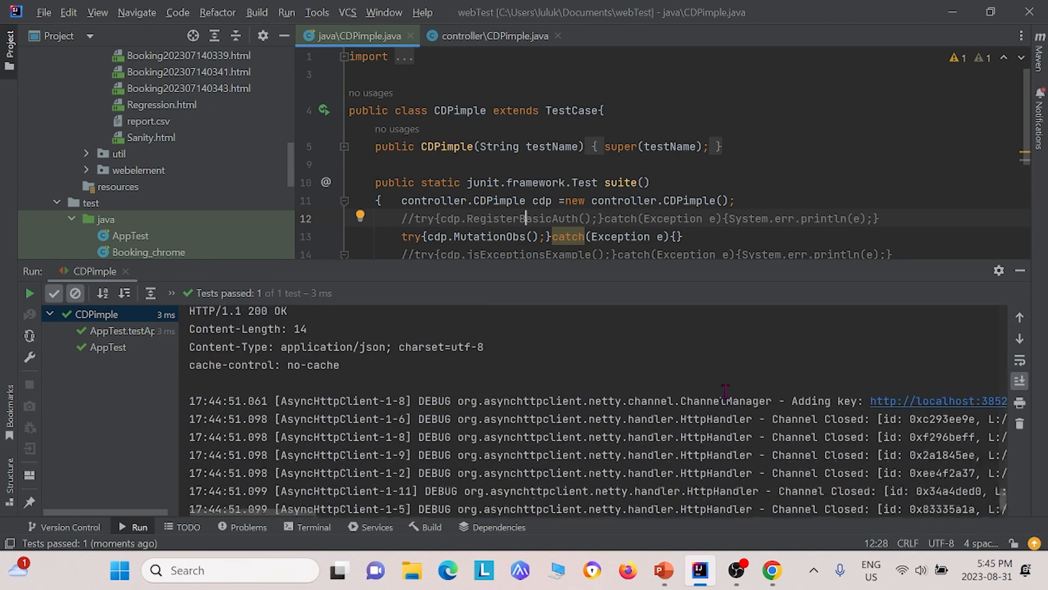
pyautogui.scroll(3)
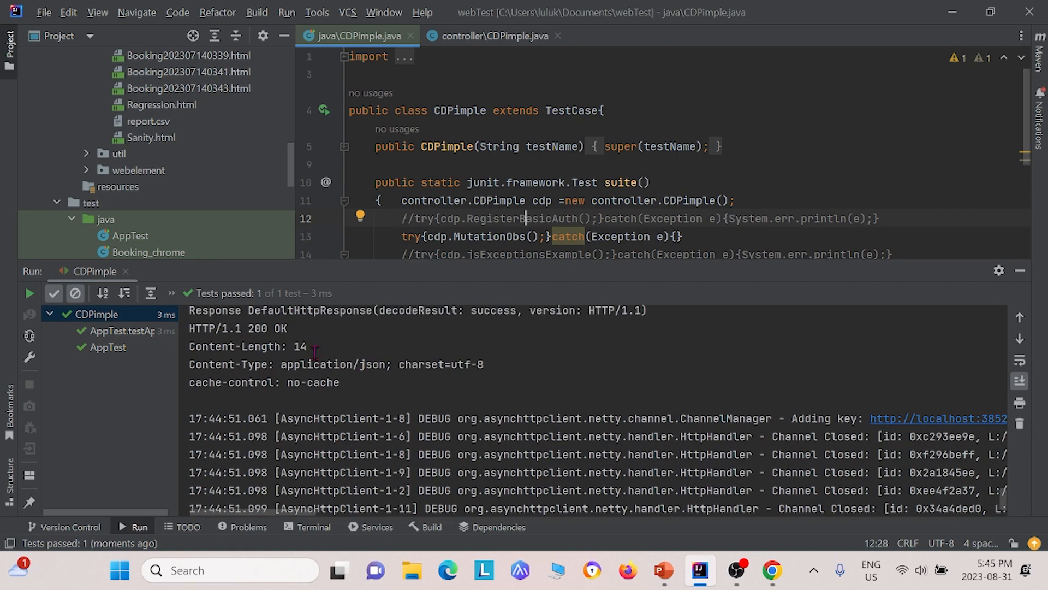
pyautogui.scroll(3)
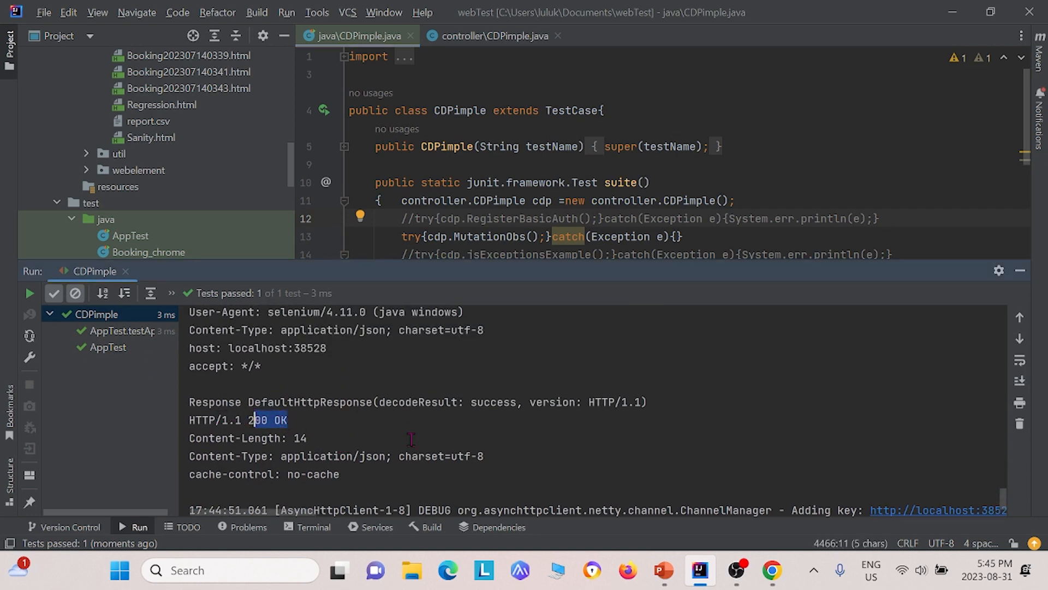
pyautogui.scroll(3)
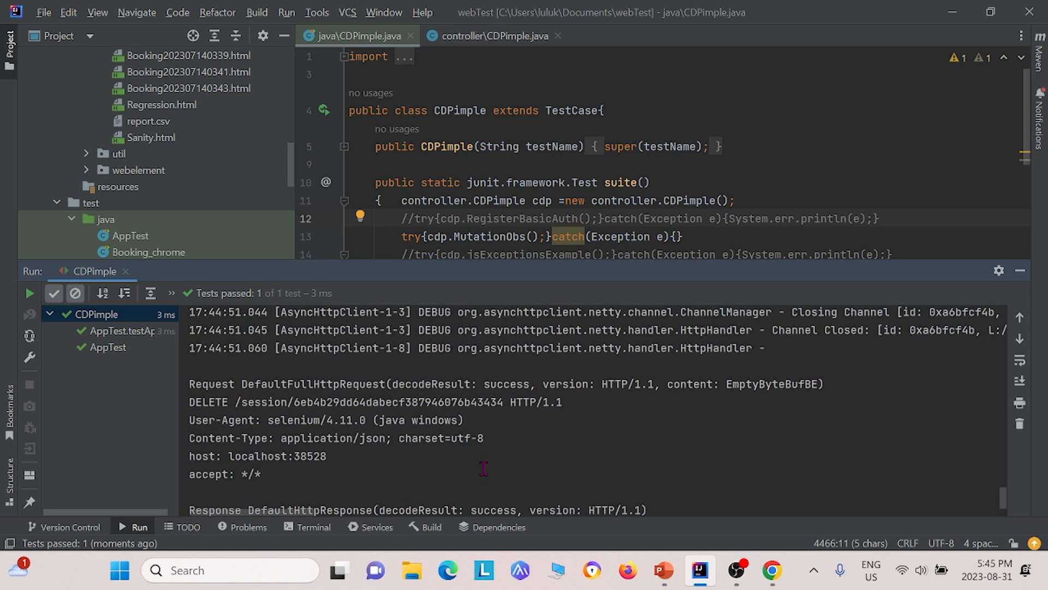
pyautogui.scroll(-3)
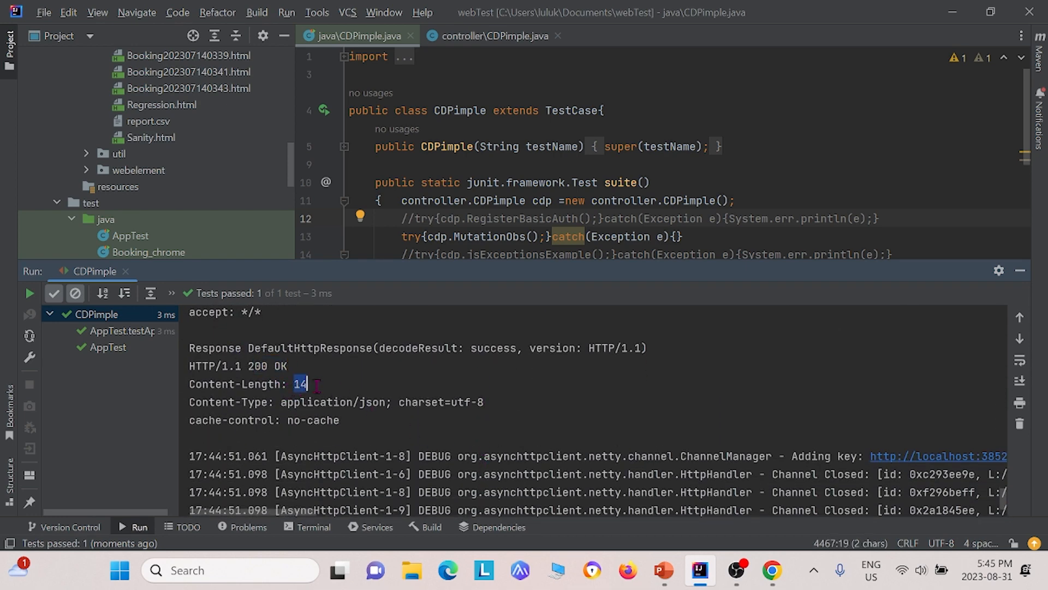
pyautogui.scroll(3)
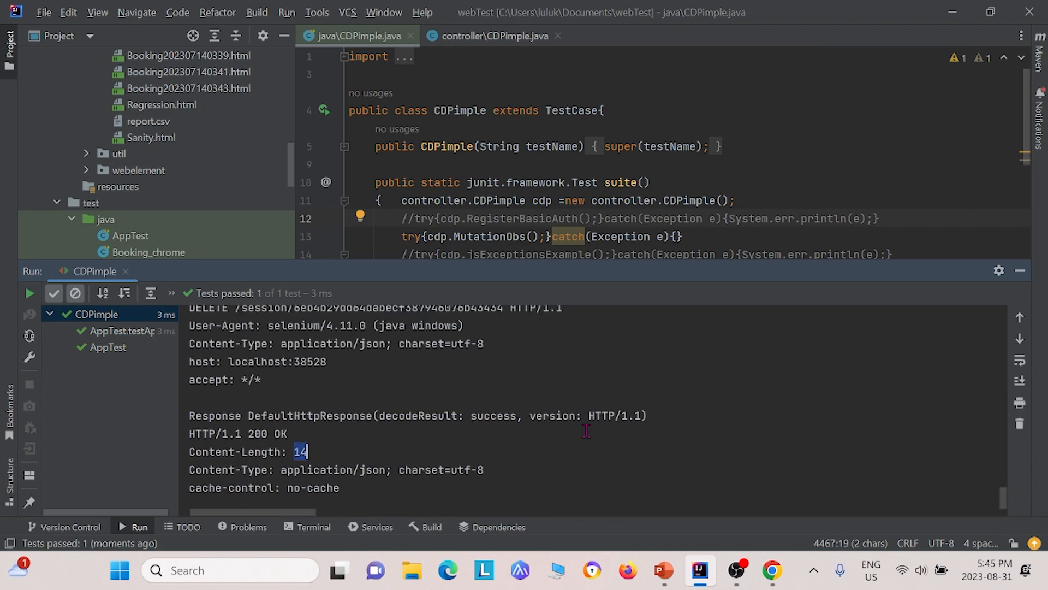
pyautogui.scroll(-3)
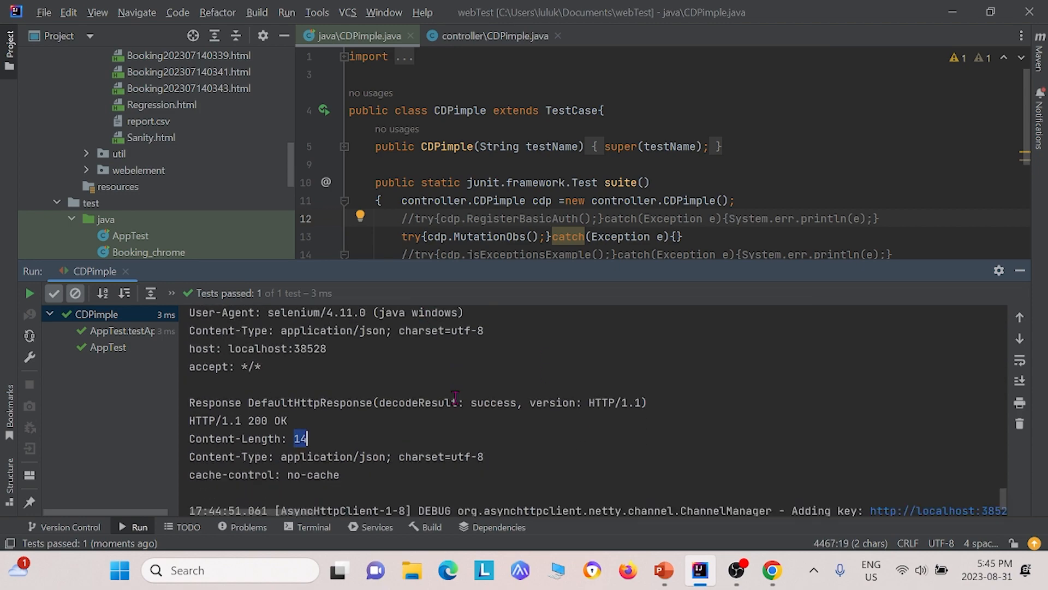
pyautogui.scroll(-3)
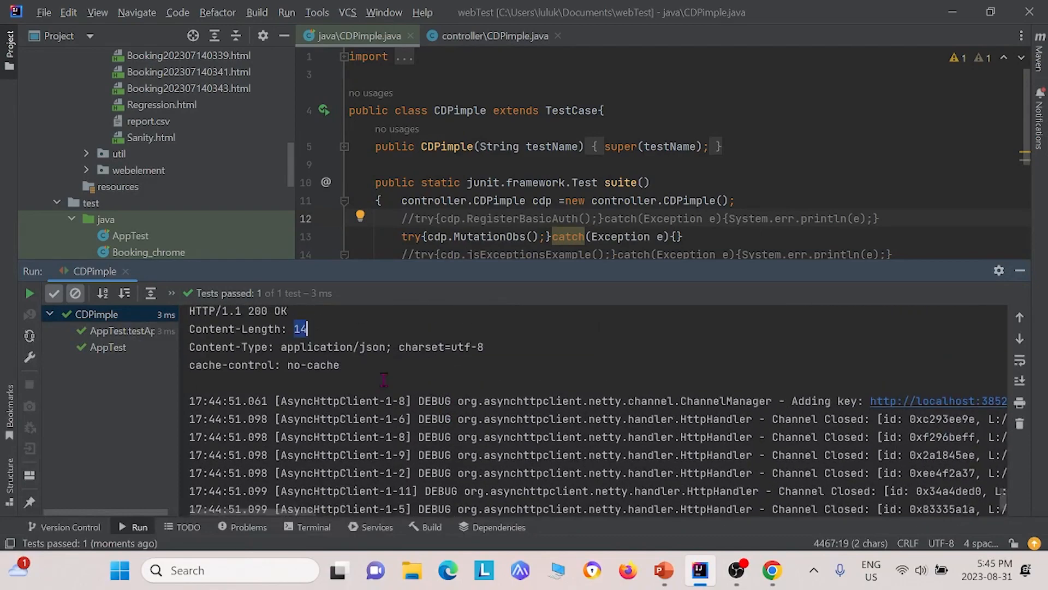
pyautogui.scroll(-3)
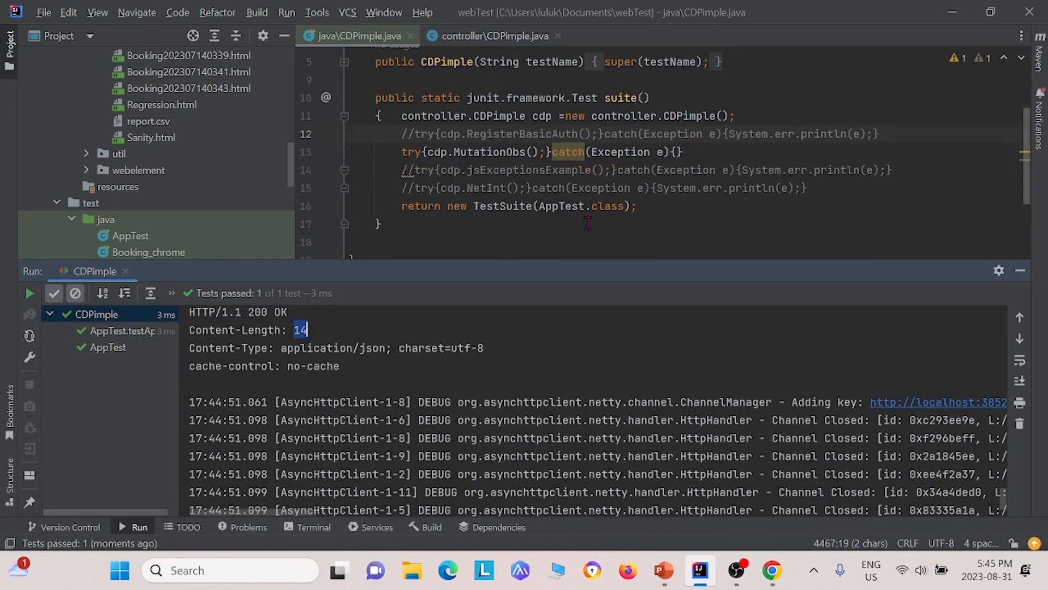
pyautogui.scroll(3)
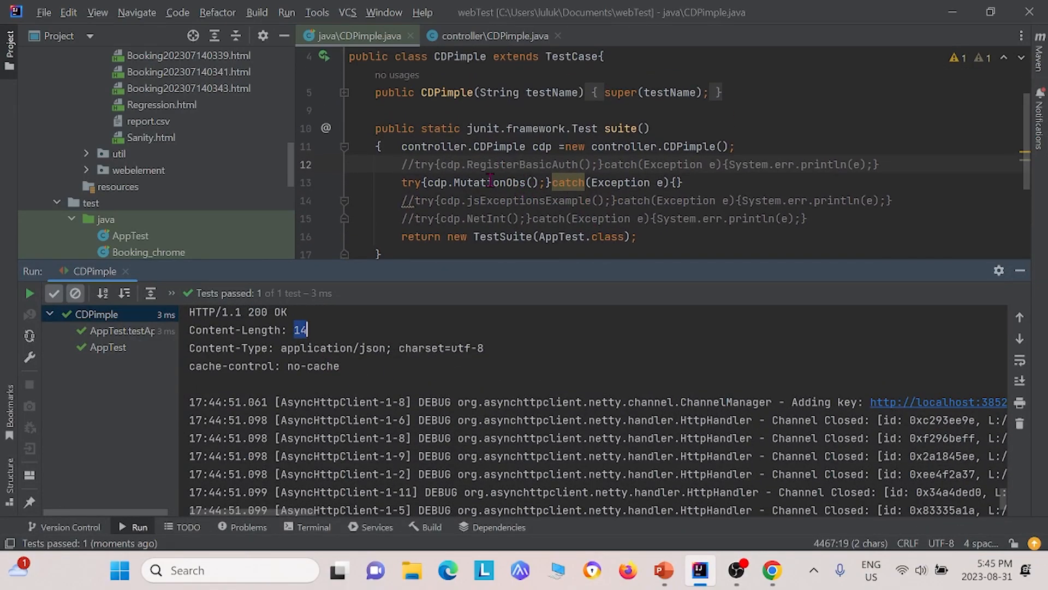
pyautogui.scroll(-3)
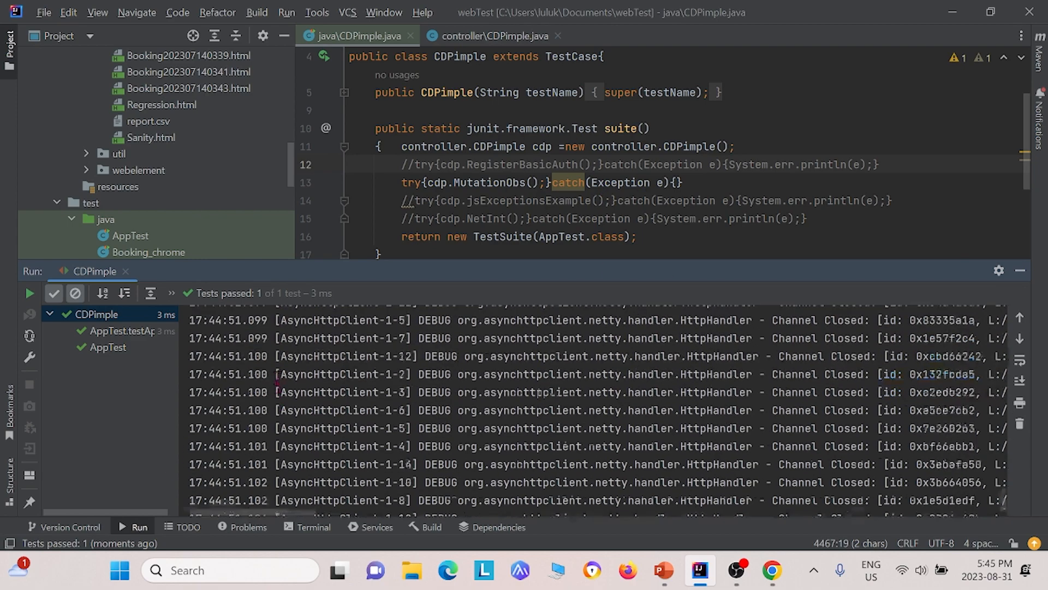
pyautogui.scroll(-3)
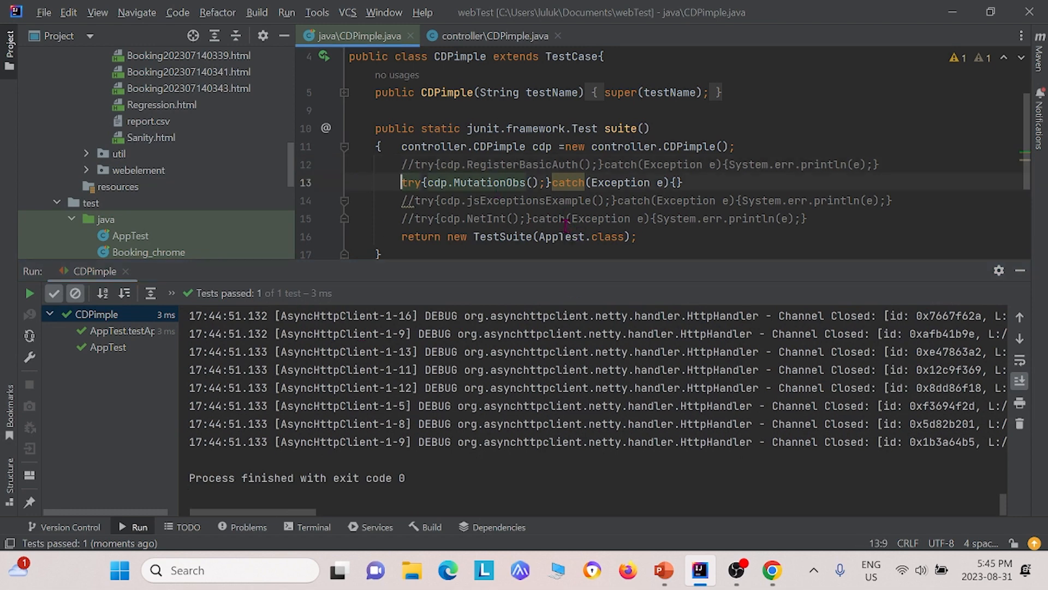
# Step: Swap the MutationObs call for jsExceptionsExample and run CDPimple, opening admlucid.com in Chrome
pyautogui.press('ctrl+slash')
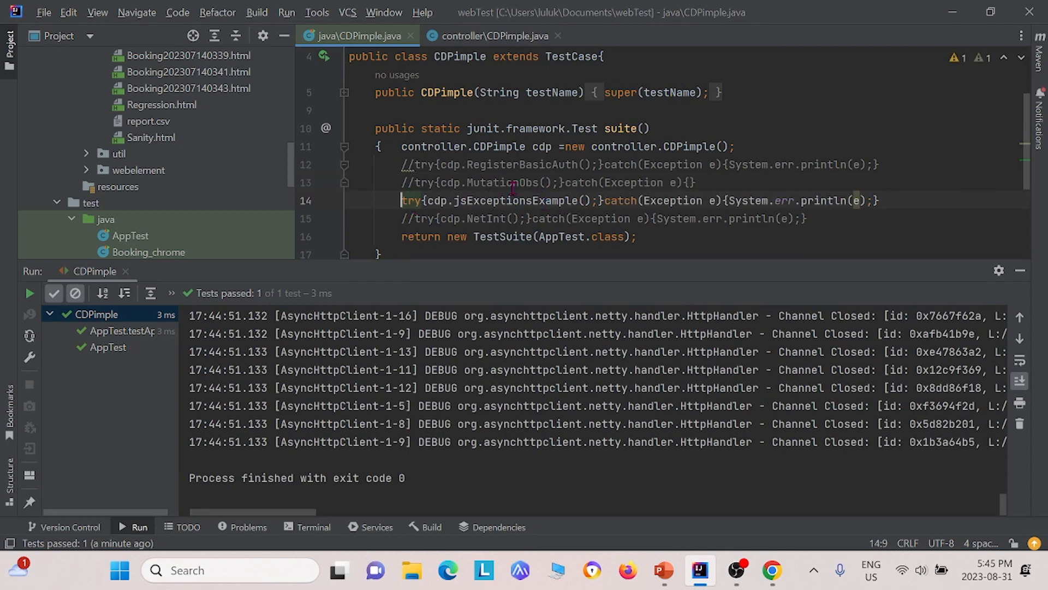
pyautogui.rightClick(512, 190)
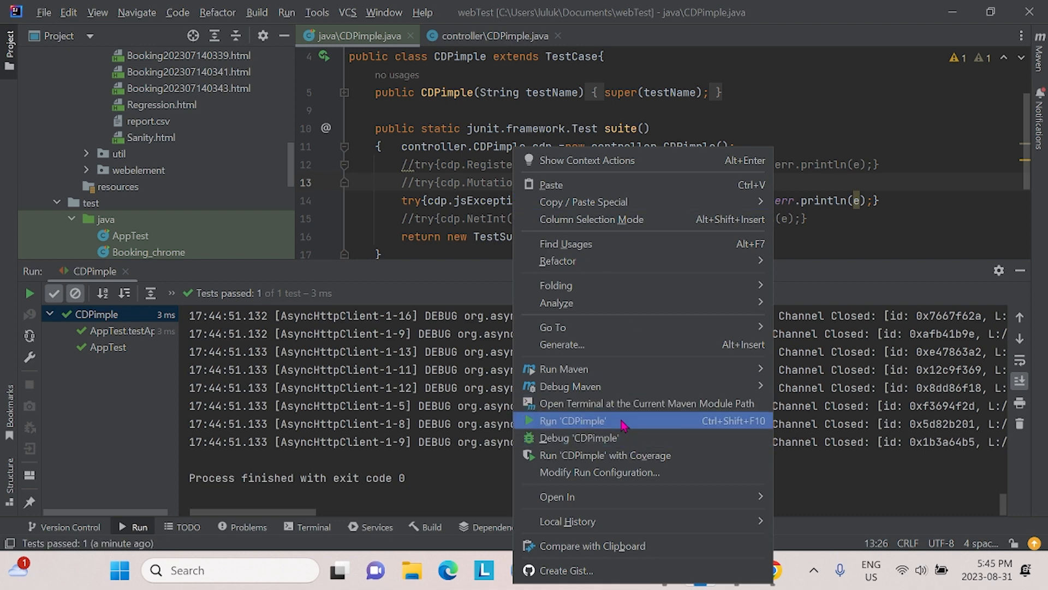
pyautogui.click(569, 420)
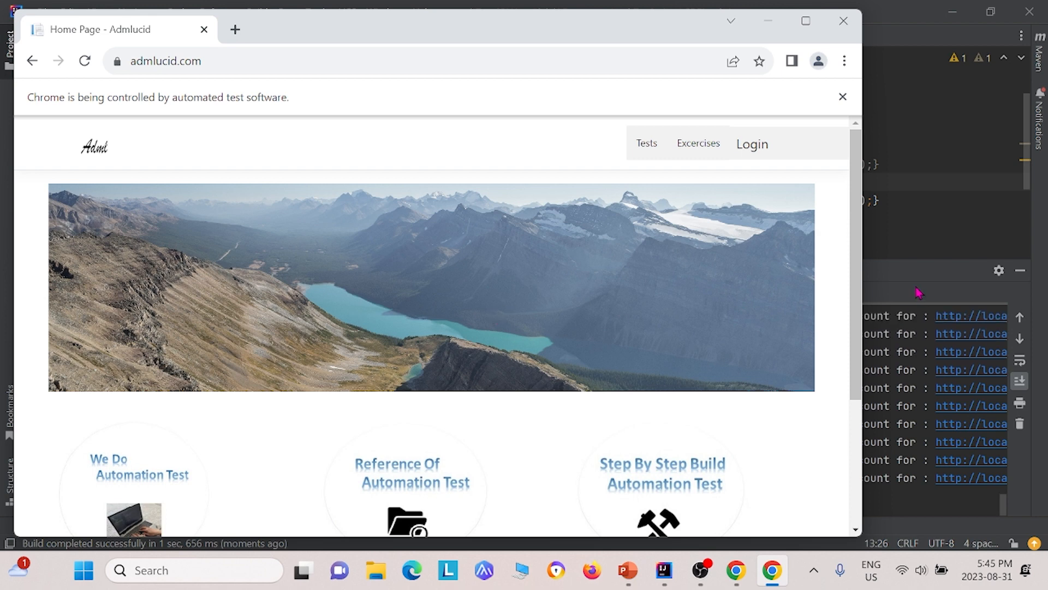
pyautogui.click(664, 570)
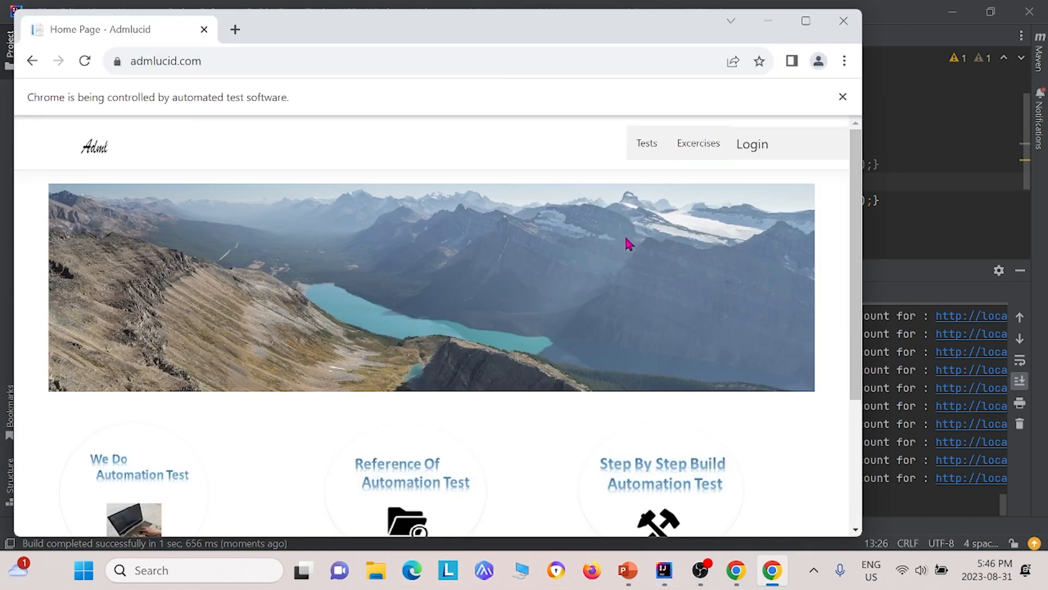
pyautogui.click(664, 570)
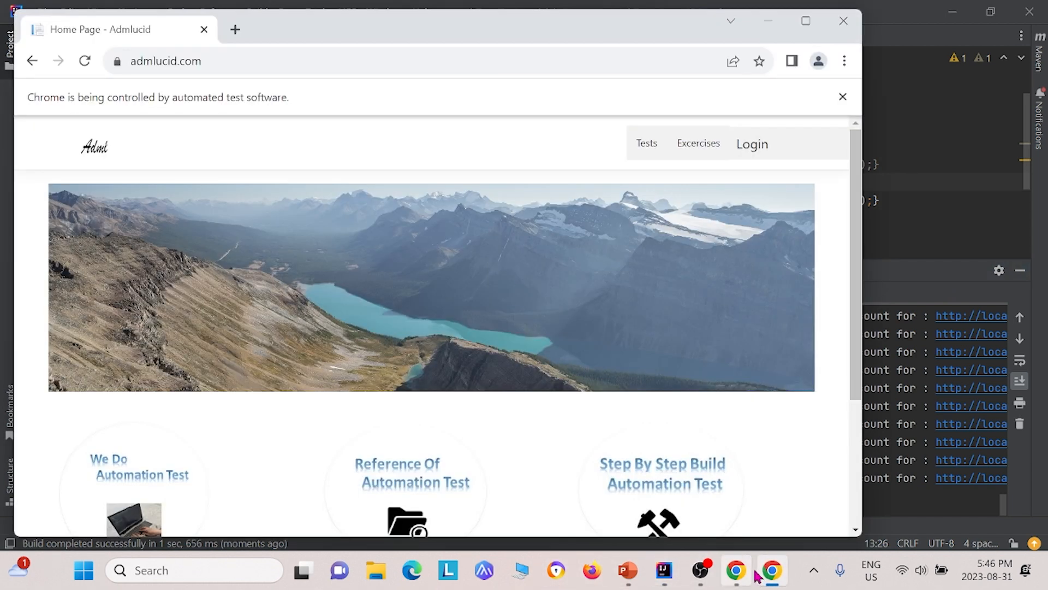
pyautogui.moveTo(771, 569)
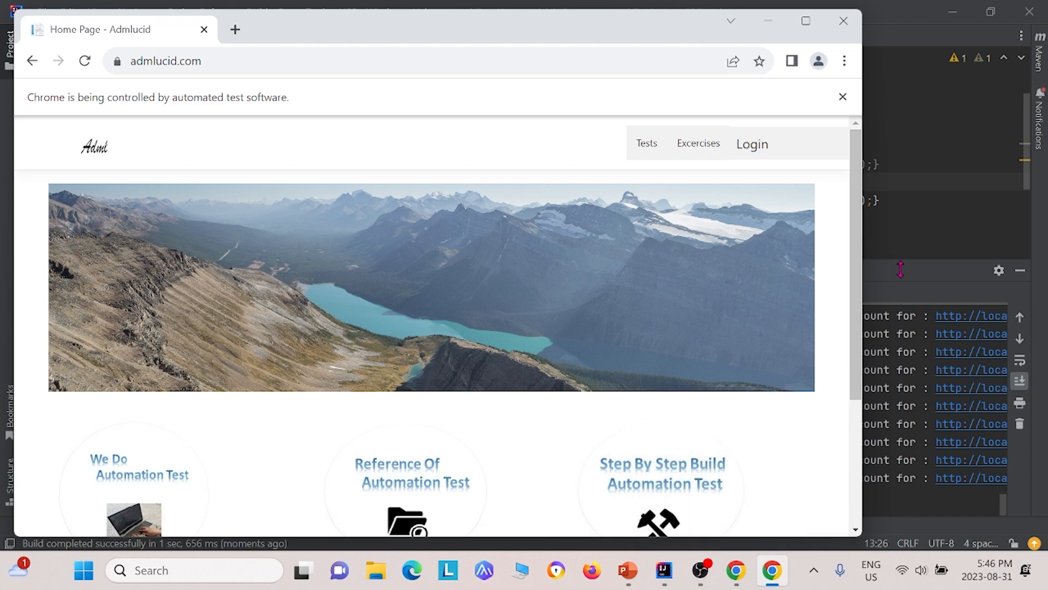
pyautogui.click(751, 143)
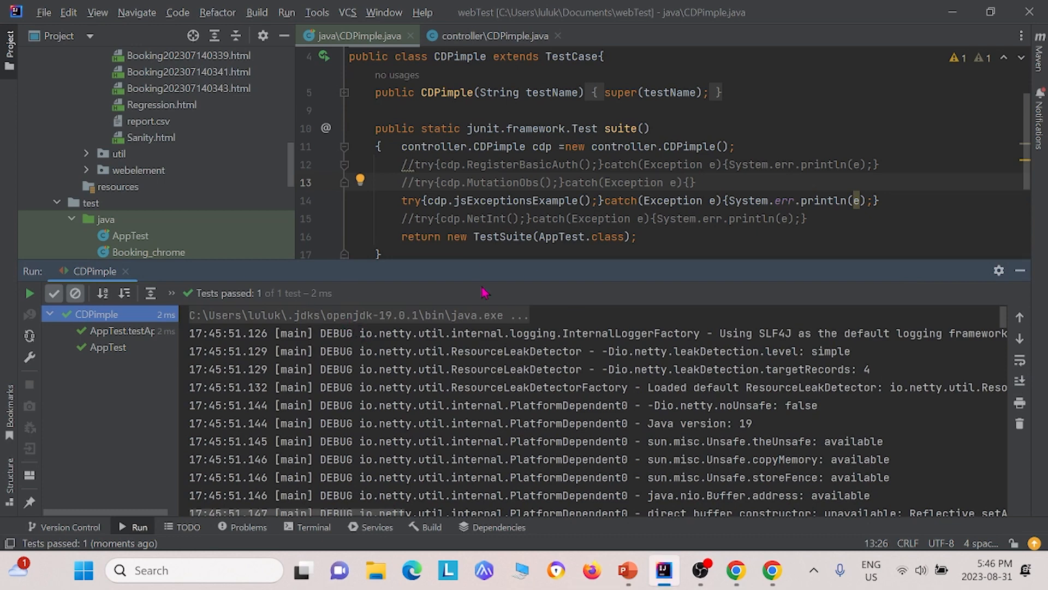
pyautogui.moveTo(99, 365)
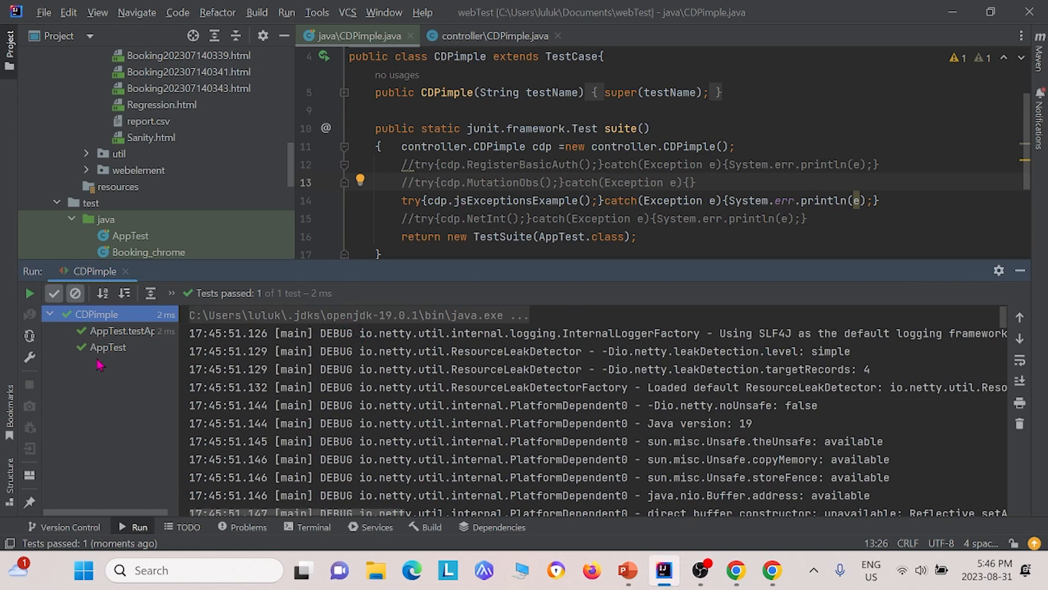
pyautogui.moveTo(410, 428)
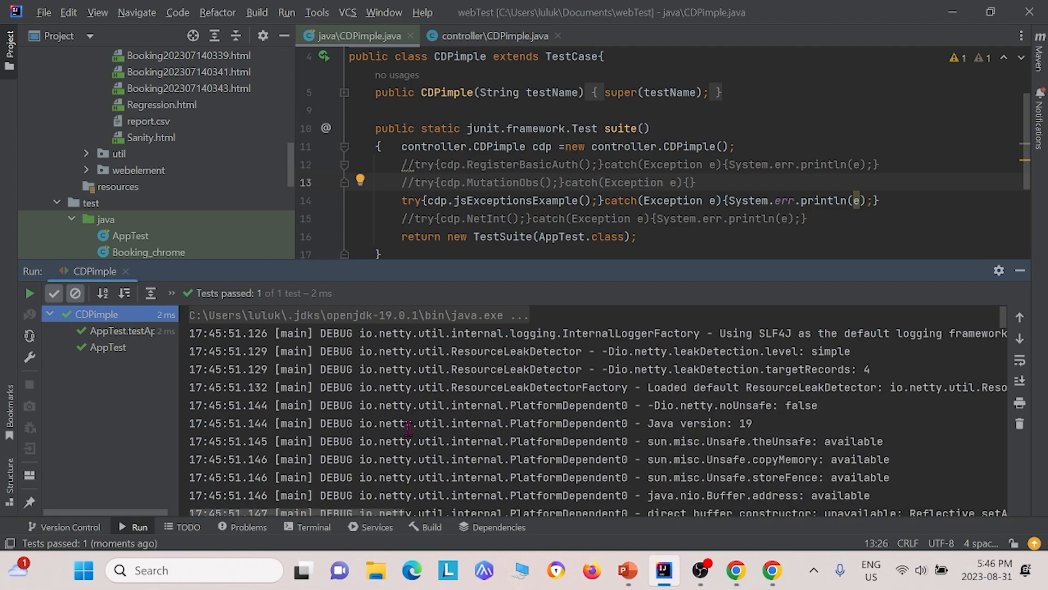
# Step: Scroll the Run output to the captured JavascriptException and exit code 0
pyautogui.scroll(-3)
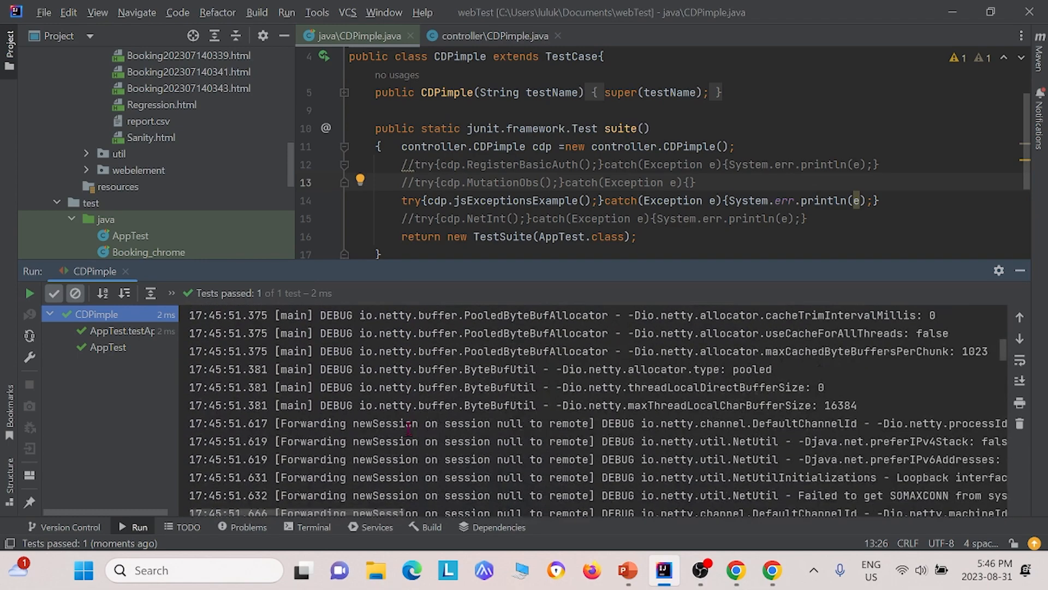
pyautogui.scroll(-3)
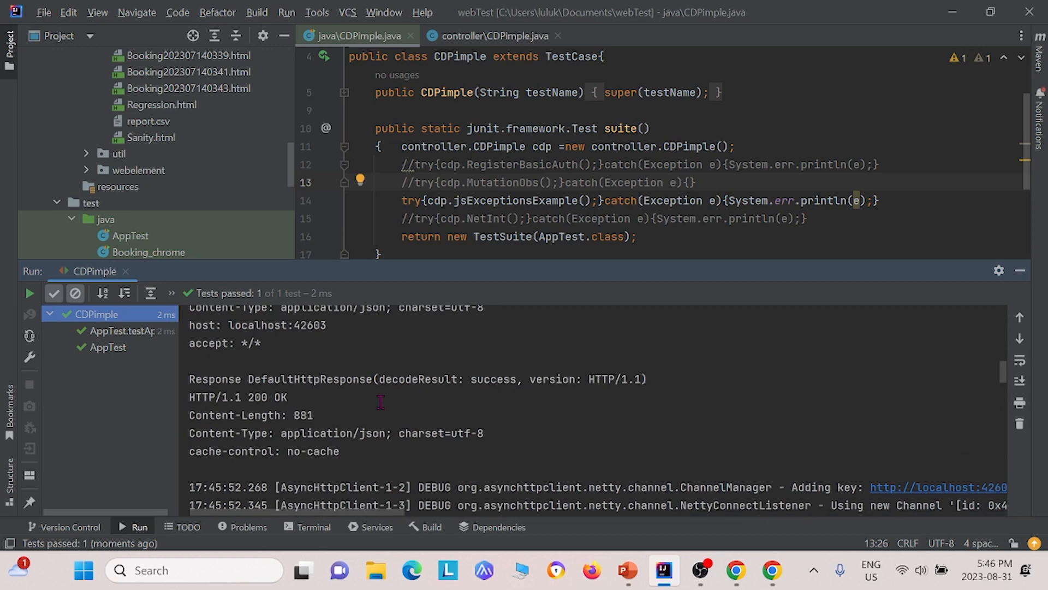
pyautogui.scroll(-3)
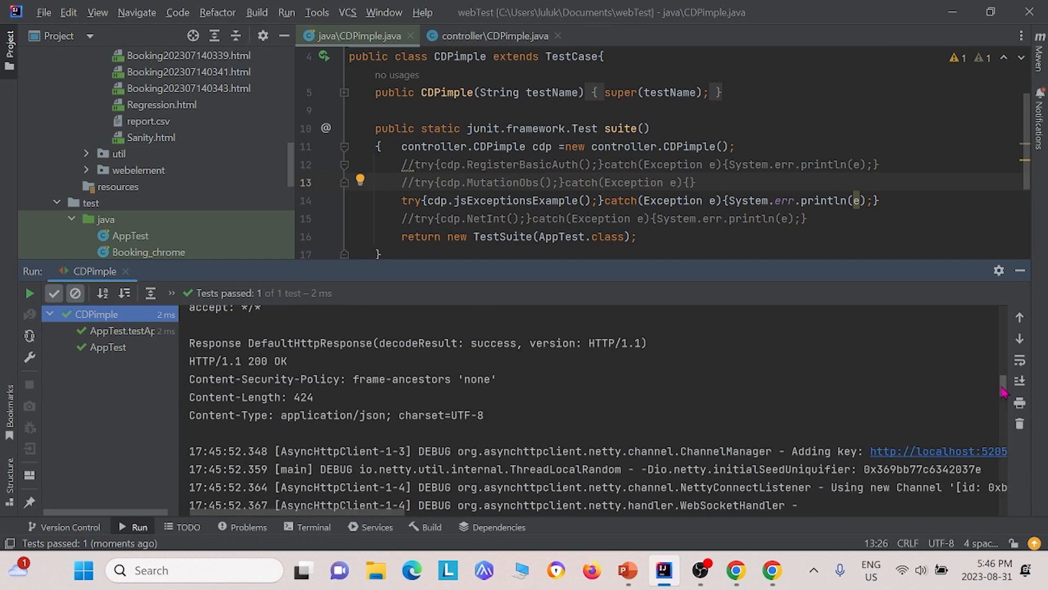
pyautogui.scroll(-3)
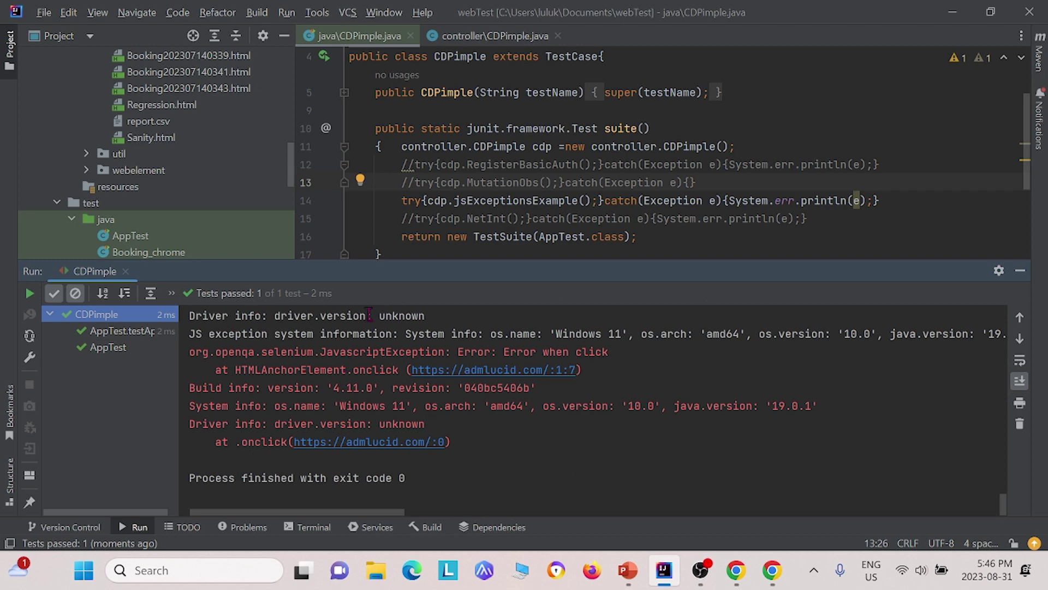
pyautogui.scroll(3)
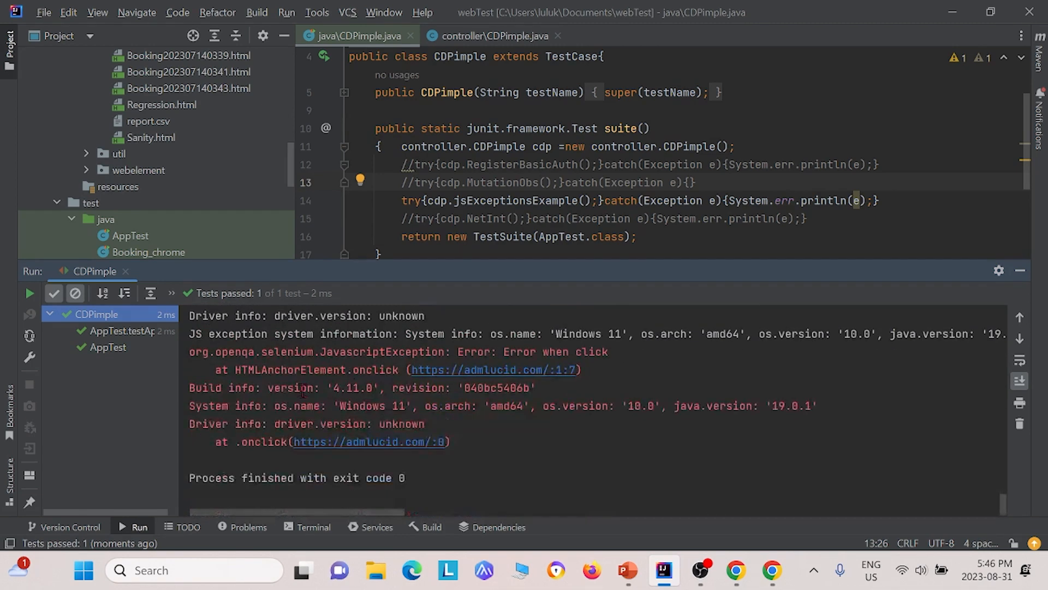
pyautogui.moveTo(550, 357)
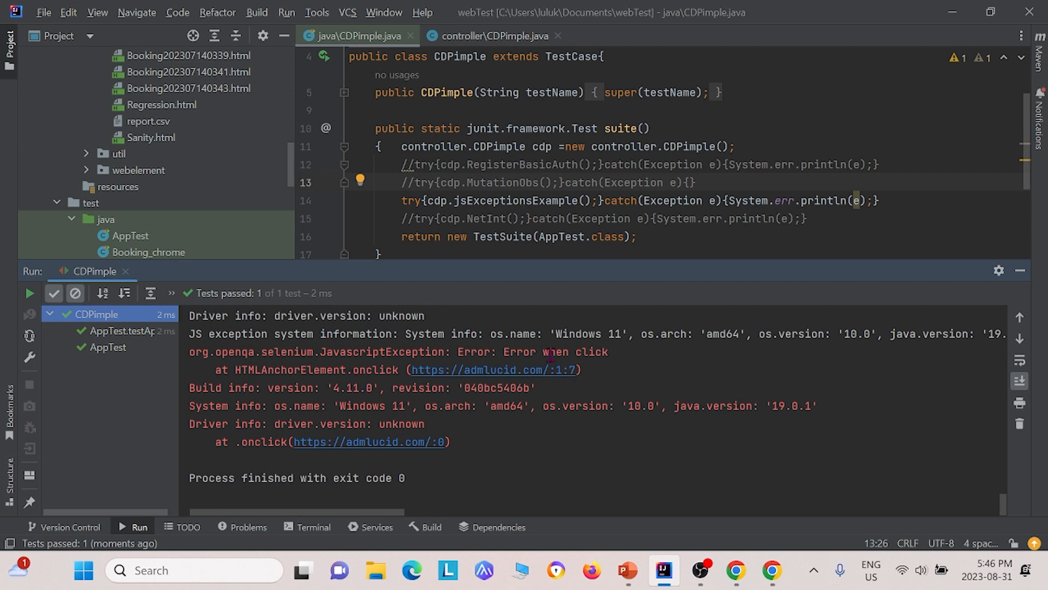
pyautogui.moveTo(286, 376)
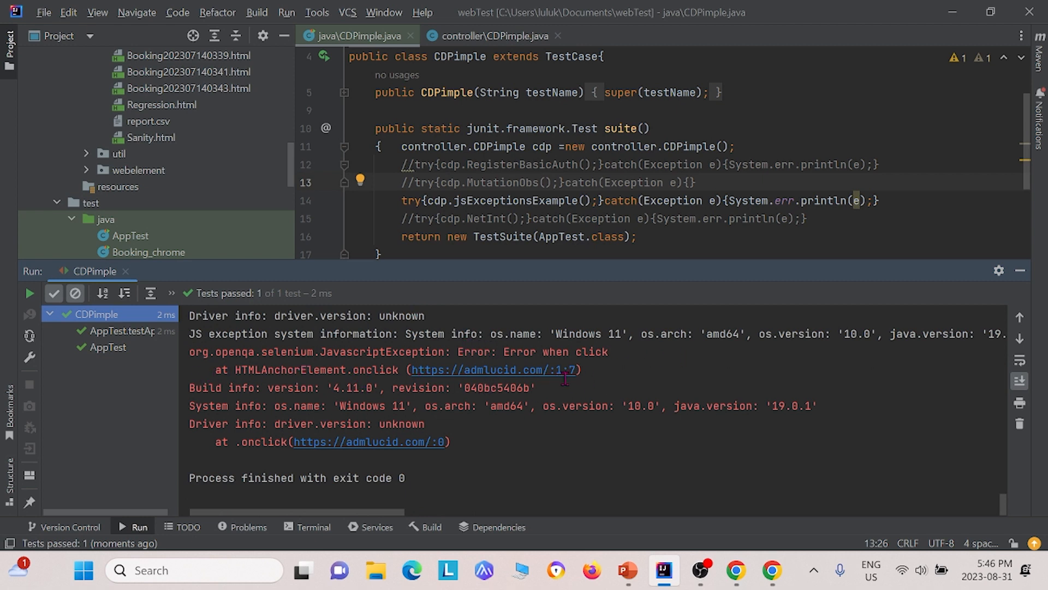
pyautogui.moveTo(593, 370)
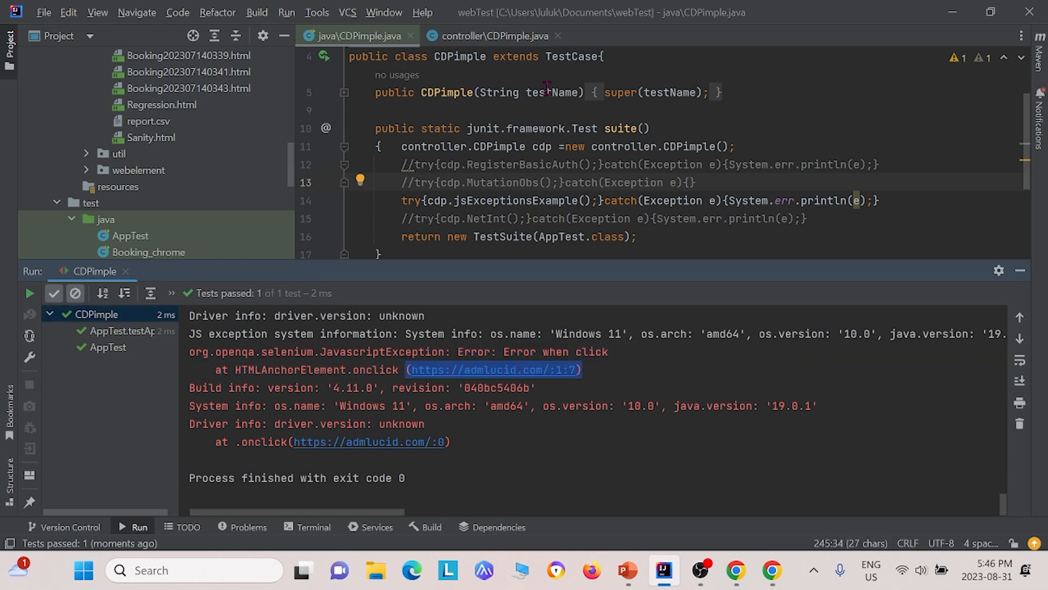
pyautogui.click(494, 36)
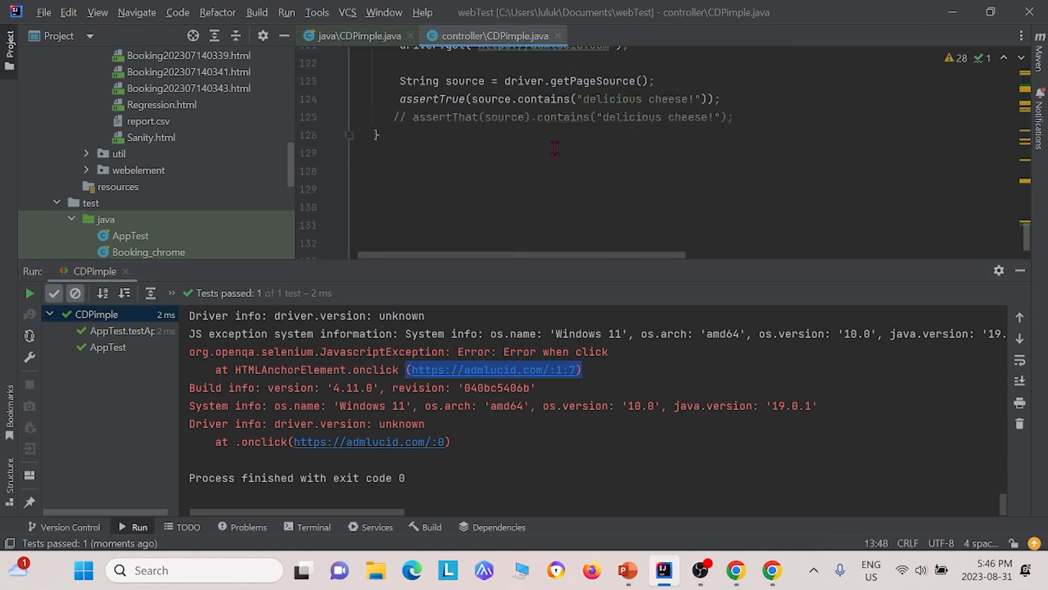
pyautogui.scroll(3)
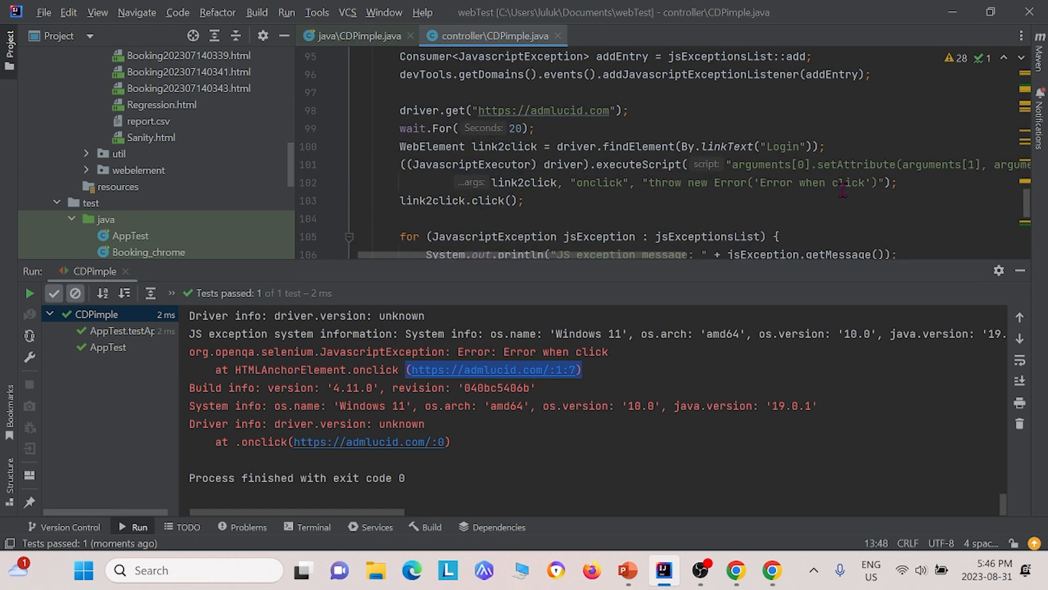
pyautogui.click(357, 36)
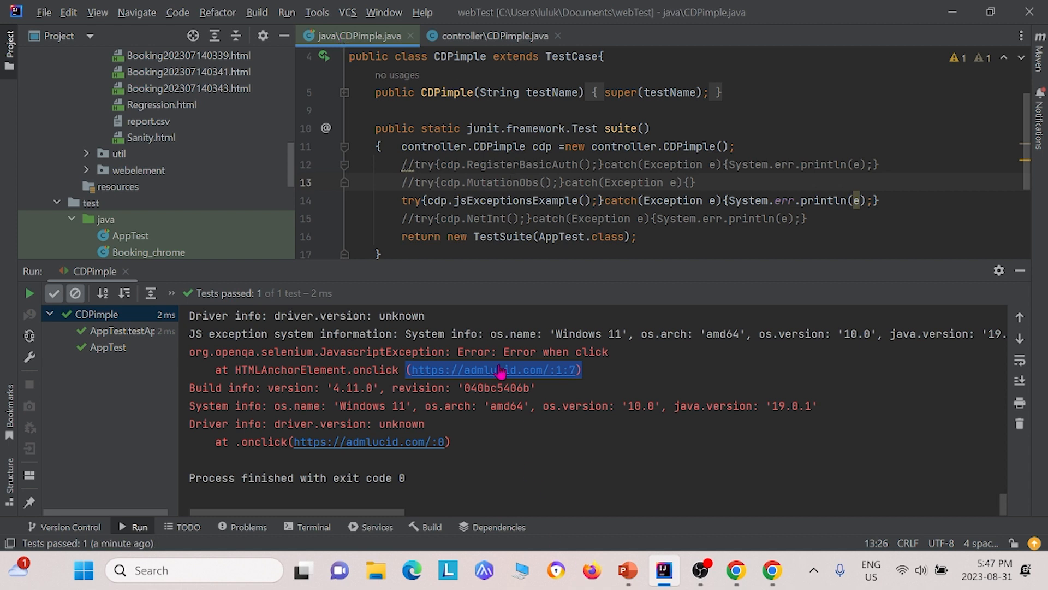
pyautogui.moveTo(542, 373)
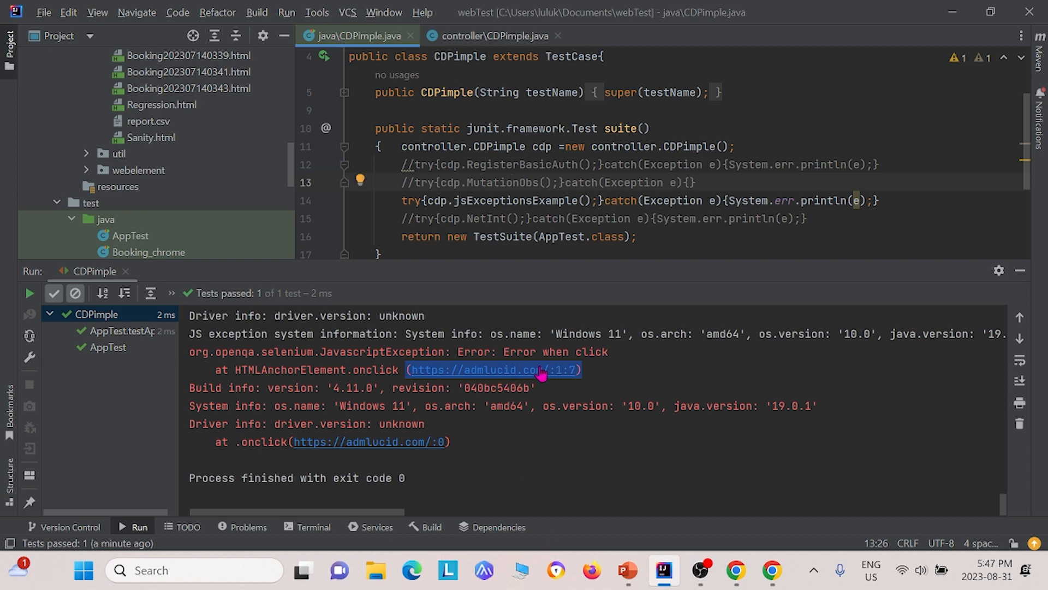
pyautogui.moveTo(440, 236)
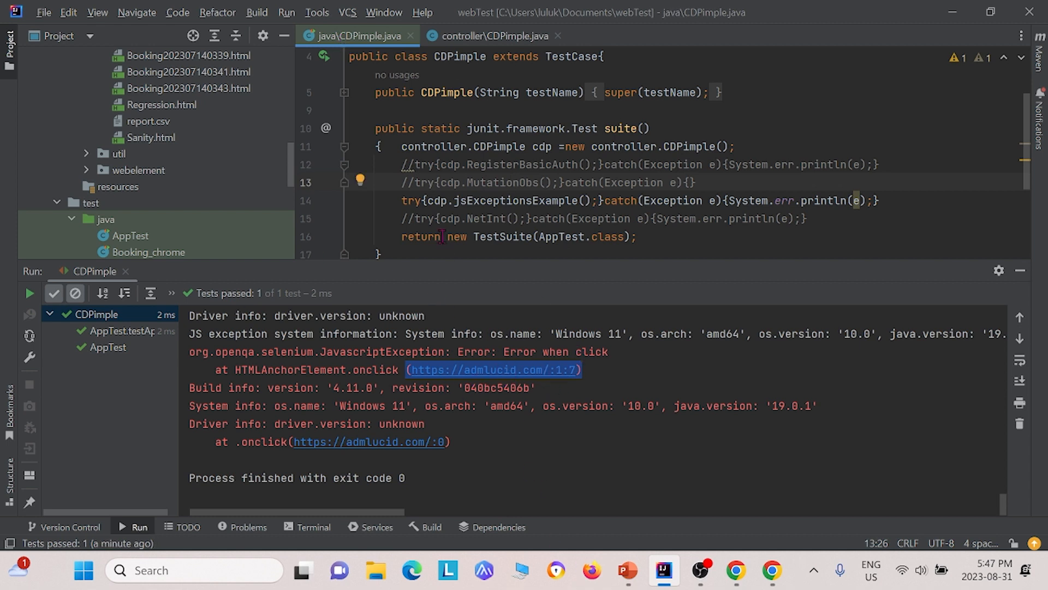
# Step: Run CDPimple with NetInt active and view Chrome showing 'Creamy, delicious cheese!'
pyautogui.scroll(-3)
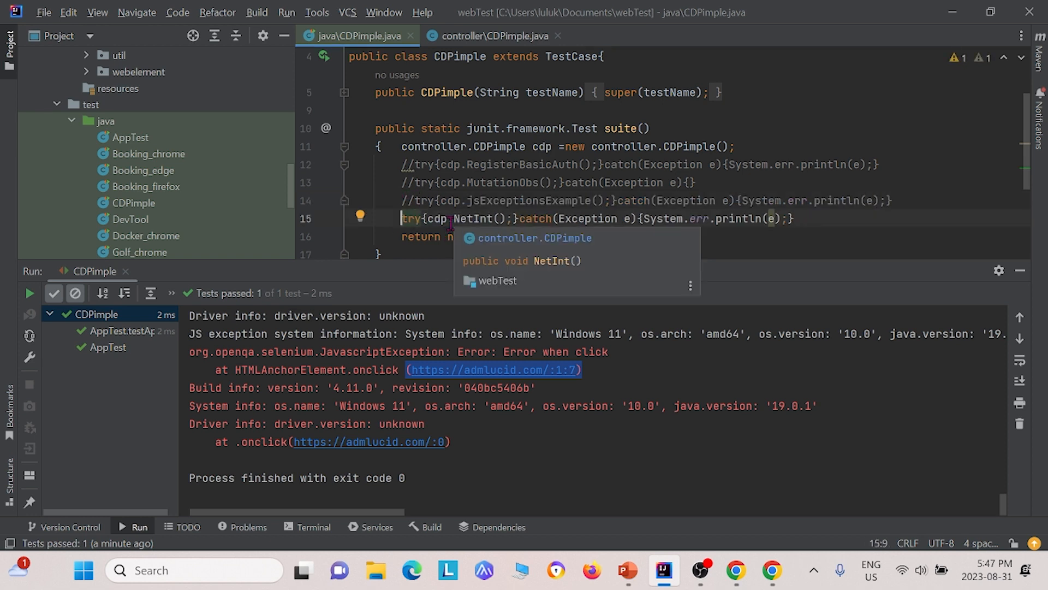
pyautogui.rightClick(478, 214)
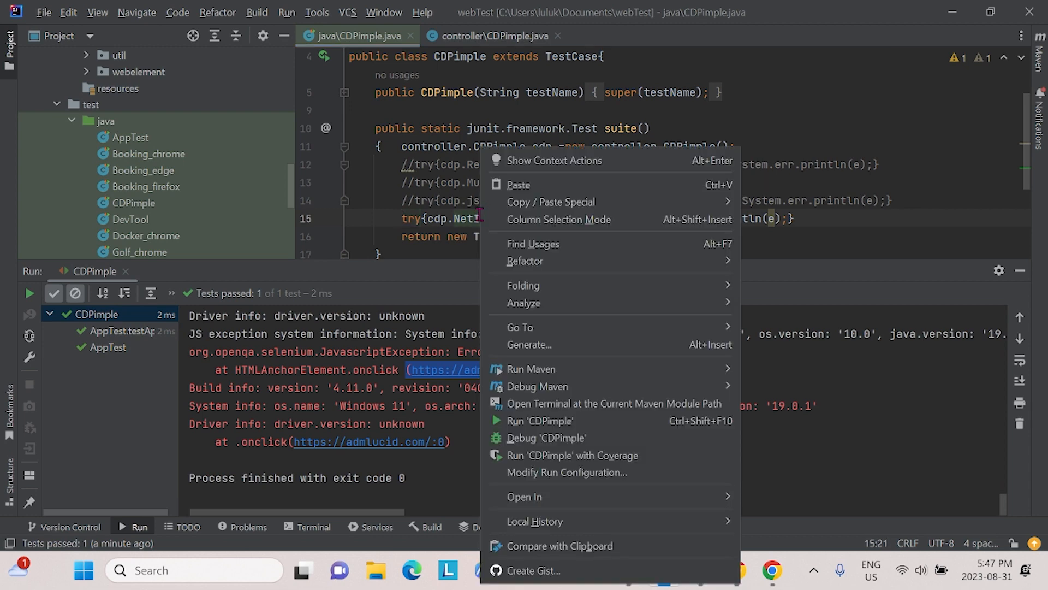
pyautogui.moveTo(538, 420)
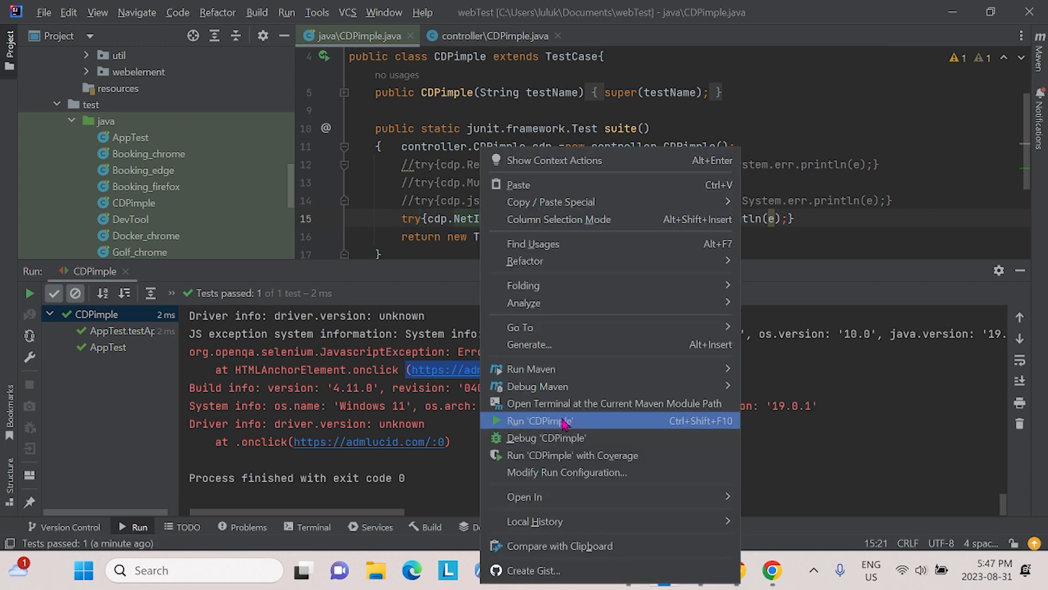
pyautogui.click(539, 420)
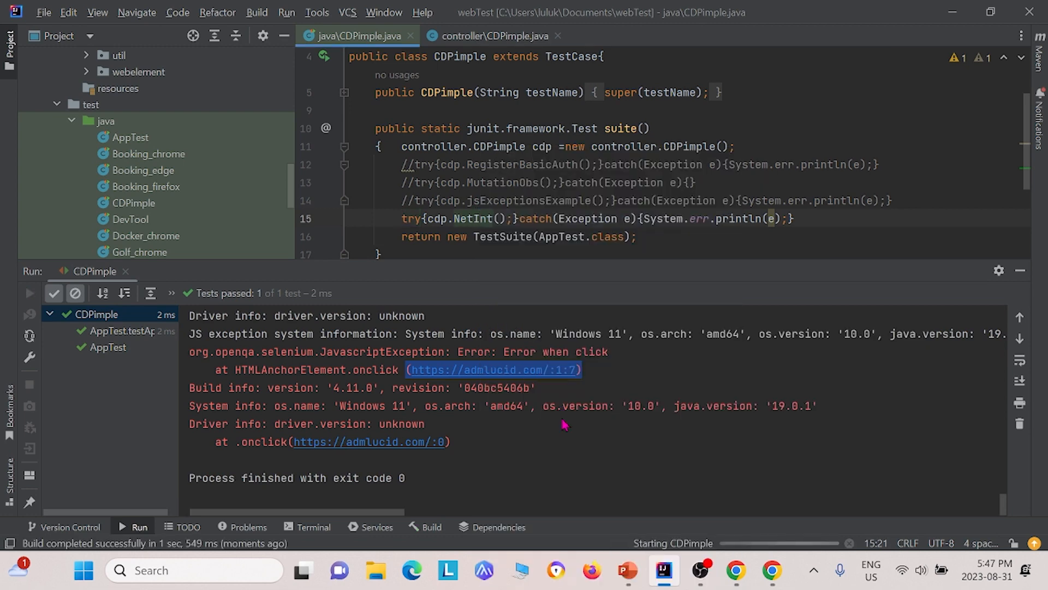
pyautogui.click(771, 570)
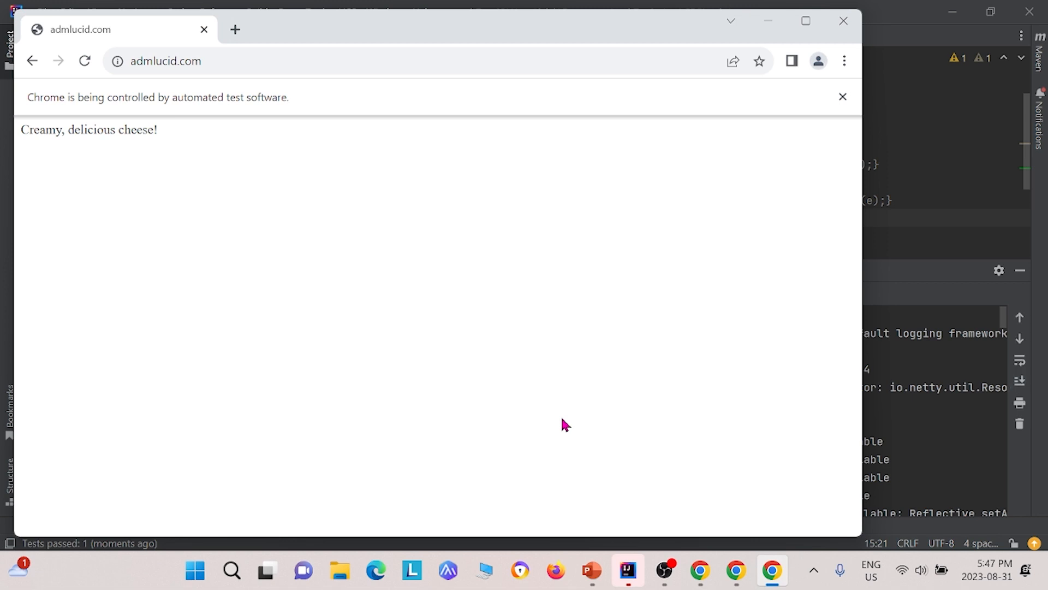
pyautogui.moveTo(929, 404)
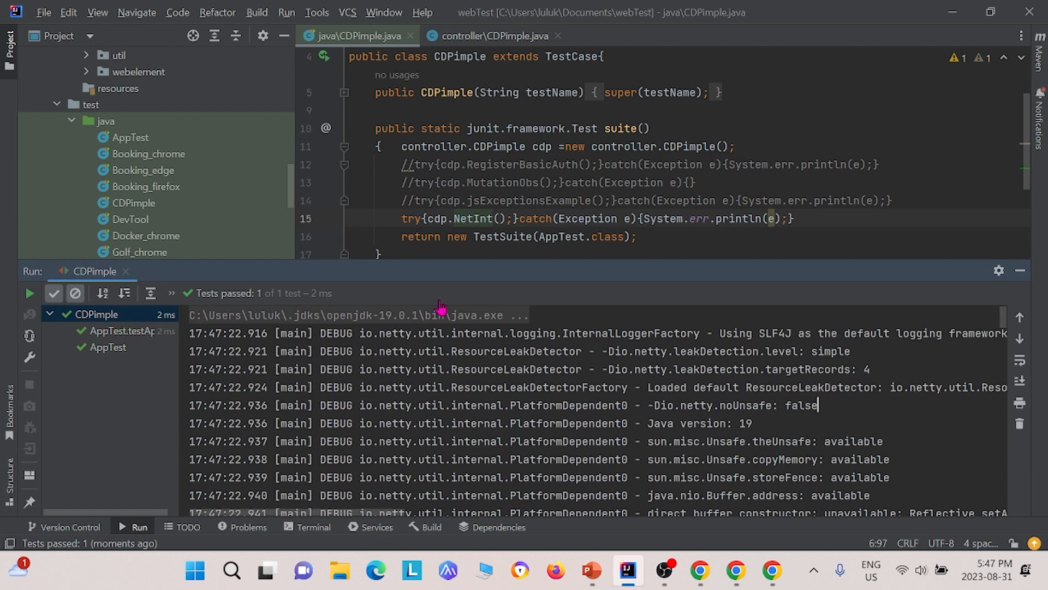
pyautogui.click(771, 571)
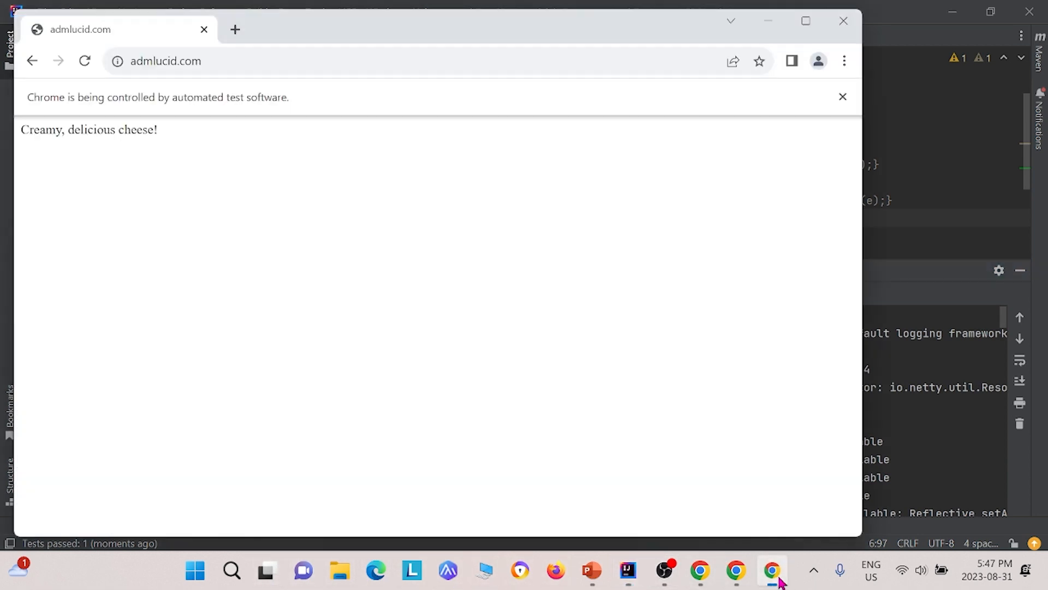
pyautogui.moveTo(979, 155)
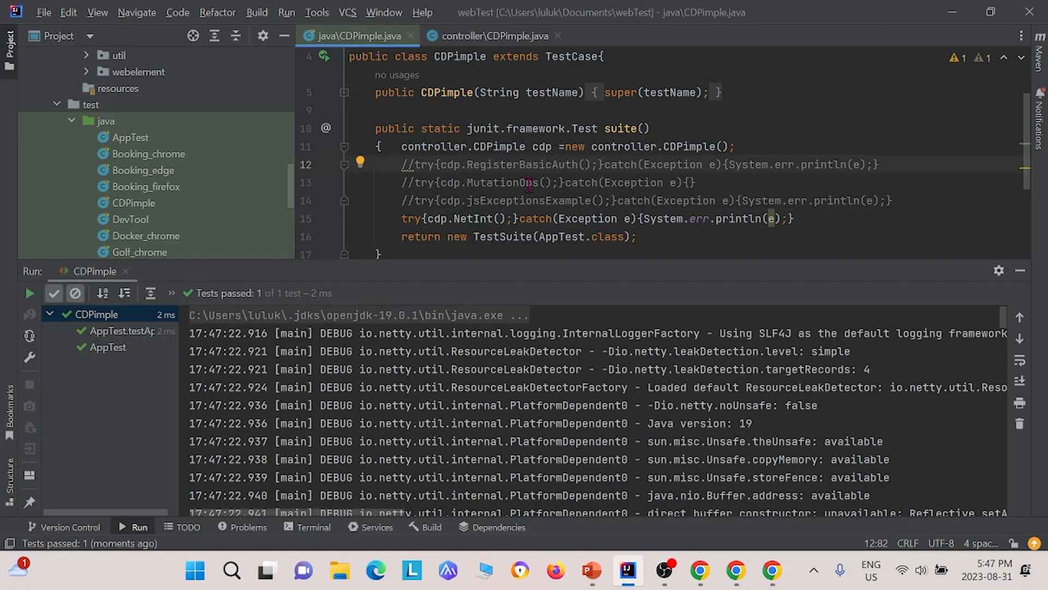
# Step: Inspect the NetInt interceptor's setStatus, addHeader and setContent lines in controller CDPimple.java
pyautogui.click(494, 35)
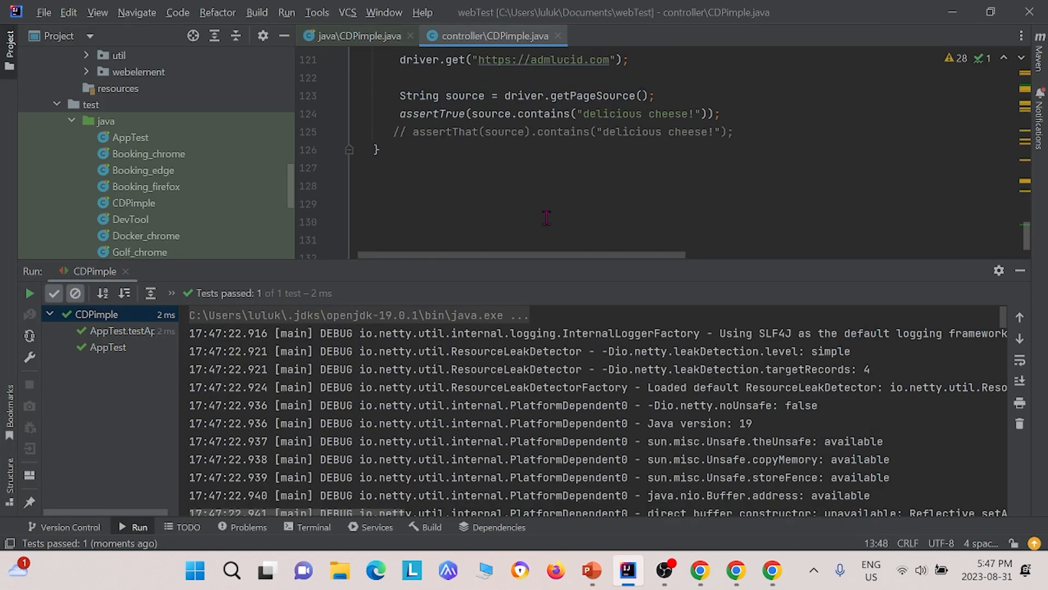
pyautogui.scroll(3)
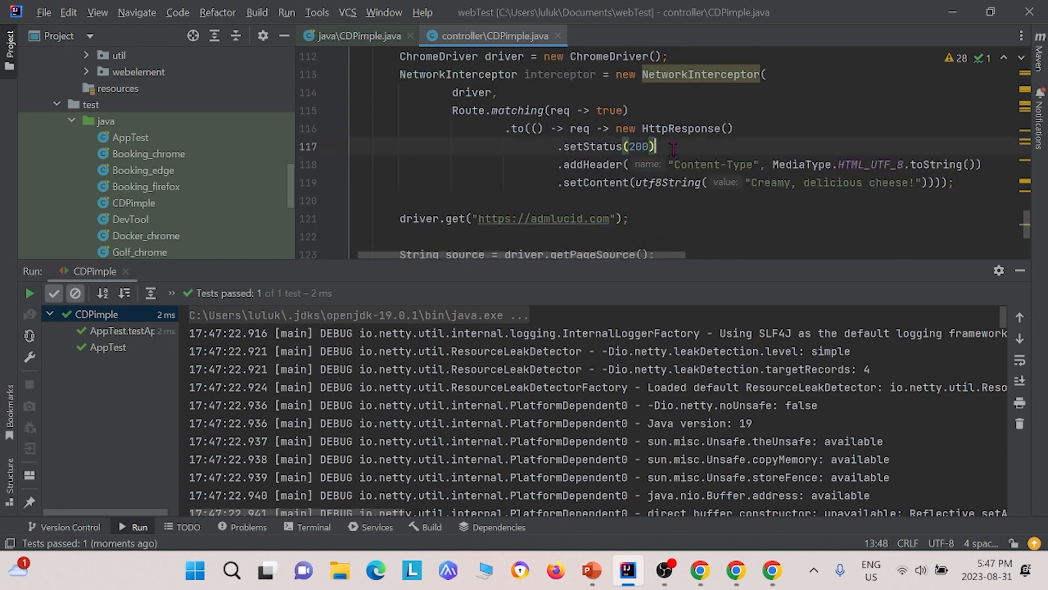
pyautogui.click(595, 164)
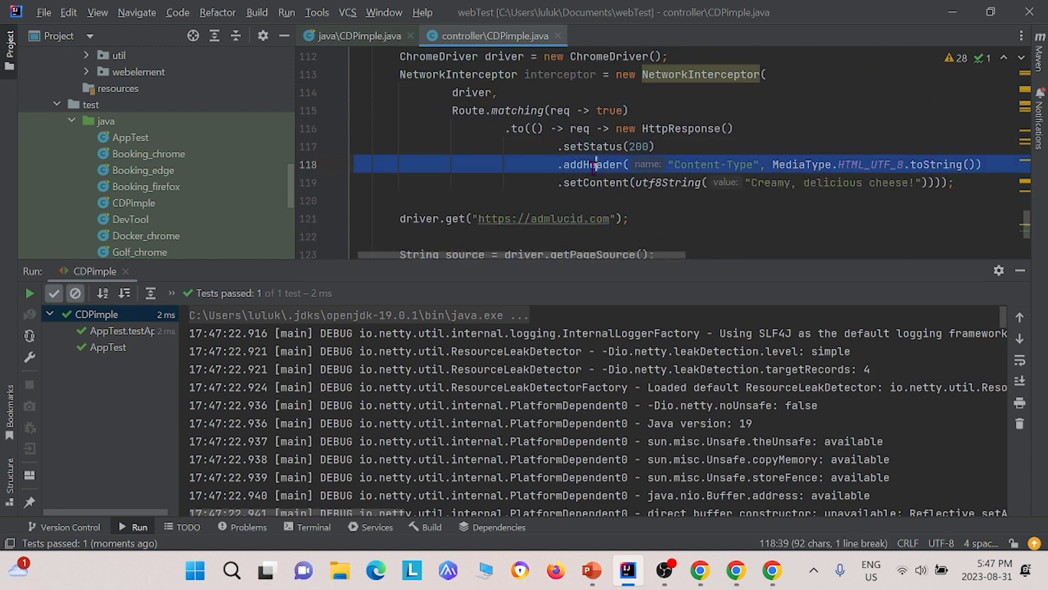
pyautogui.click(725, 182)
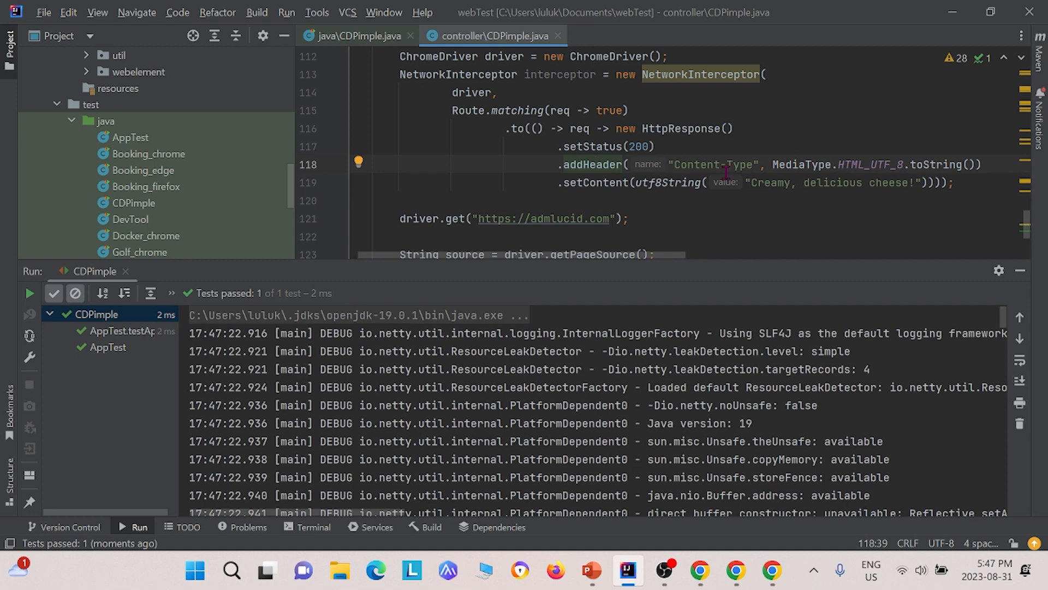
pyautogui.doubleClick(695, 164)
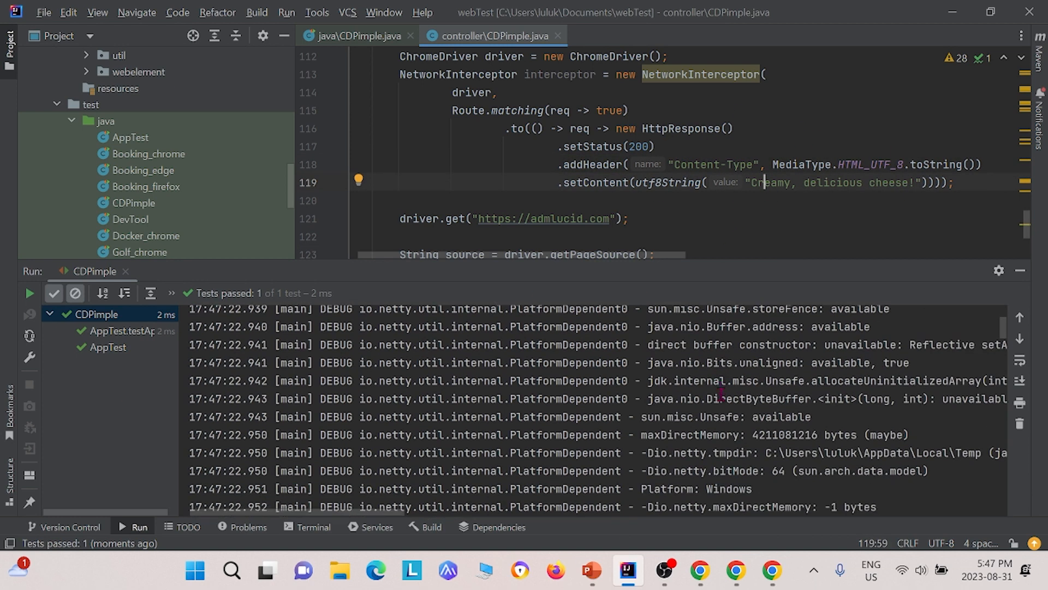
pyautogui.scroll(-3)
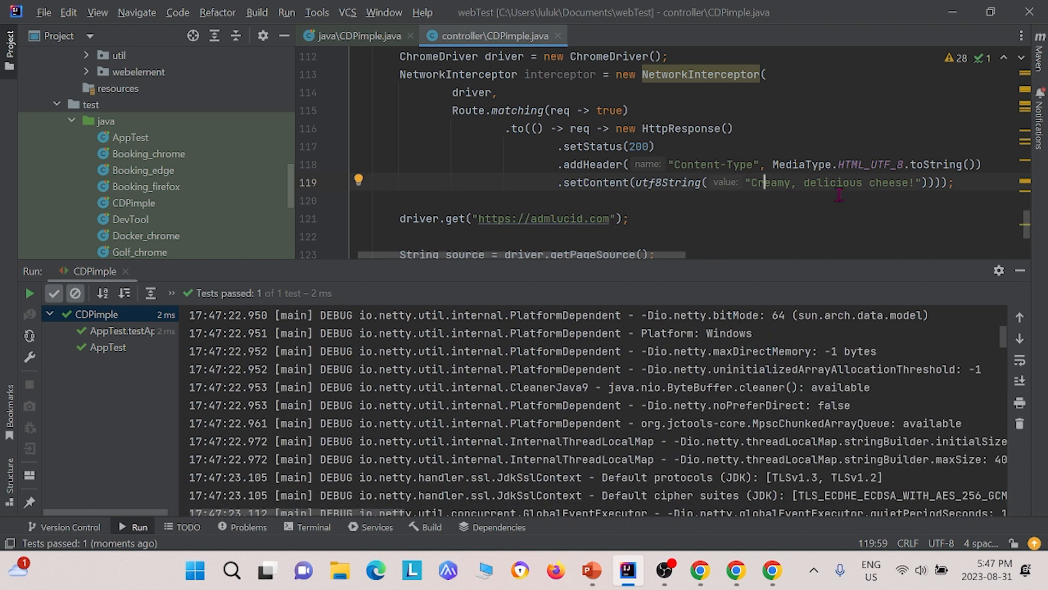
pyautogui.moveTo(448, 383)
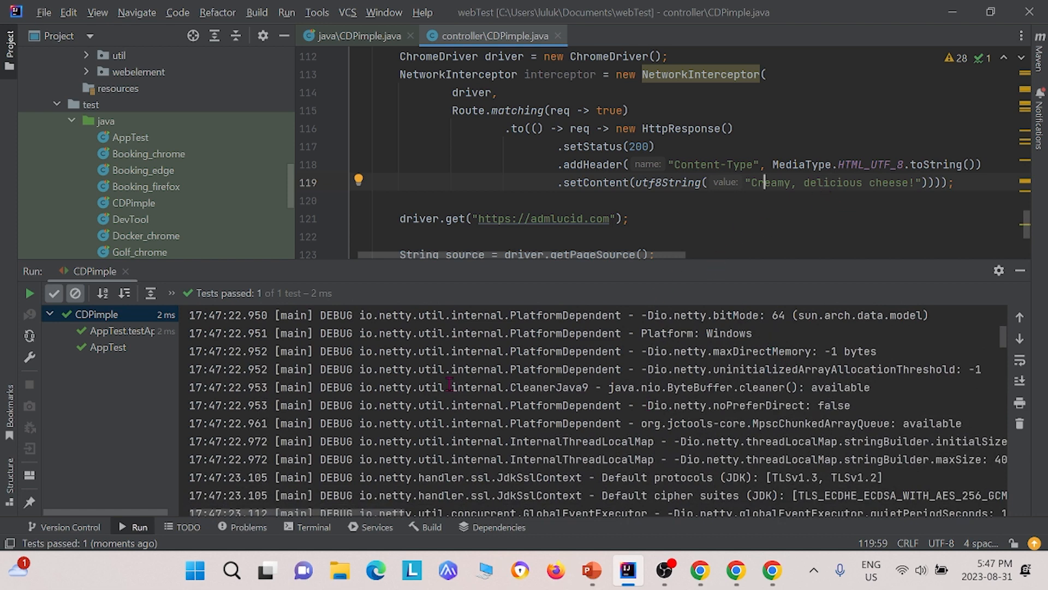